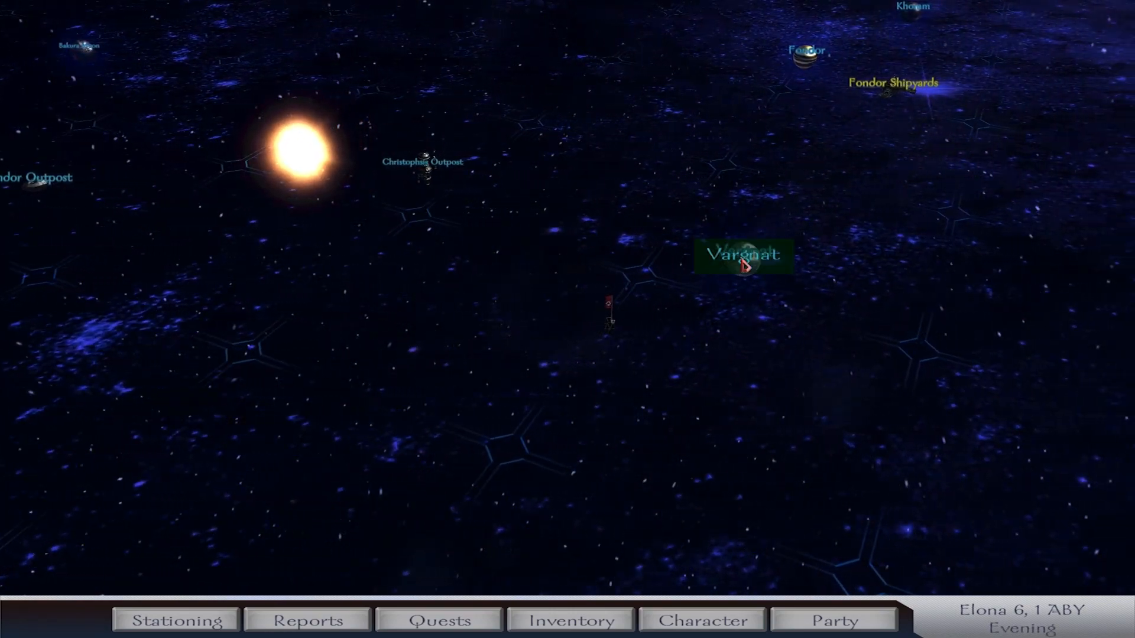
Engage the Black Sun party near Vargnat and hear the thug's demand for credits
{"action": "left_click", "coordinate": [744, 255]}
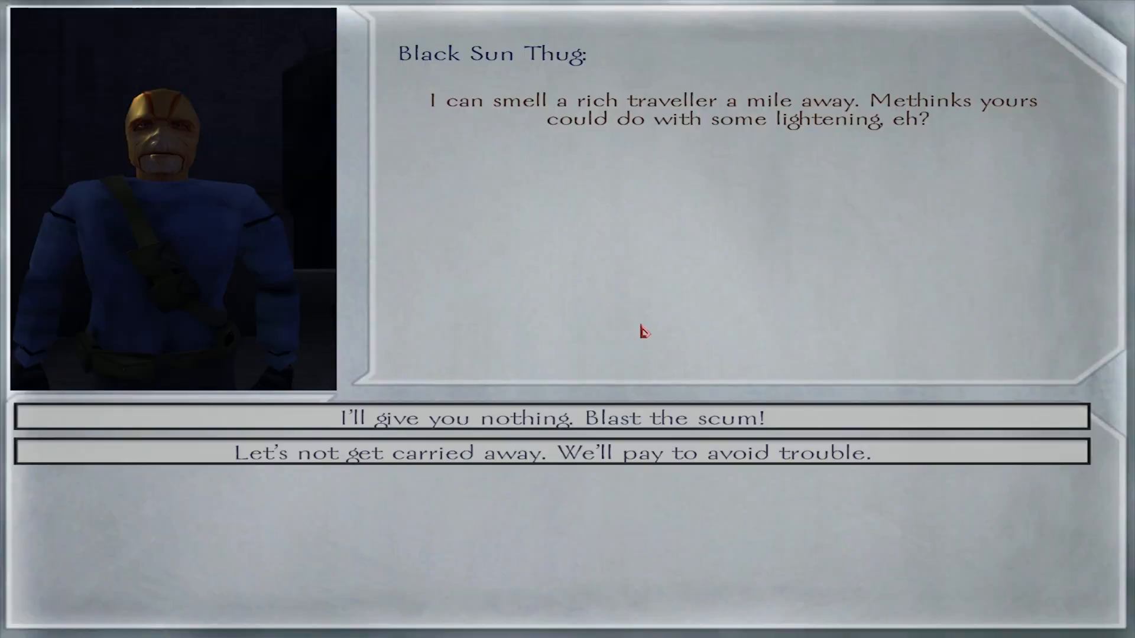
{"action": "mouse_move", "coordinate": [621, 390]}
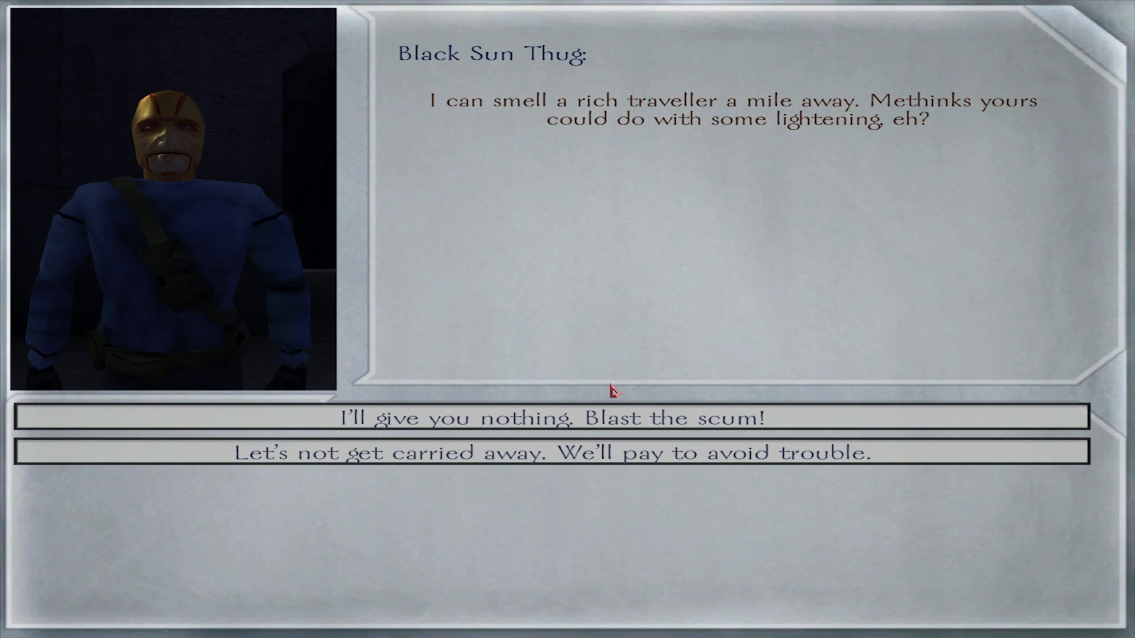
{"action": "mouse_move", "coordinate": [586, 414]}
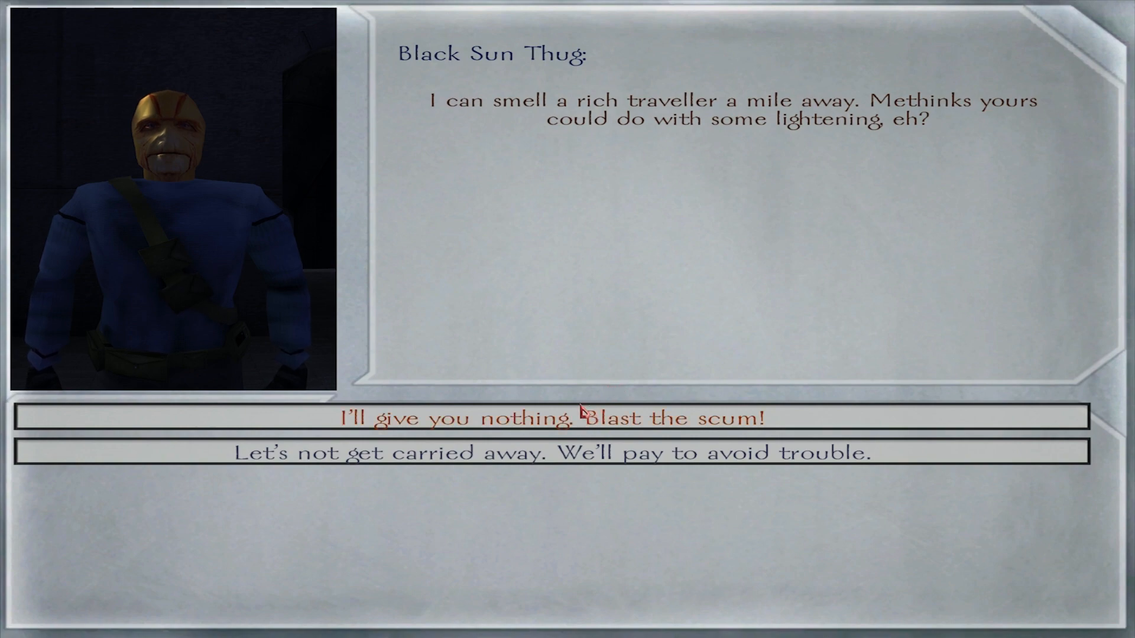
Refuse to pay, fight the 27 pirates on the ship and win without casualties
{"action": "left_click", "coordinate": [586, 417]}
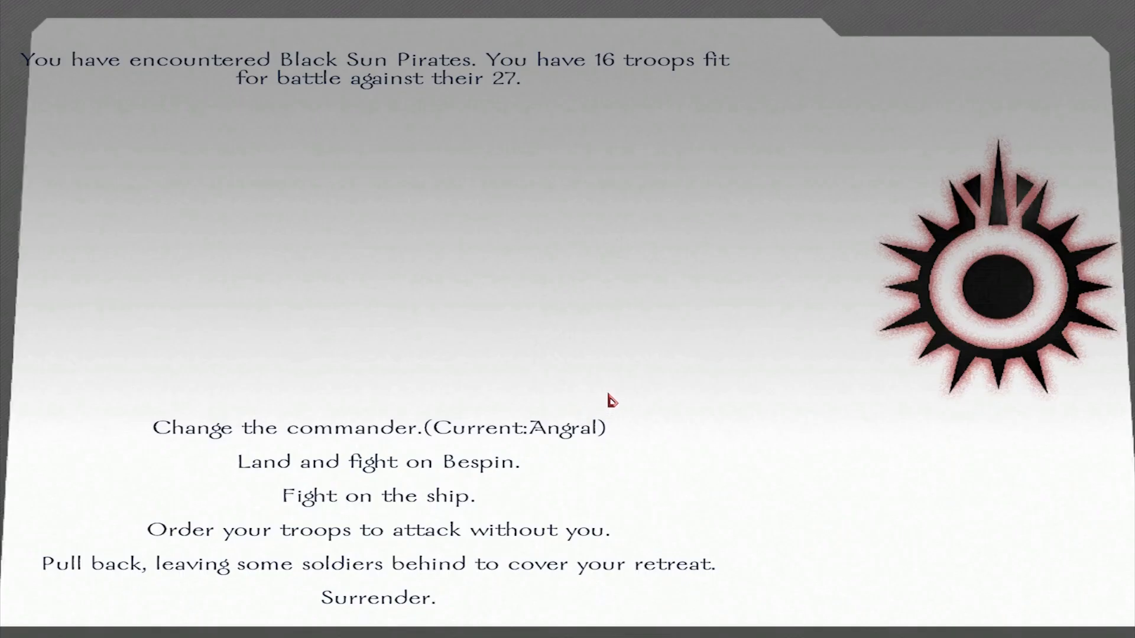
{"action": "mouse_move", "coordinate": [729, 330]}
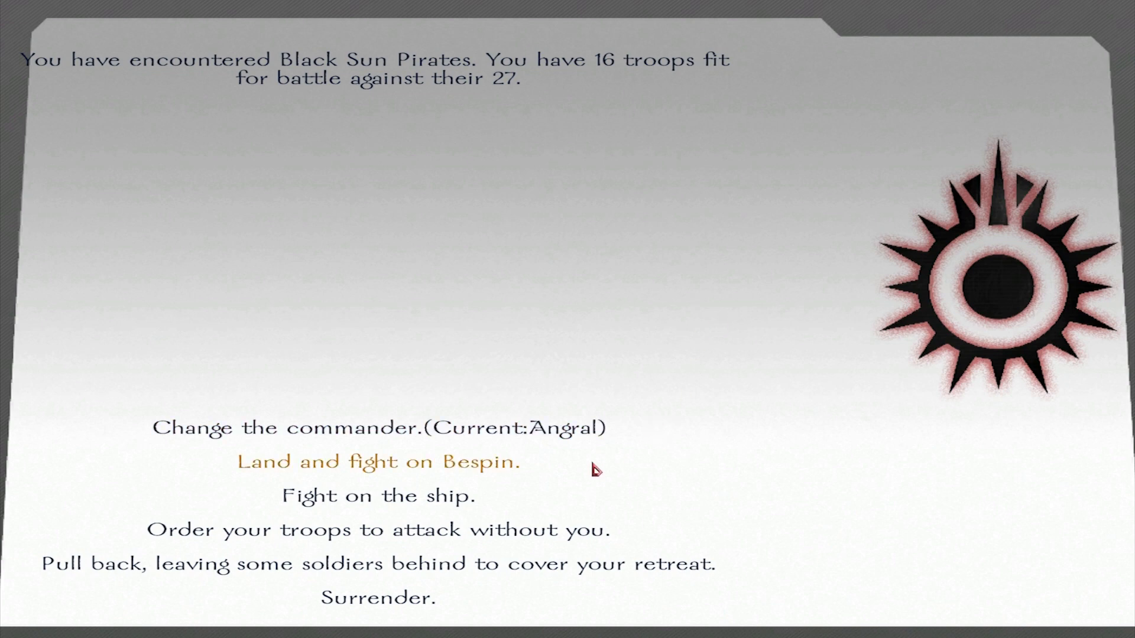
{"action": "mouse_move", "coordinate": [475, 502]}
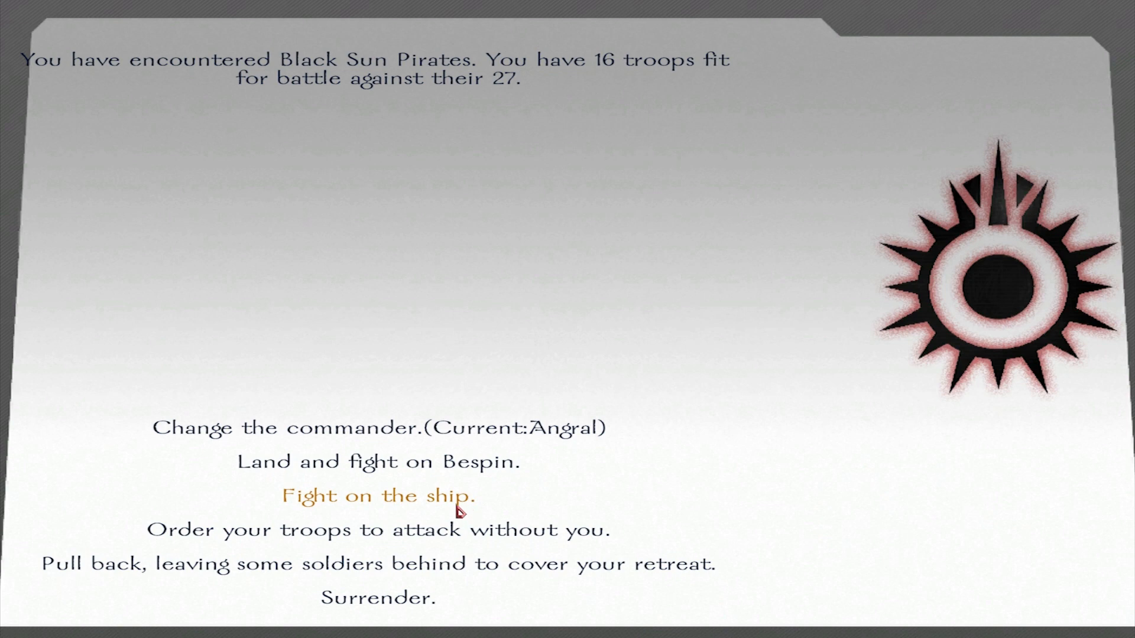
{"action": "left_click", "coordinate": [377, 495]}
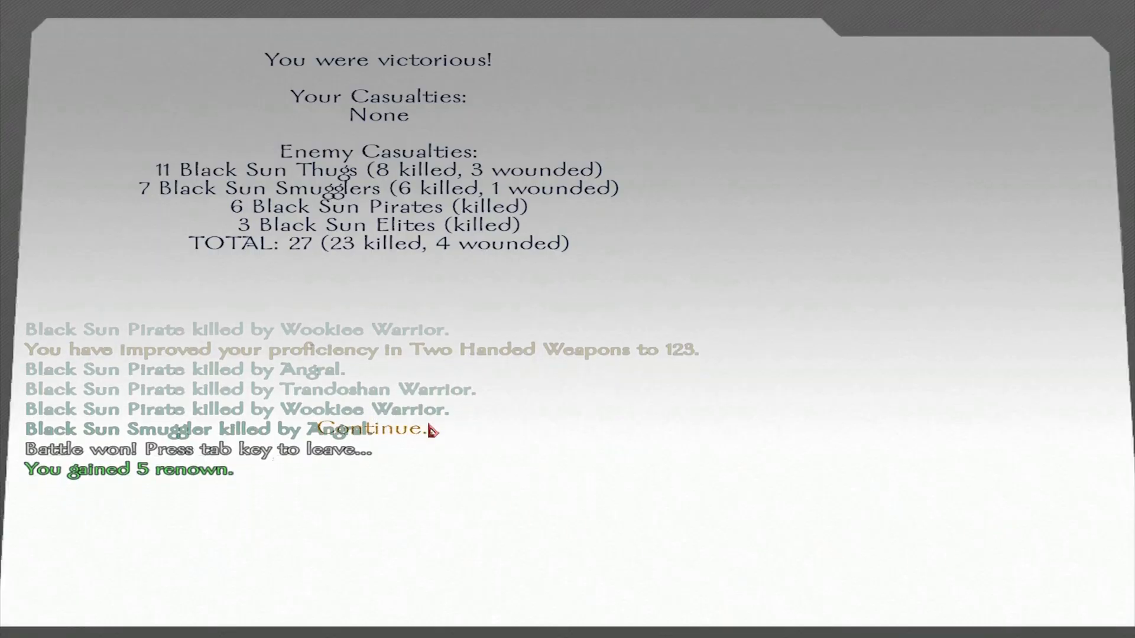
Continue past the battle results to the loot menu with 63 items in the pool
{"action": "left_click", "coordinate": [368, 429]}
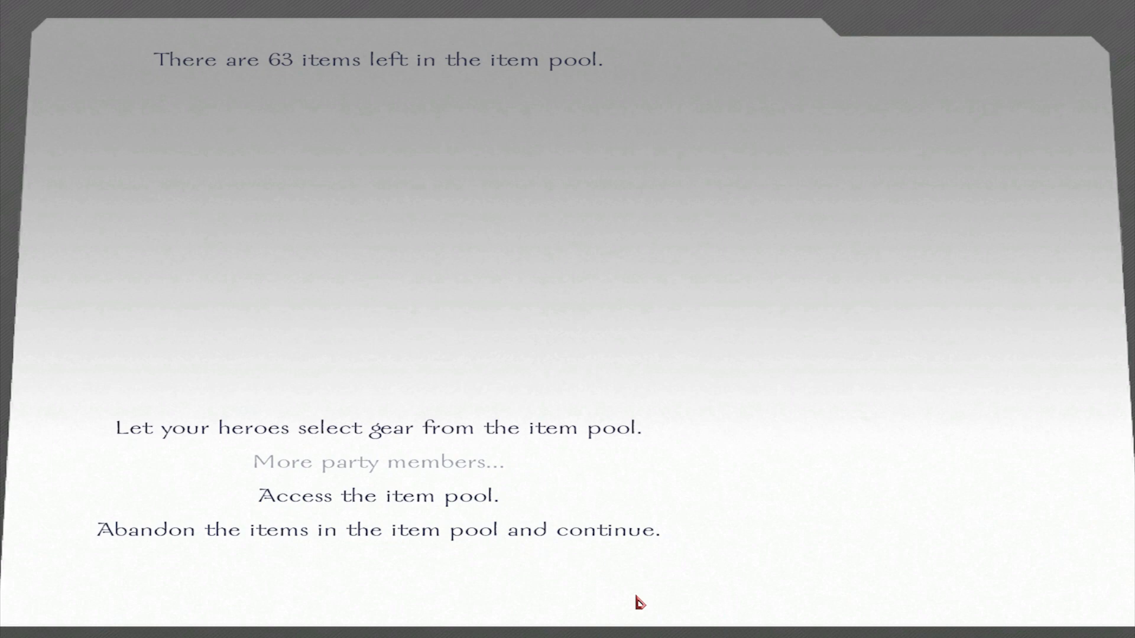
{"action": "mouse_move", "coordinate": [650, 610]}
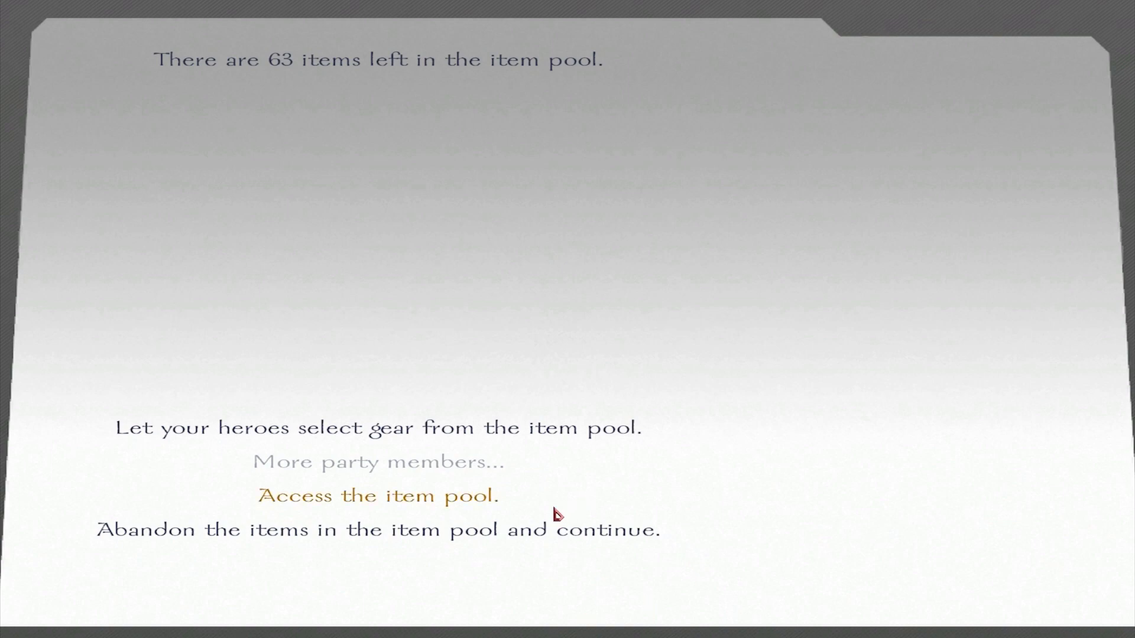
Browse the loot pool, then return to the galaxy map with 375 credits gained
{"action": "left_click", "coordinate": [377, 495]}
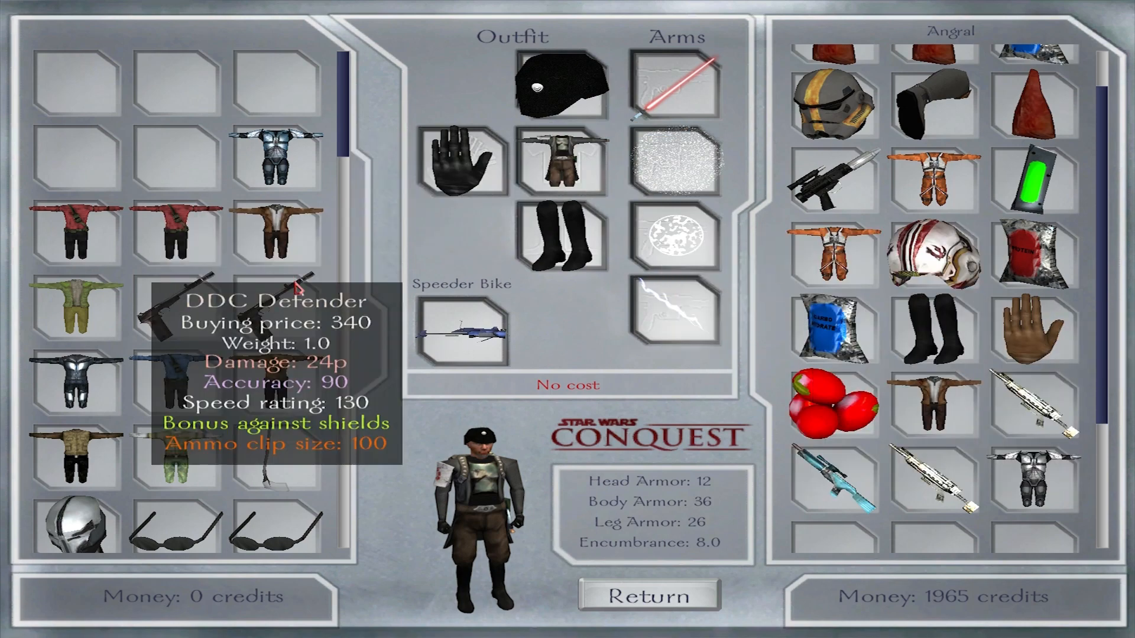
{"action": "scroll", "scroll_direction": "down", "scroll_amount": 3}
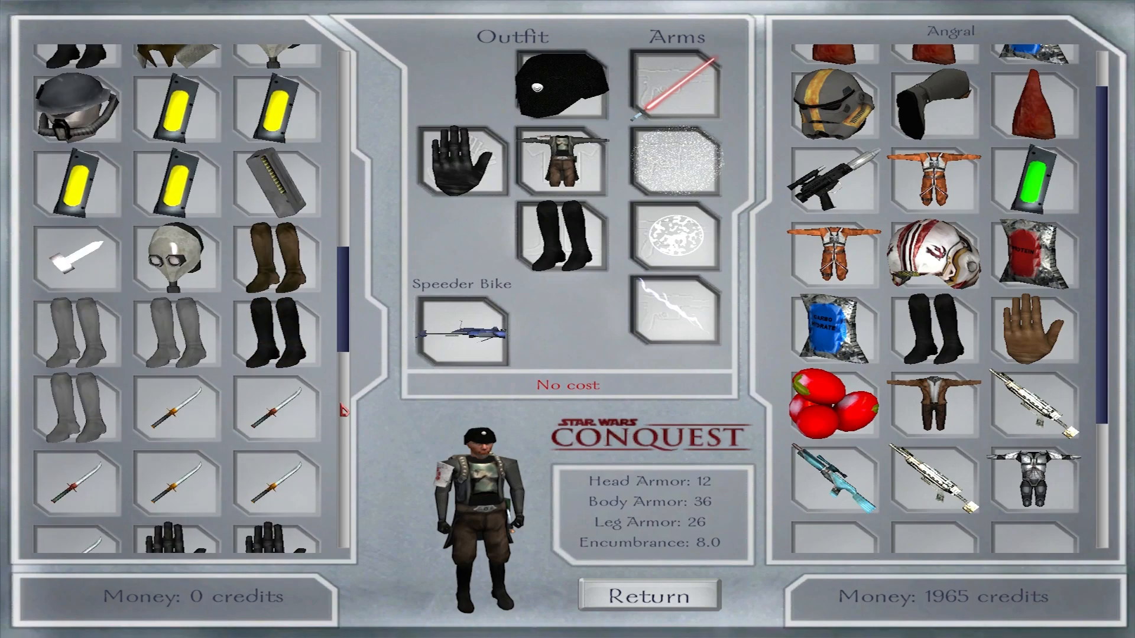
{"action": "left_click", "coordinate": [645, 595]}
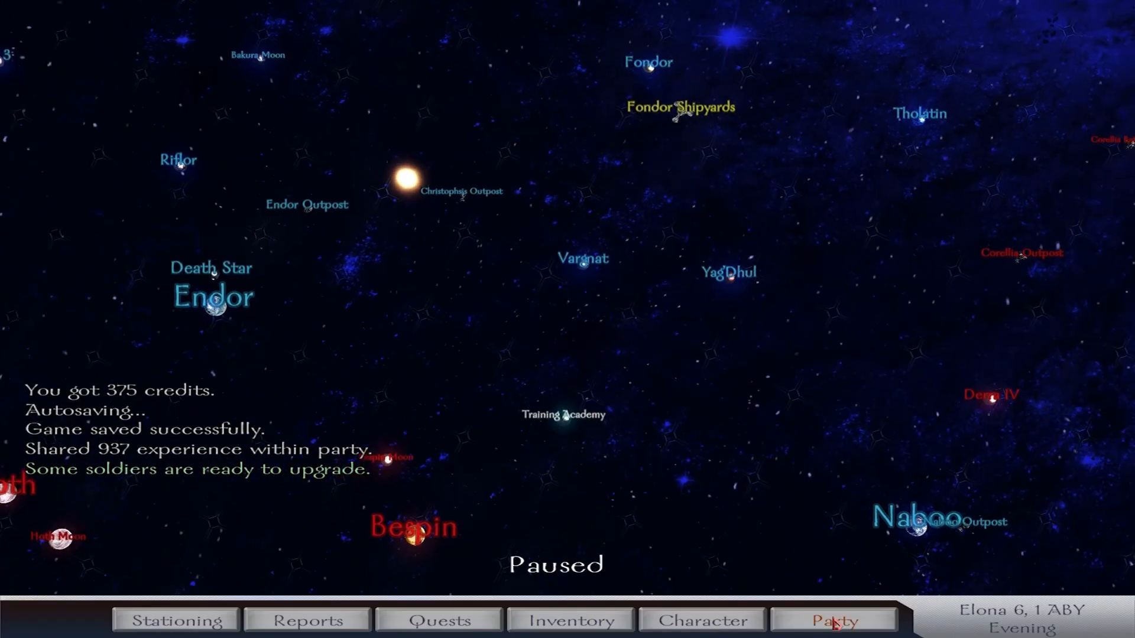
Promote one Wookiee Warrior to Wookiee Berserker in the party roster
{"action": "left_click", "coordinate": [829, 620]}
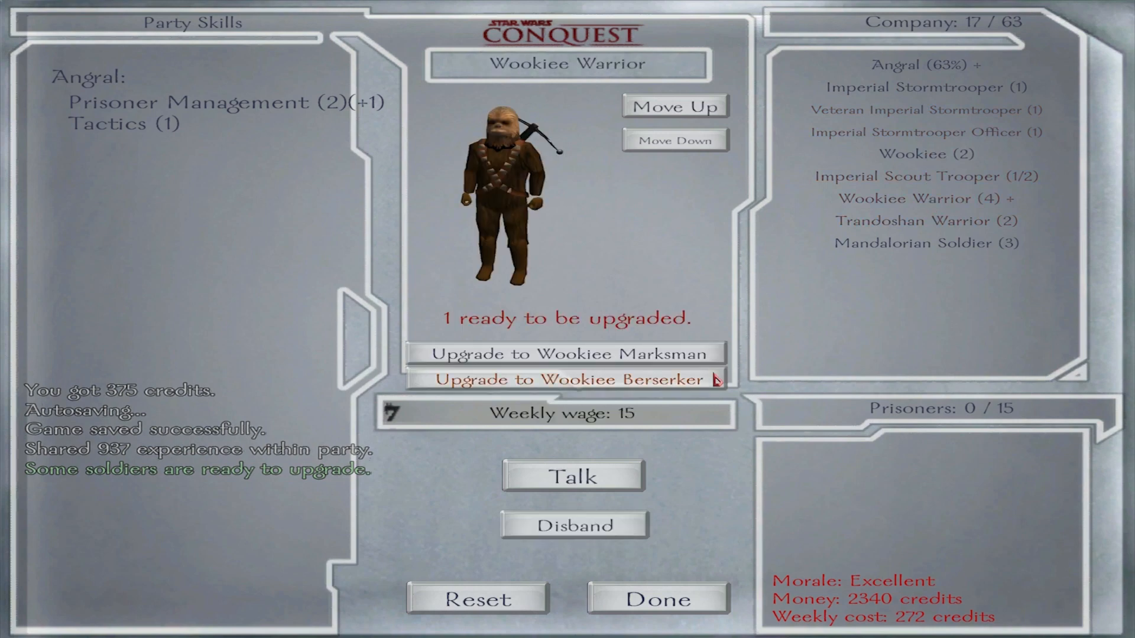
{"action": "mouse_move", "coordinate": [694, 362]}
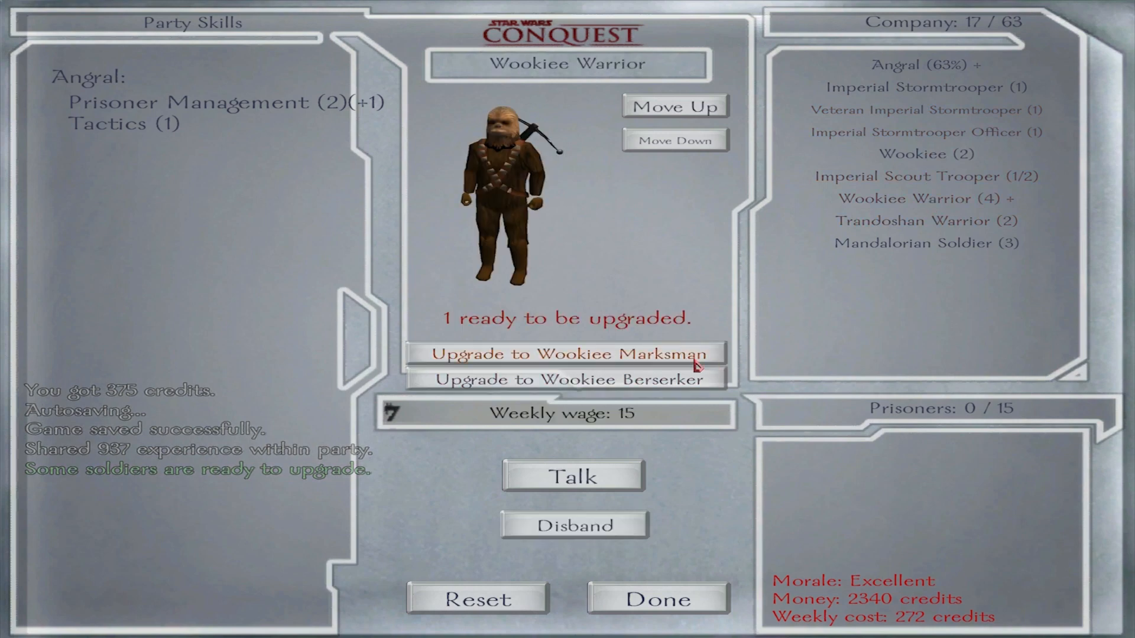
{"action": "mouse_move", "coordinate": [680, 380]}
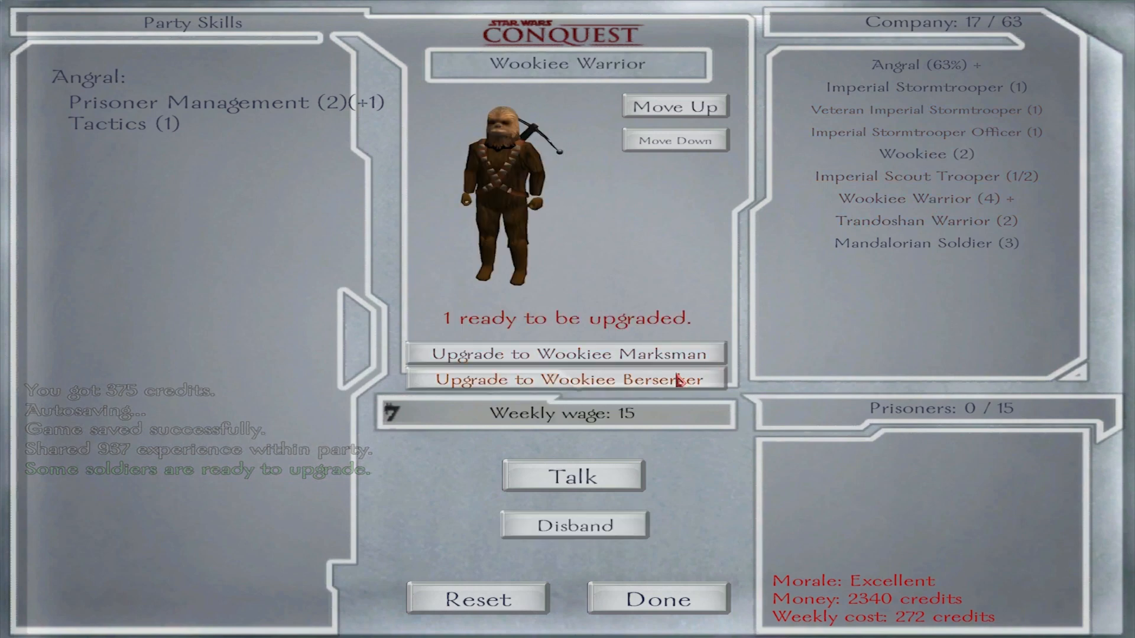
{"action": "left_click", "coordinate": [567, 378]}
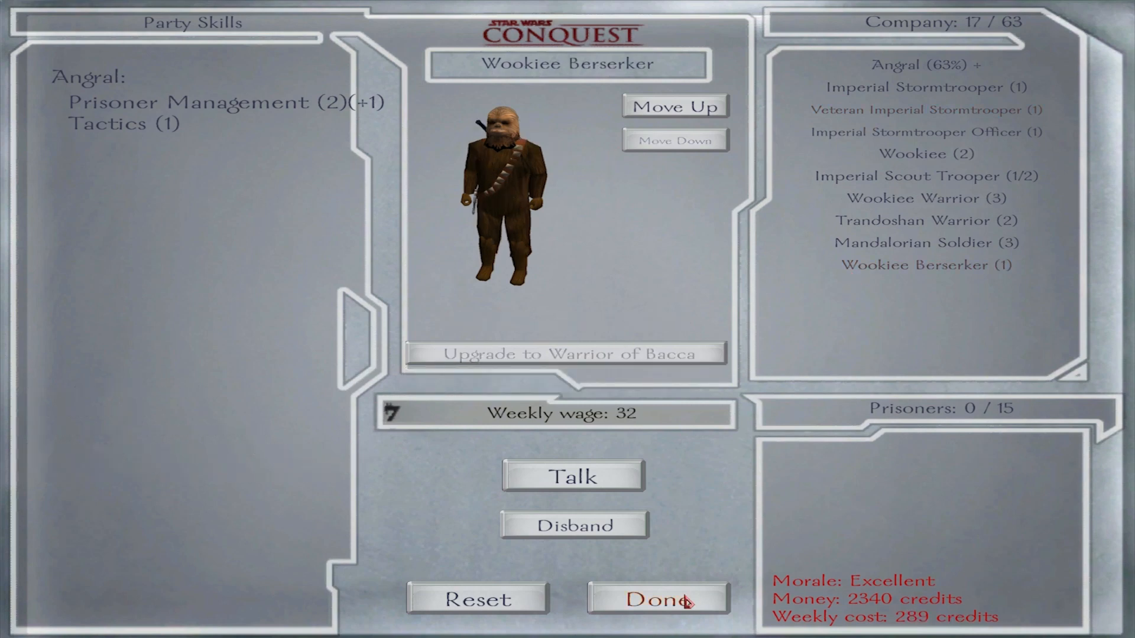
{"action": "left_click", "coordinate": [657, 599]}
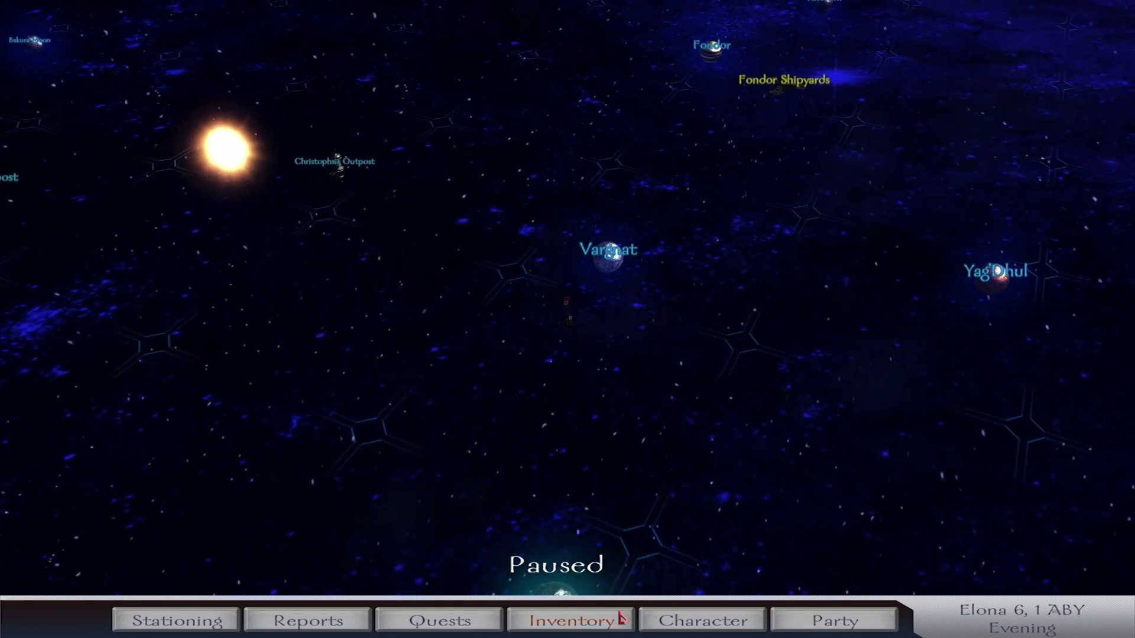
Raise Angral's Strength to 18, Power Strike to 6 and Two Handed Weapons to 126
{"action": "left_click", "coordinate": [700, 635]}
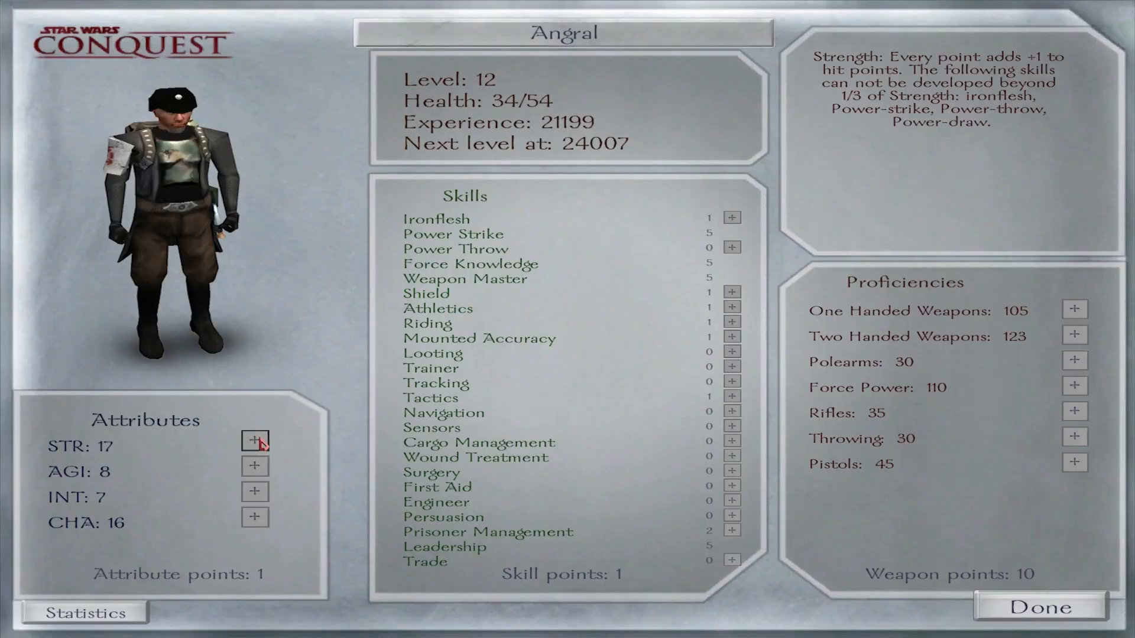
{"action": "left_click", "coordinate": [253, 441]}
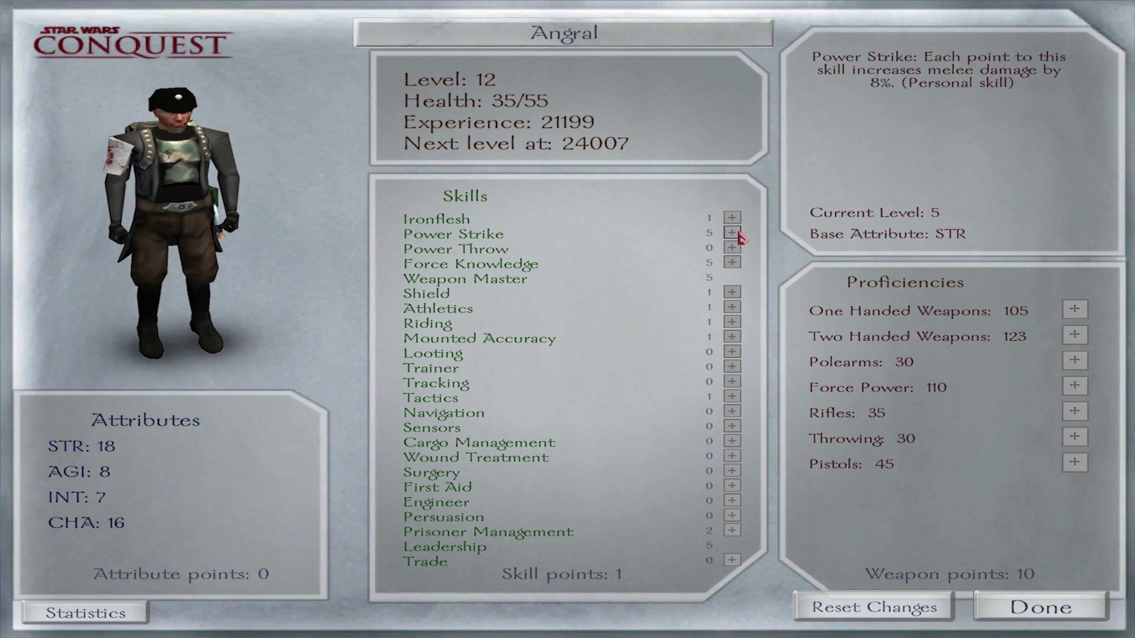
{"action": "left_click", "coordinate": [731, 235]}
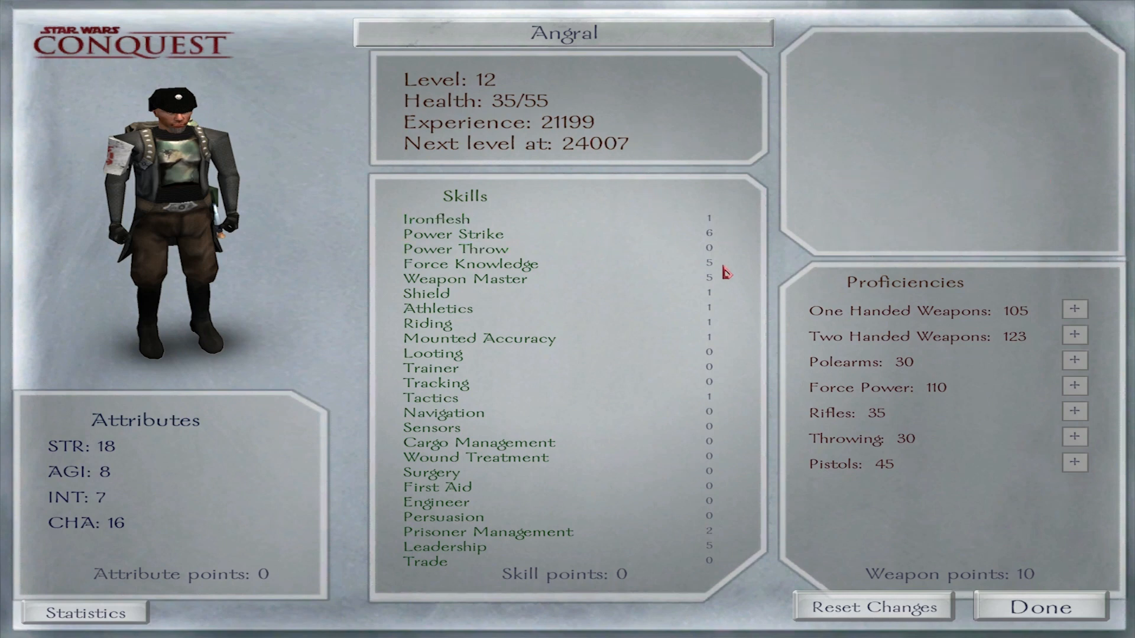
{"action": "mouse_move", "coordinate": [1066, 314]}
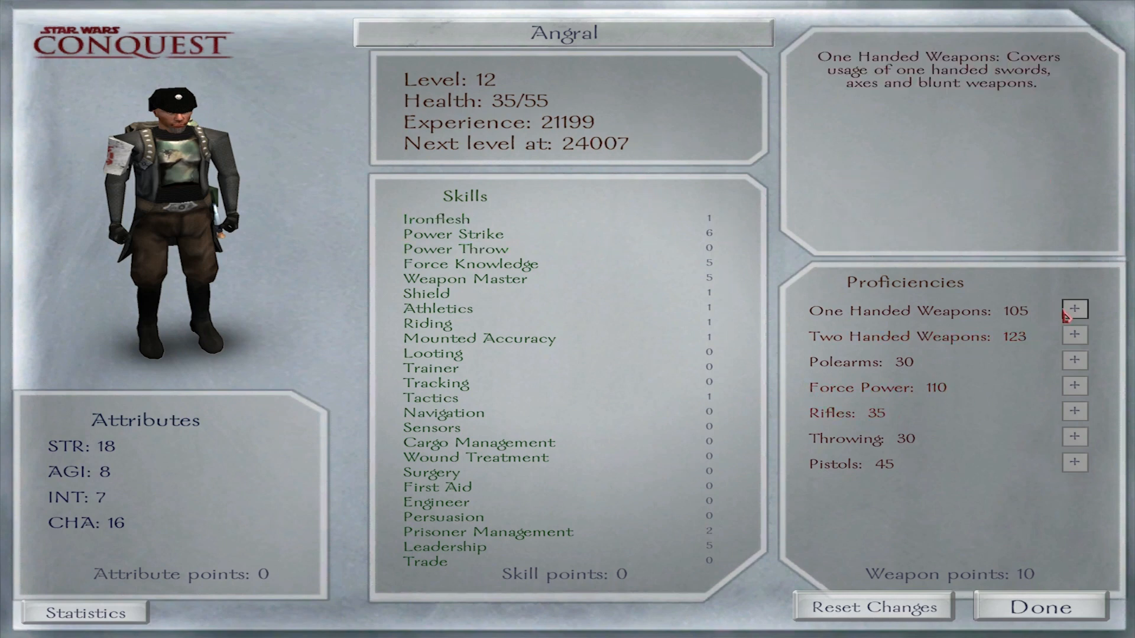
{"action": "left_click", "coordinate": [1074, 336]}
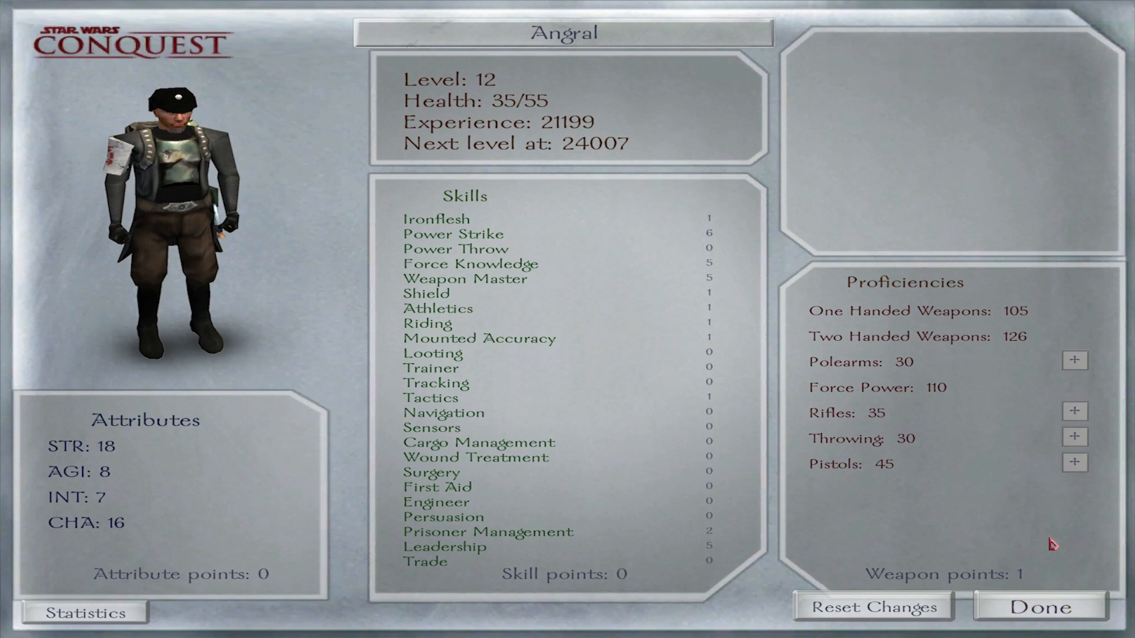
{"action": "left_click", "coordinate": [1033, 608]}
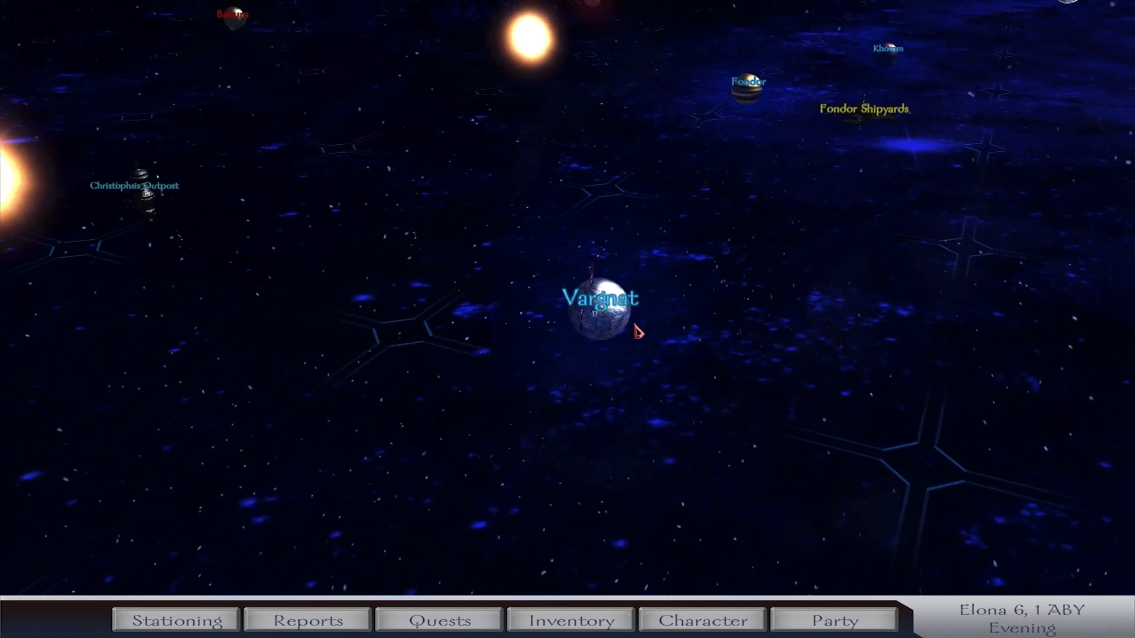
Send the party travelling across the galaxy map to Endor
{"action": "left_click", "coordinate": [596, 314]}
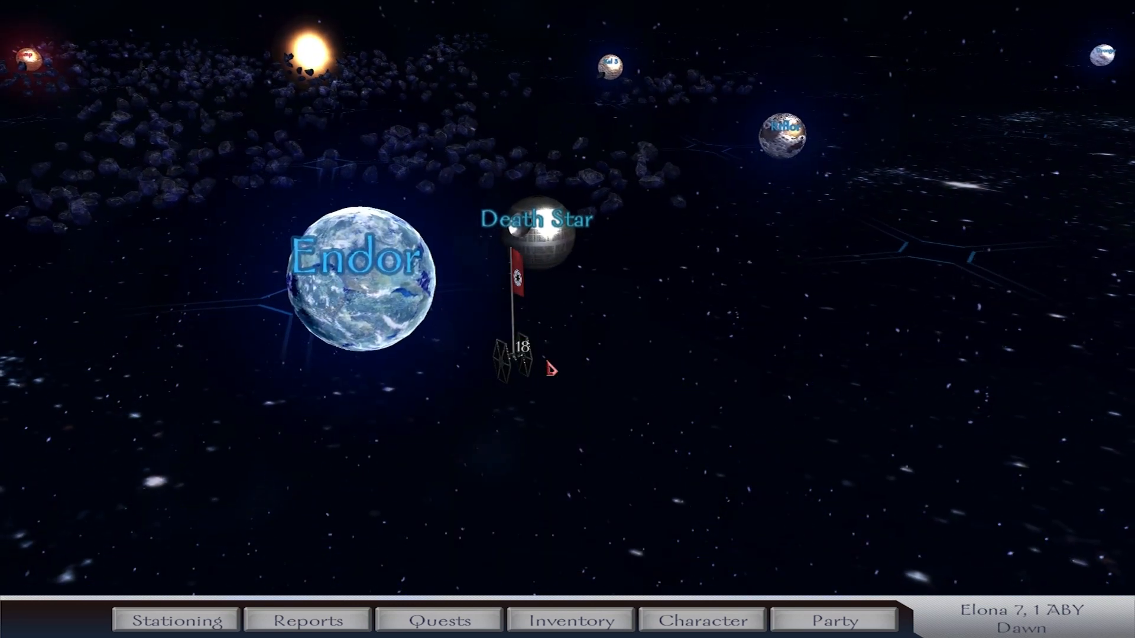
Sell the spare loot at the Endor marketplace for 1169 credits
{"action": "left_click", "coordinate": [349, 272]}
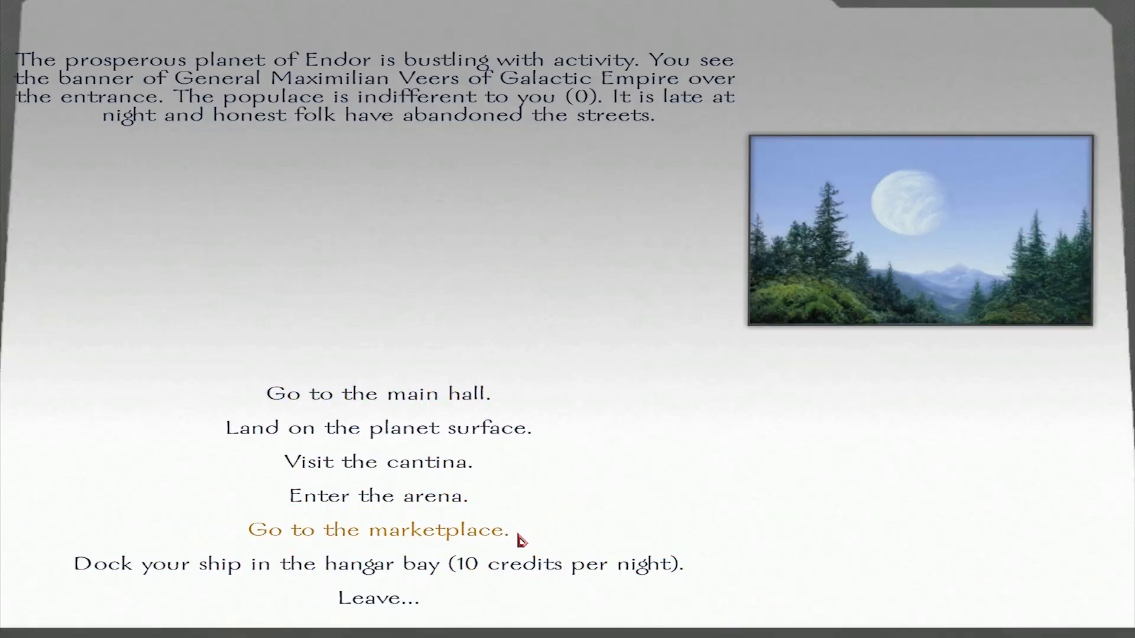
{"action": "left_click", "coordinate": [381, 530]}
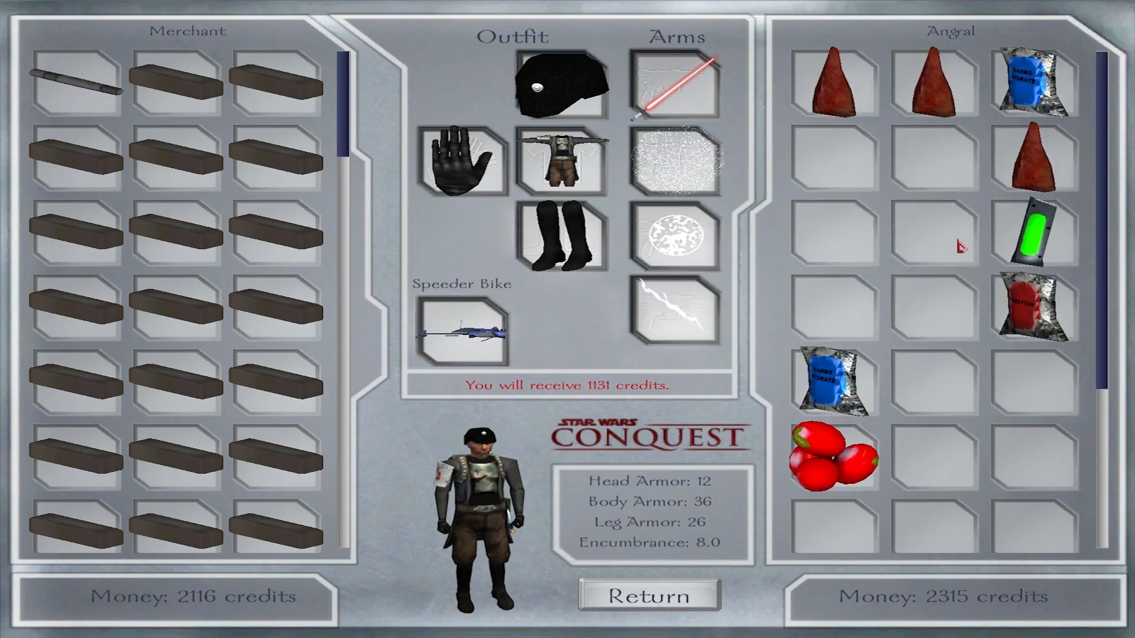
{"action": "left_click", "coordinate": [1034, 231]}
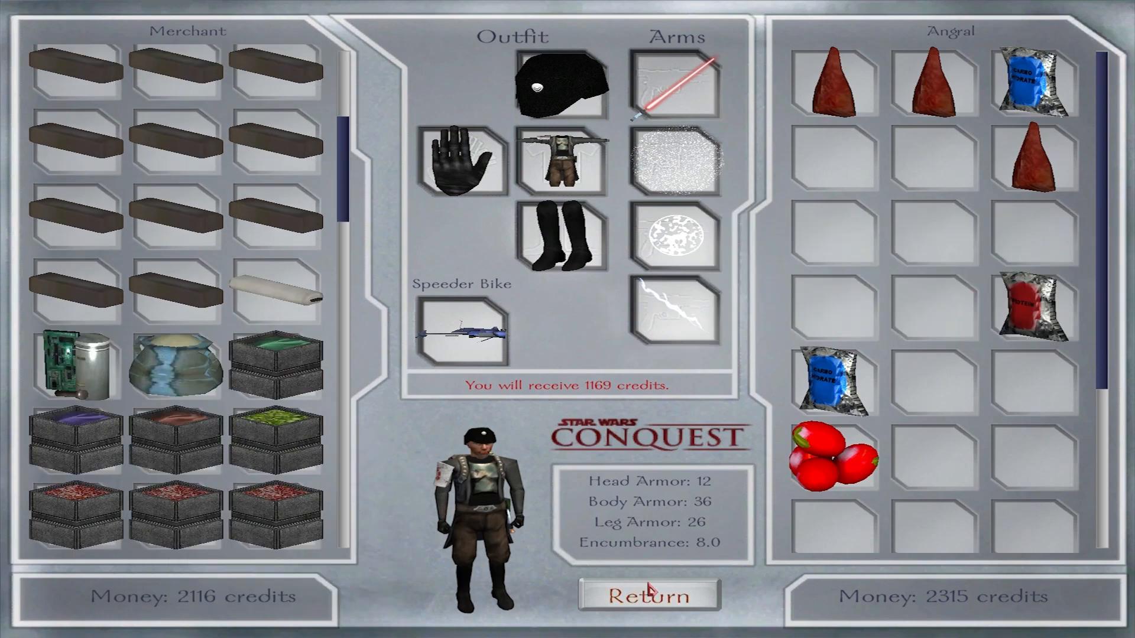
{"action": "left_click", "coordinate": [648, 609]}
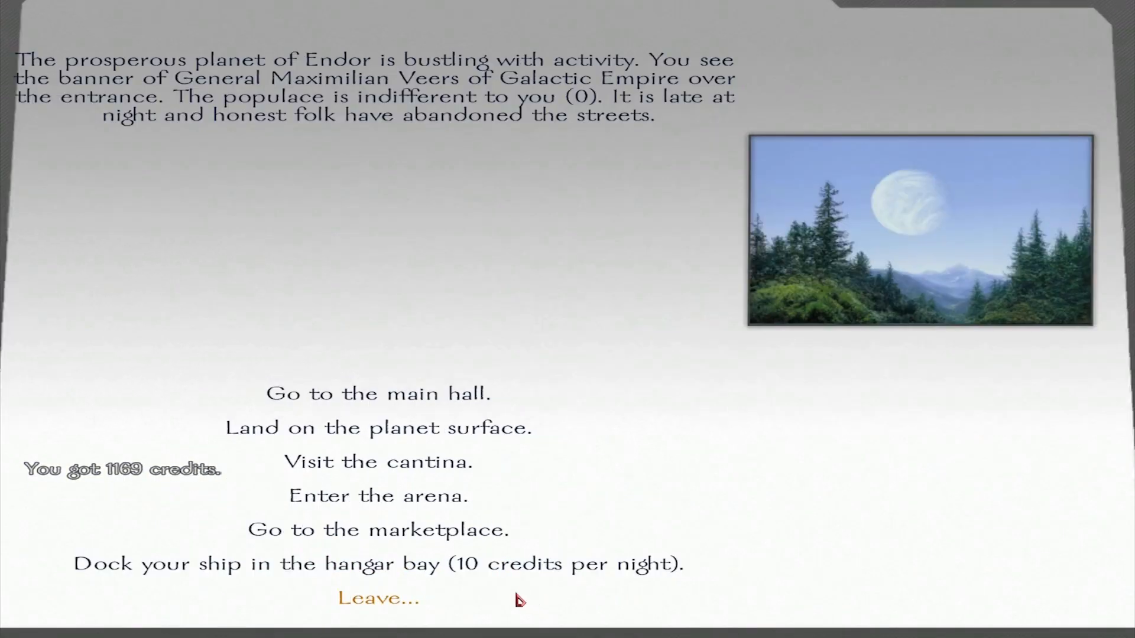
Leave Endor and travel to Bakura Moon's planet menu
{"action": "left_click", "coordinate": [381, 598]}
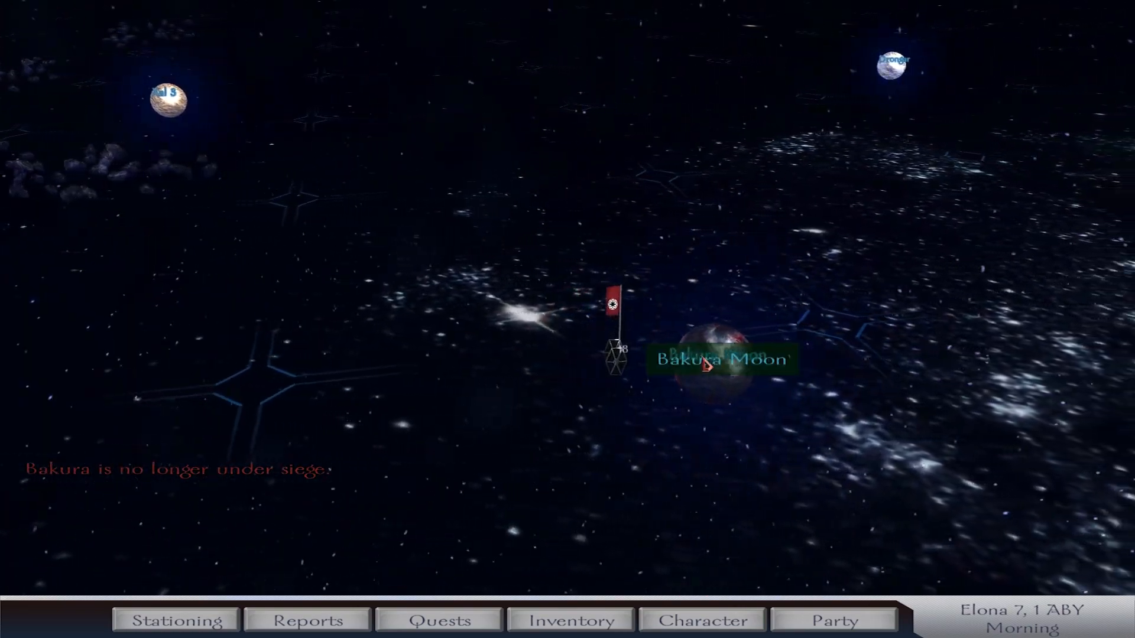
{"action": "left_click", "coordinate": [717, 368]}
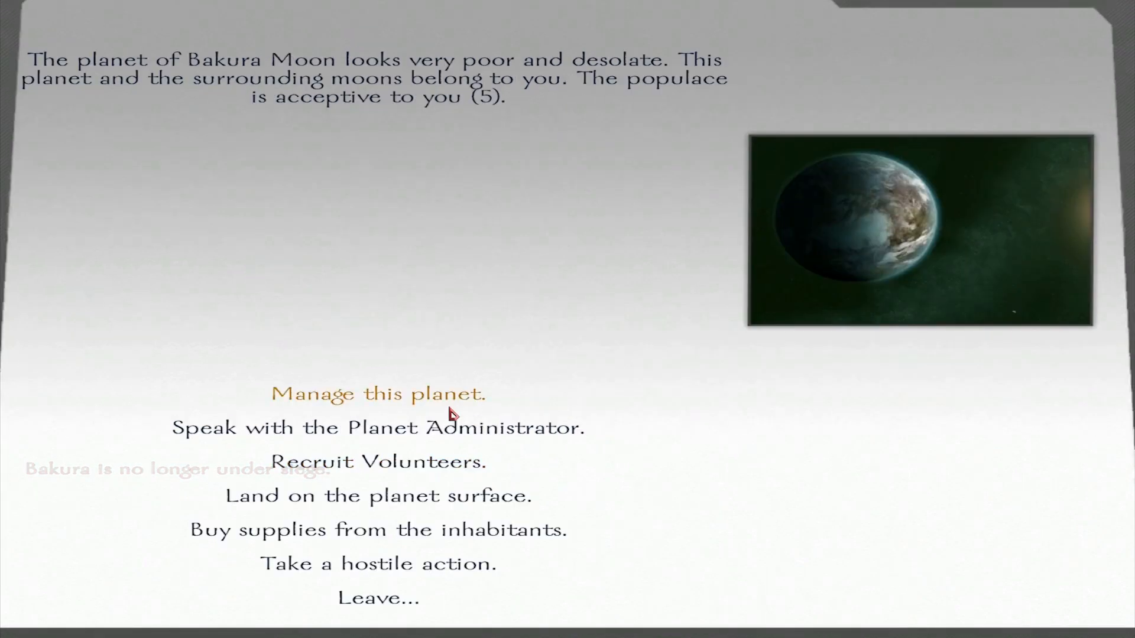
Order a Force-Sensitive Temple built on Bakura Moon through planet management
{"action": "left_click", "coordinate": [379, 393]}
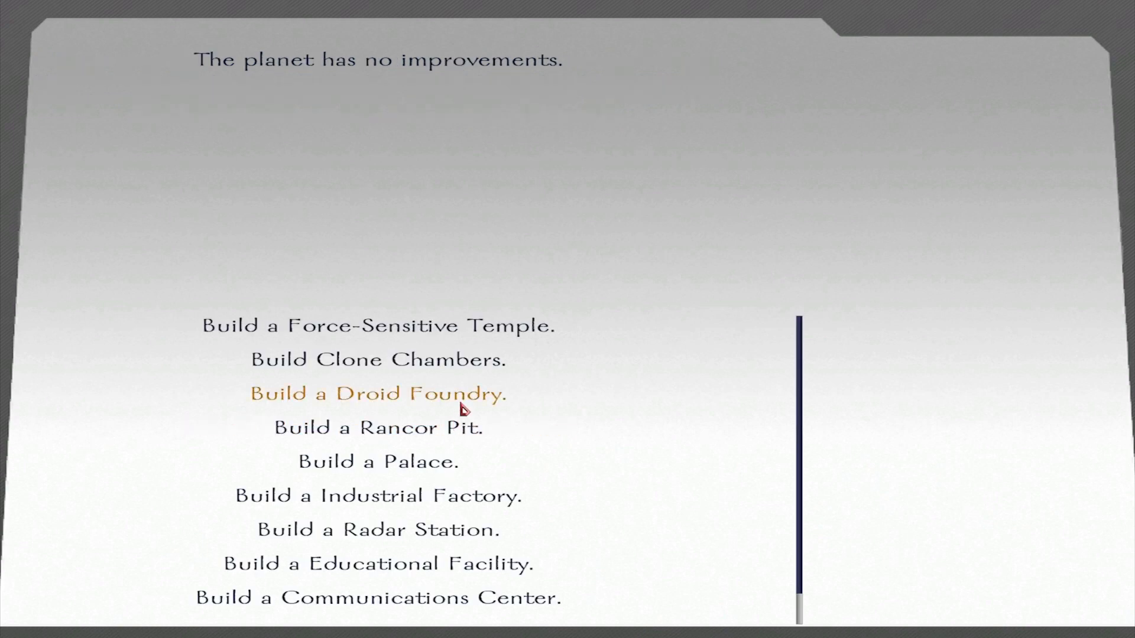
{"action": "left_click", "coordinate": [378, 393]}
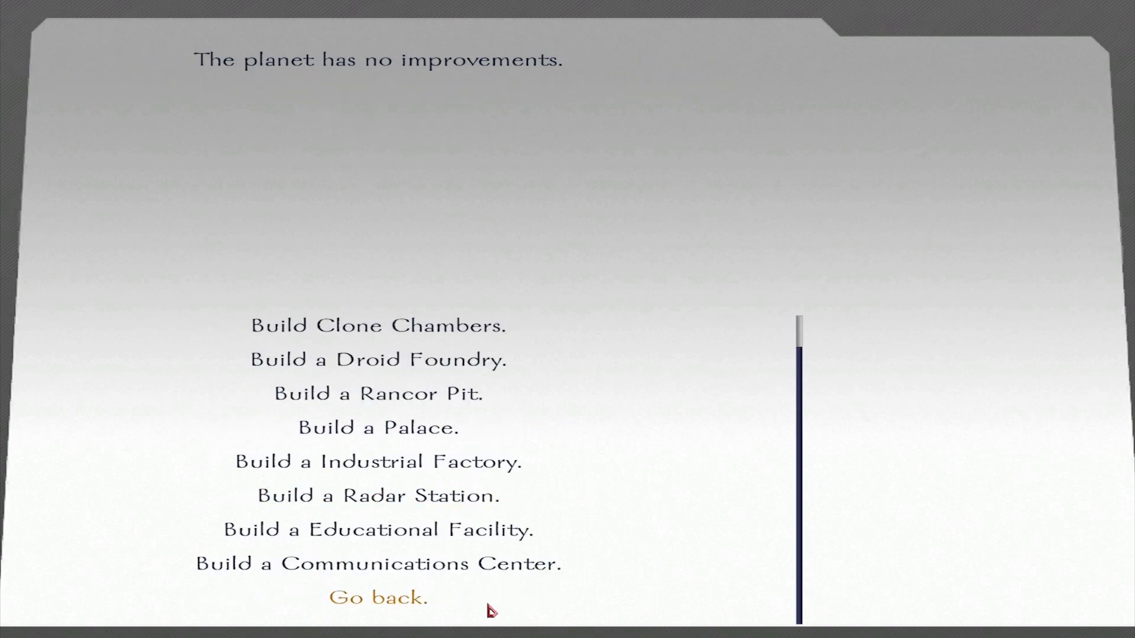
{"action": "left_click", "coordinate": [378, 598]}
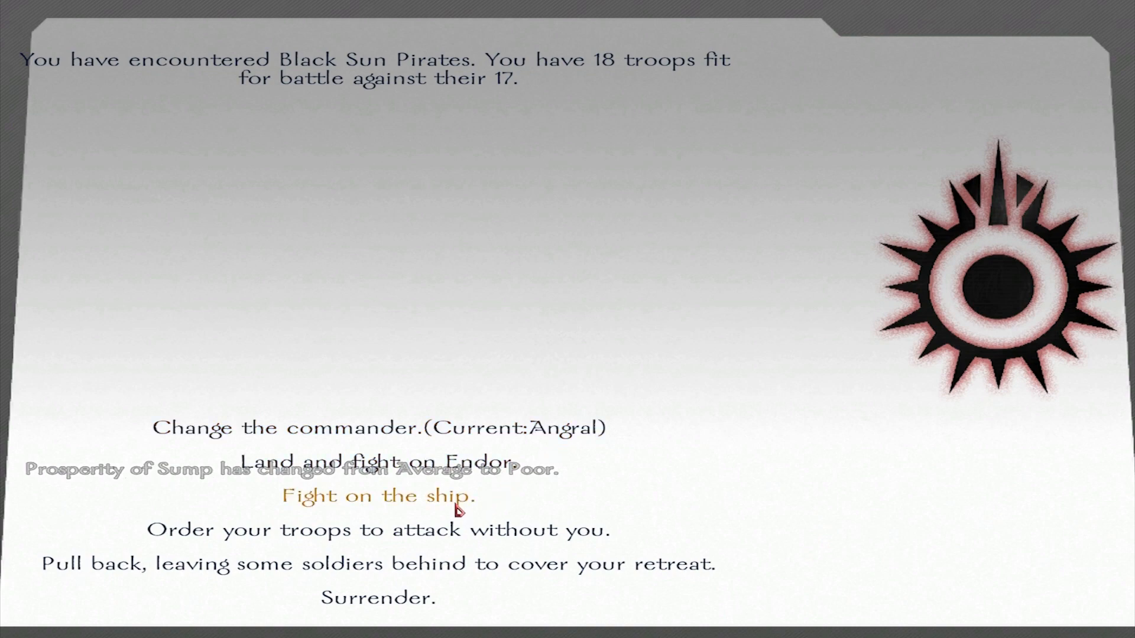
Fight the 17 Black Sun Pirates aboard the ship until the battle is won
{"action": "left_click", "coordinate": [378, 495]}
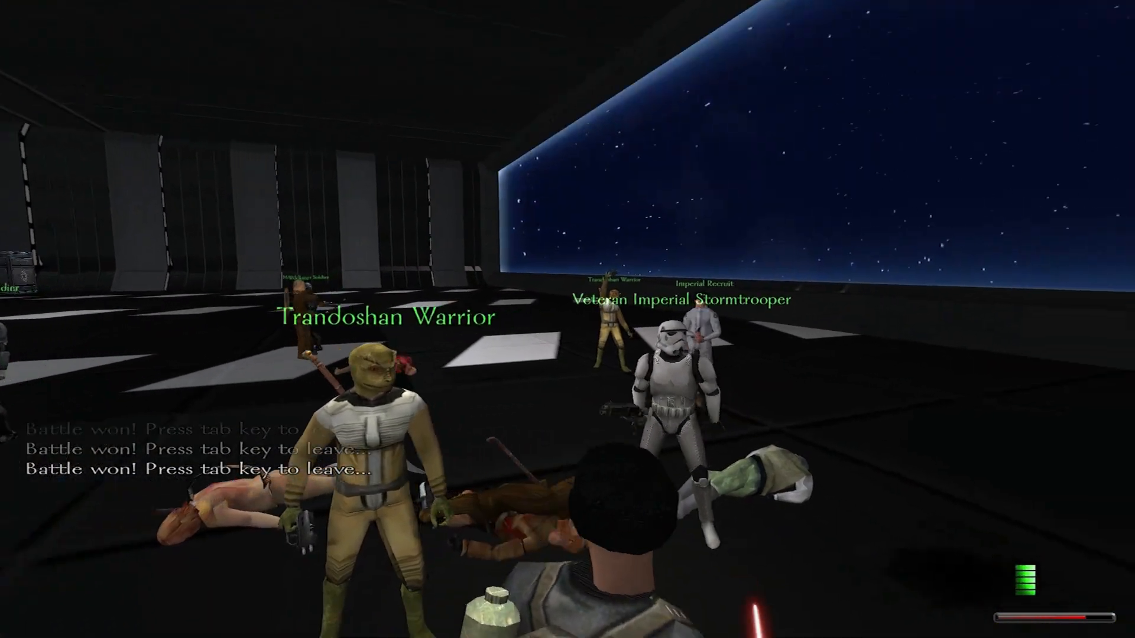
Leave the battlefield, keep the looted blasters and armour, and return to the galaxy map
{"action": "key", "text": "tab"}
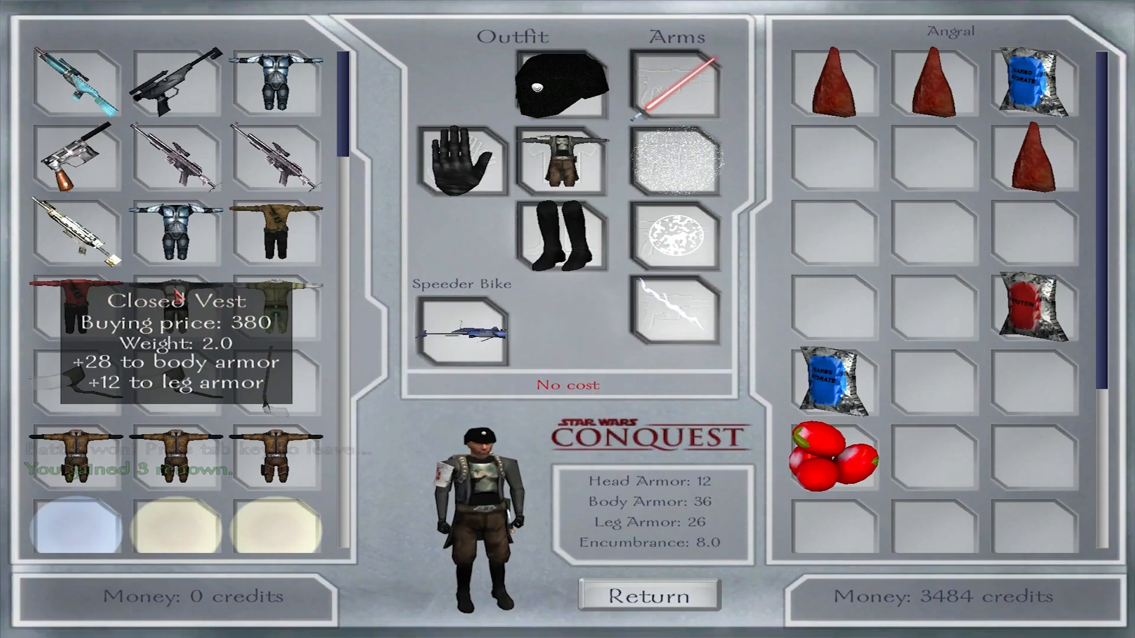
{"action": "mouse_move", "coordinate": [76, 77]}
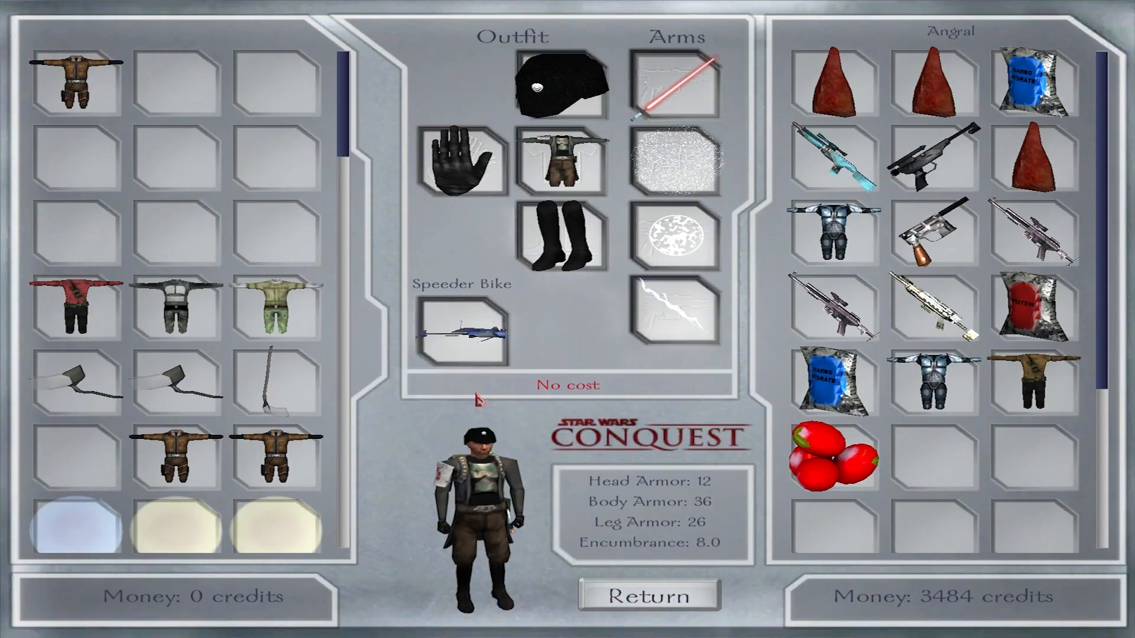
{"action": "left_click", "coordinate": [648, 610]}
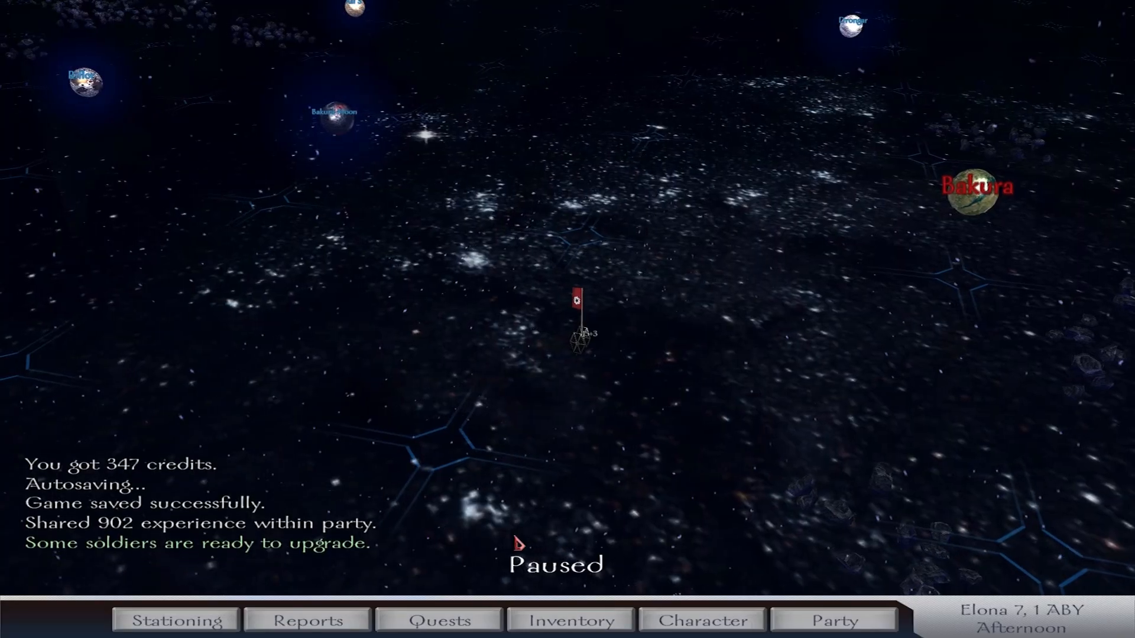
Promote troops in the party roster to Wookiee Marksman, Trandoshan Hunter and Mandalorian Sniper
{"action": "left_click", "coordinate": [832, 619]}
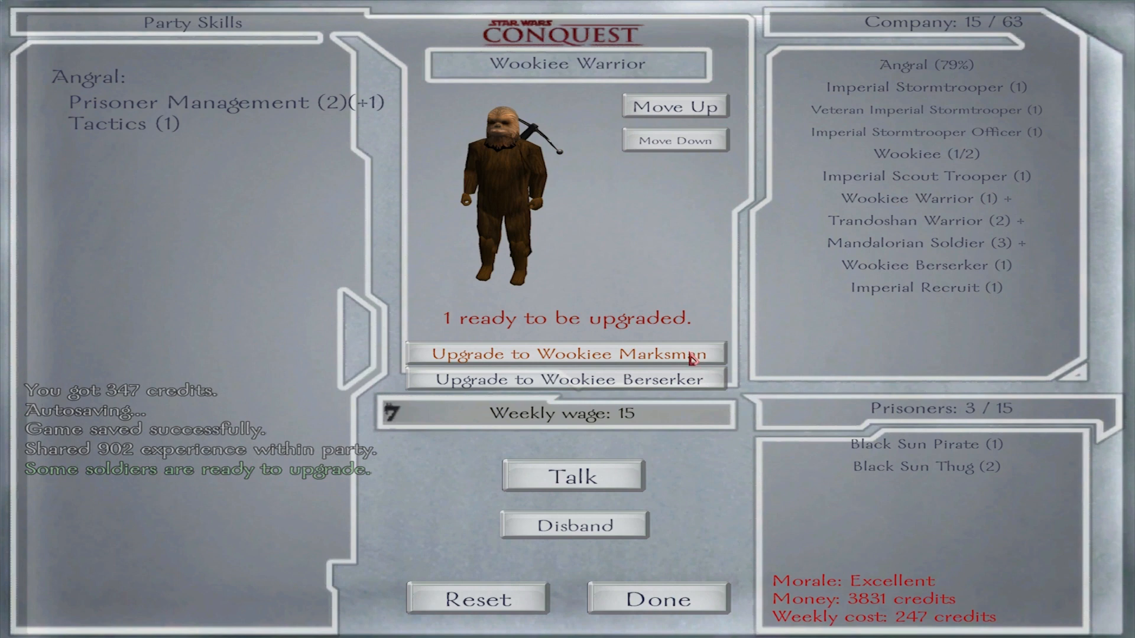
{"action": "left_click", "coordinate": [574, 353]}
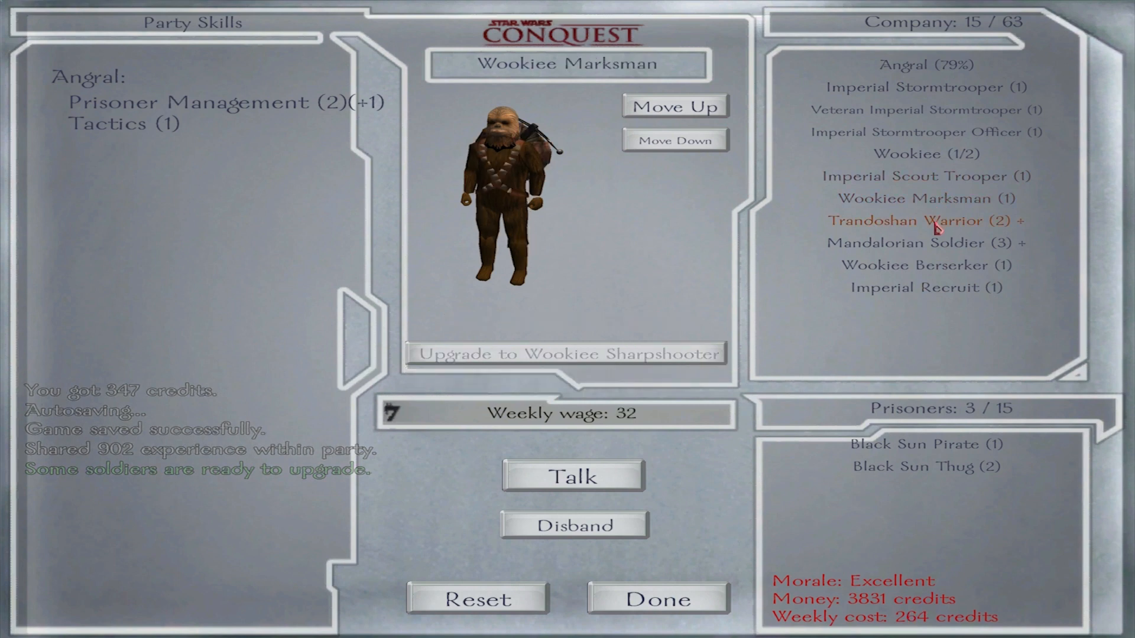
{"action": "left_click", "coordinate": [927, 220]}
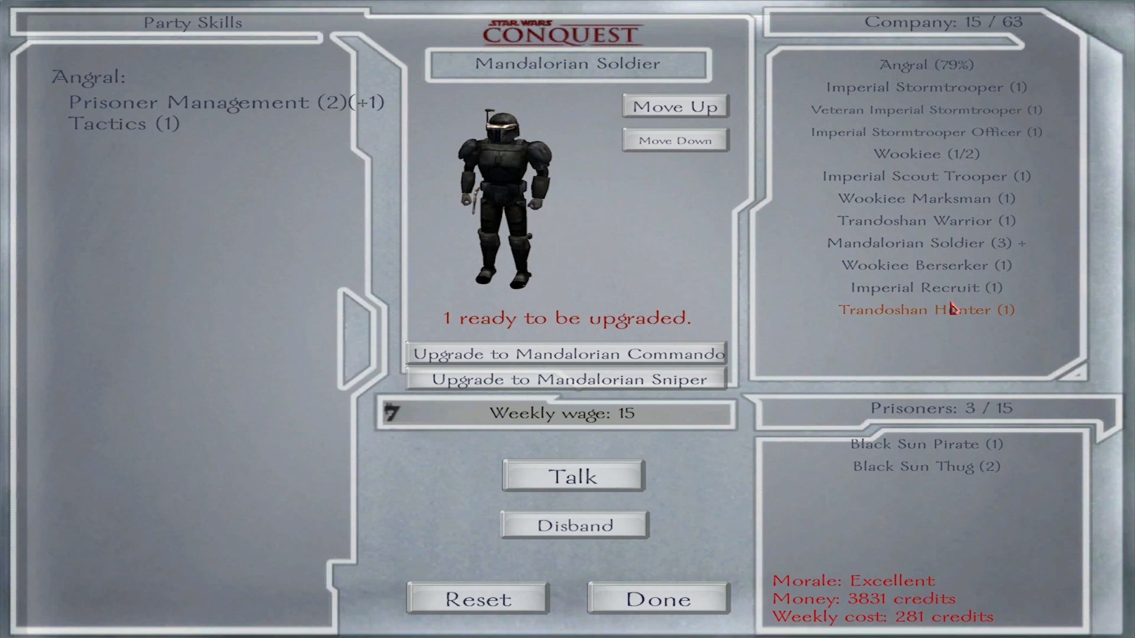
{"action": "mouse_move", "coordinate": [700, 370]}
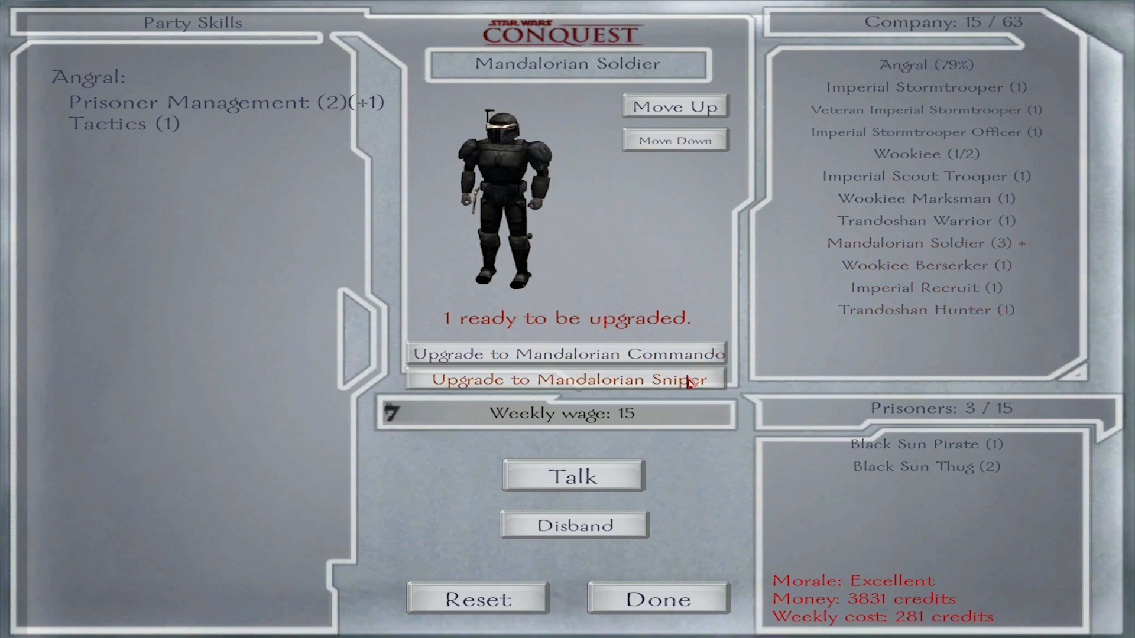
{"action": "left_click", "coordinate": [565, 381]}
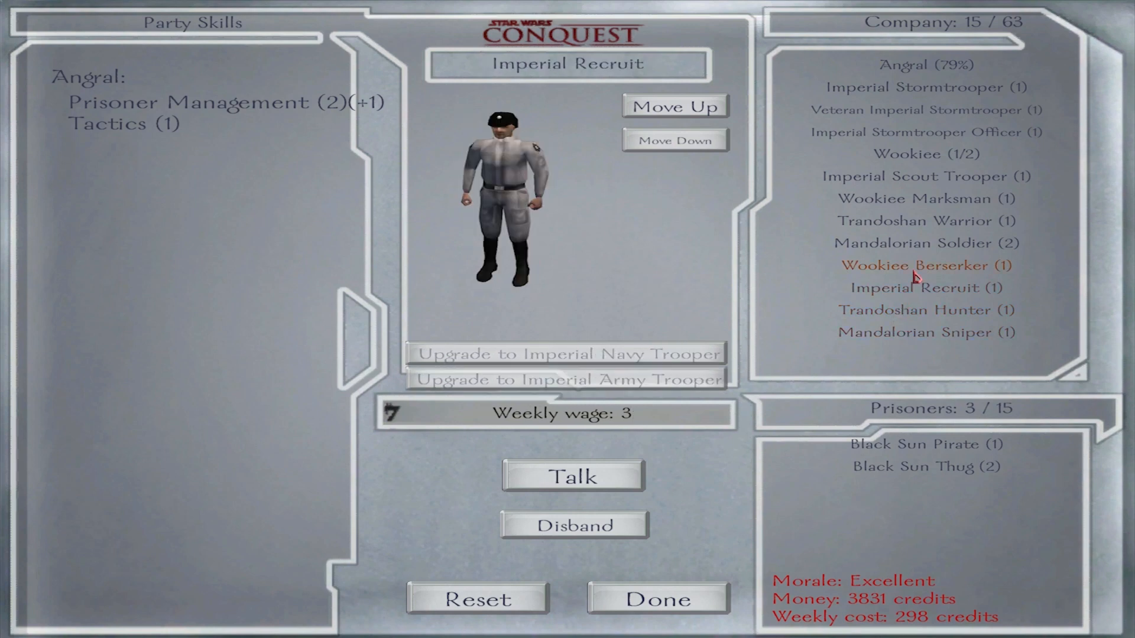
{"action": "left_click", "coordinate": [924, 265]}
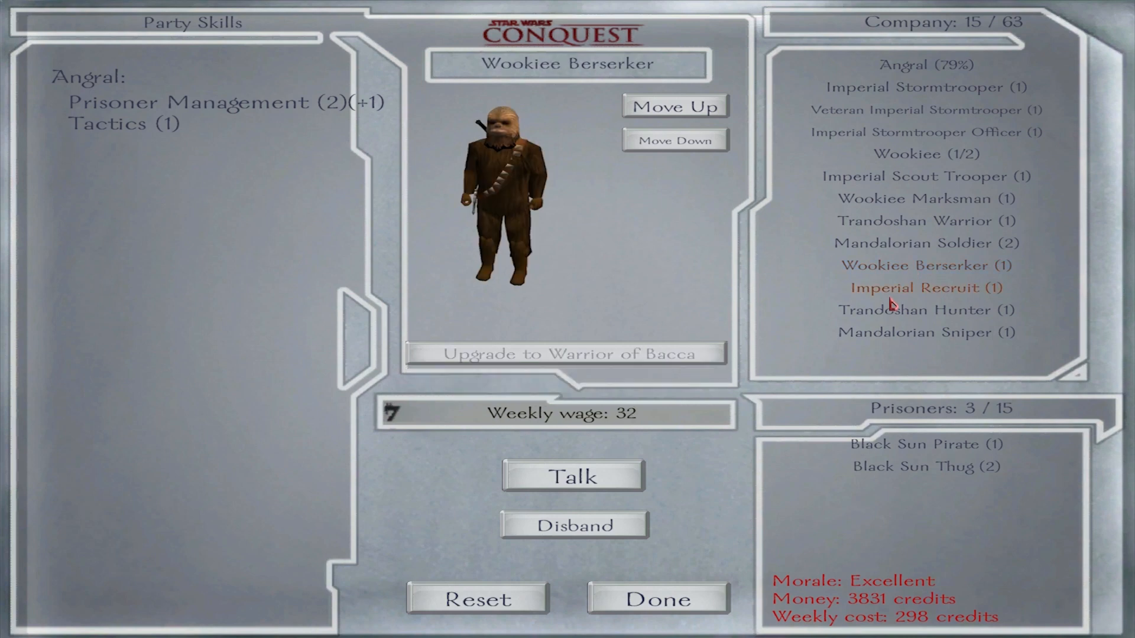
{"action": "left_click", "coordinate": [661, 598]}
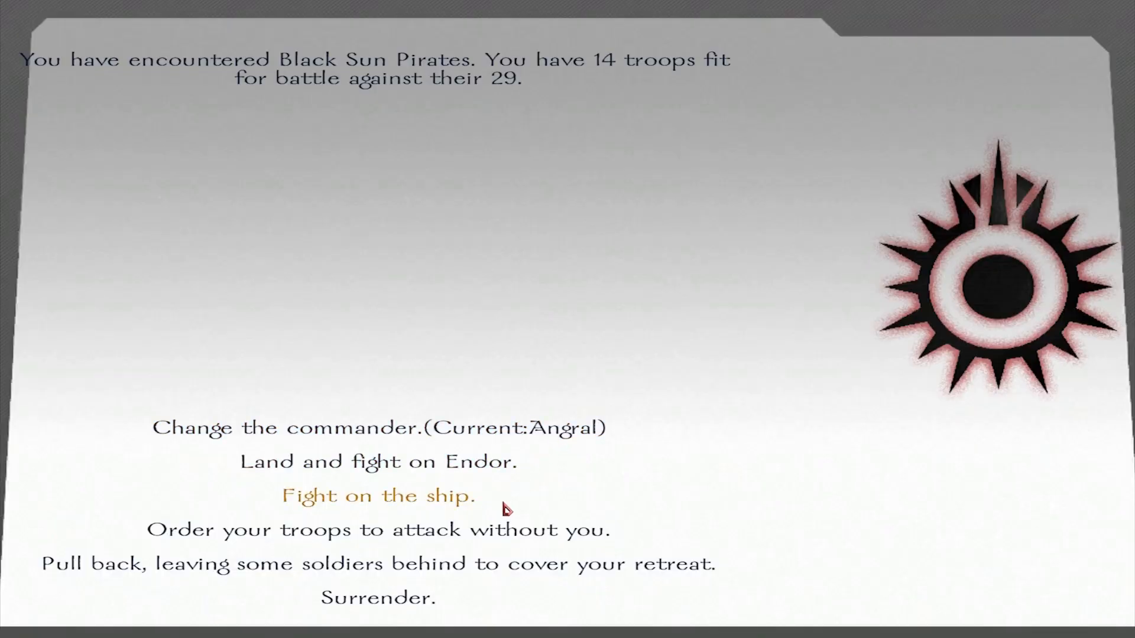
Fight the 29 Black Sun Pirates aboard the ship until the battle is won
{"action": "left_click", "coordinate": [378, 495]}
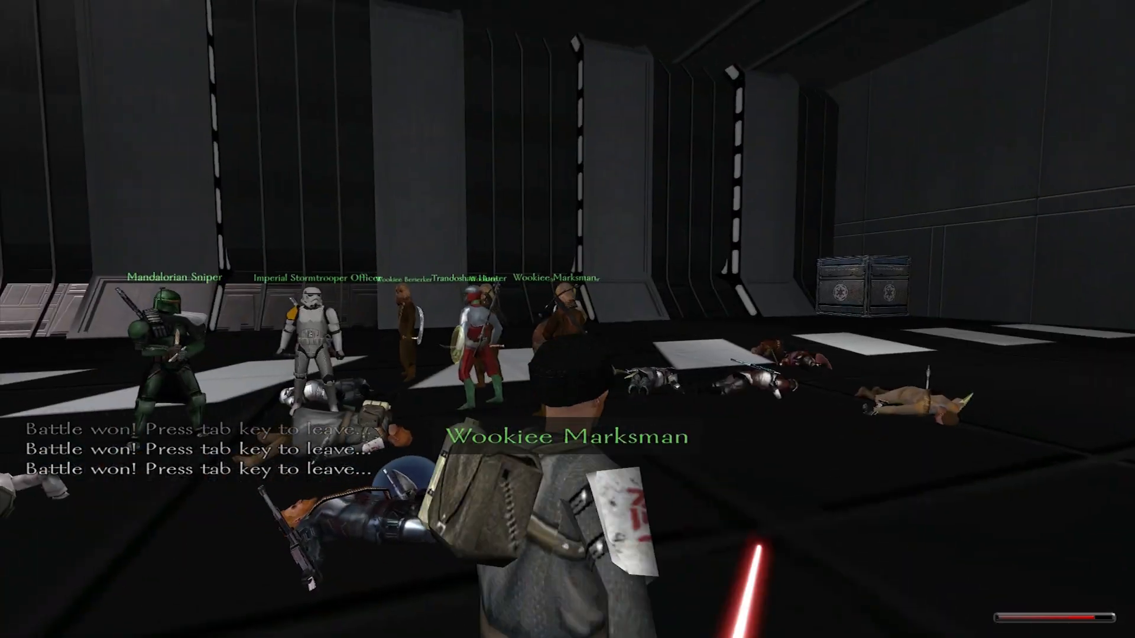
Leave the battlefield, pass the victory summary and capture the Black Sun Thug as prisoner
{"action": "key", "text": "tab"}
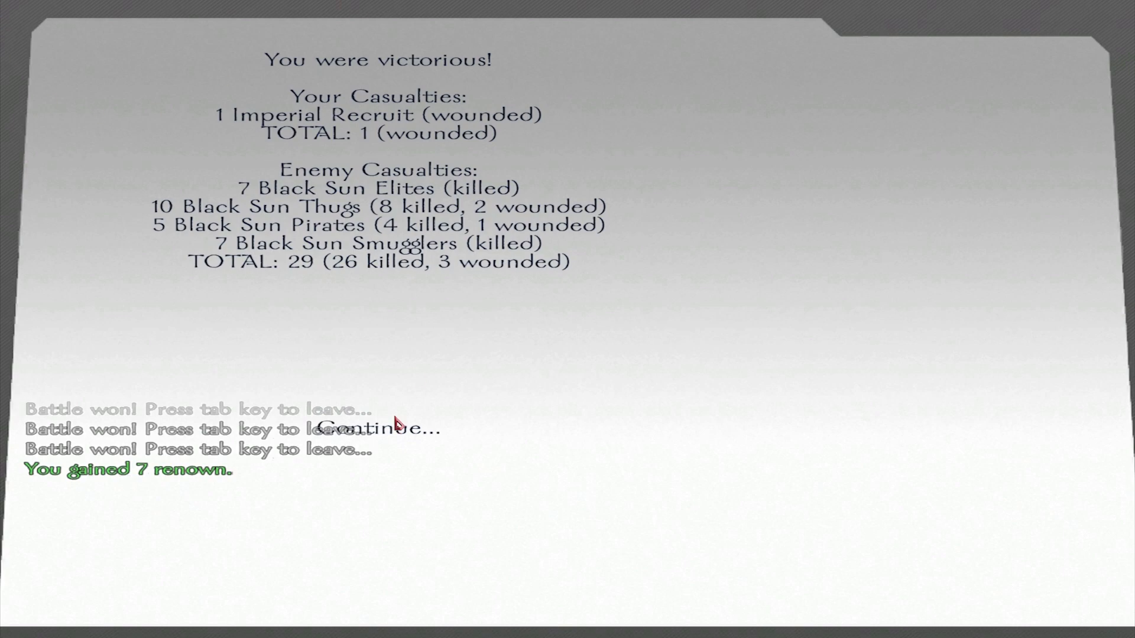
{"action": "left_click", "coordinate": [398, 427]}
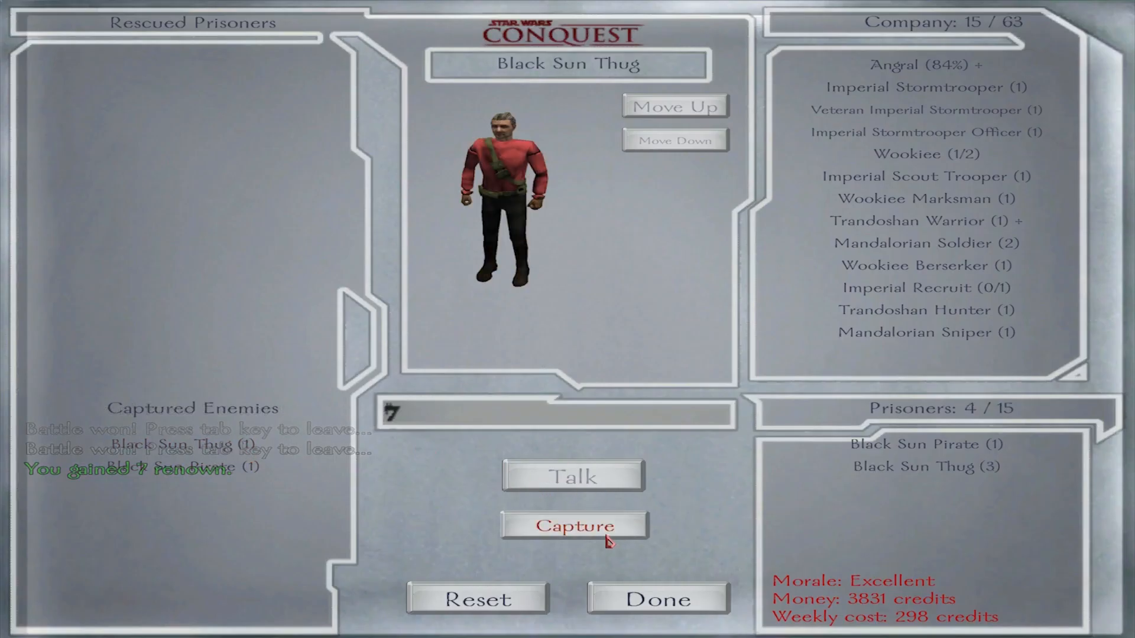
{"action": "left_click", "coordinate": [659, 599]}
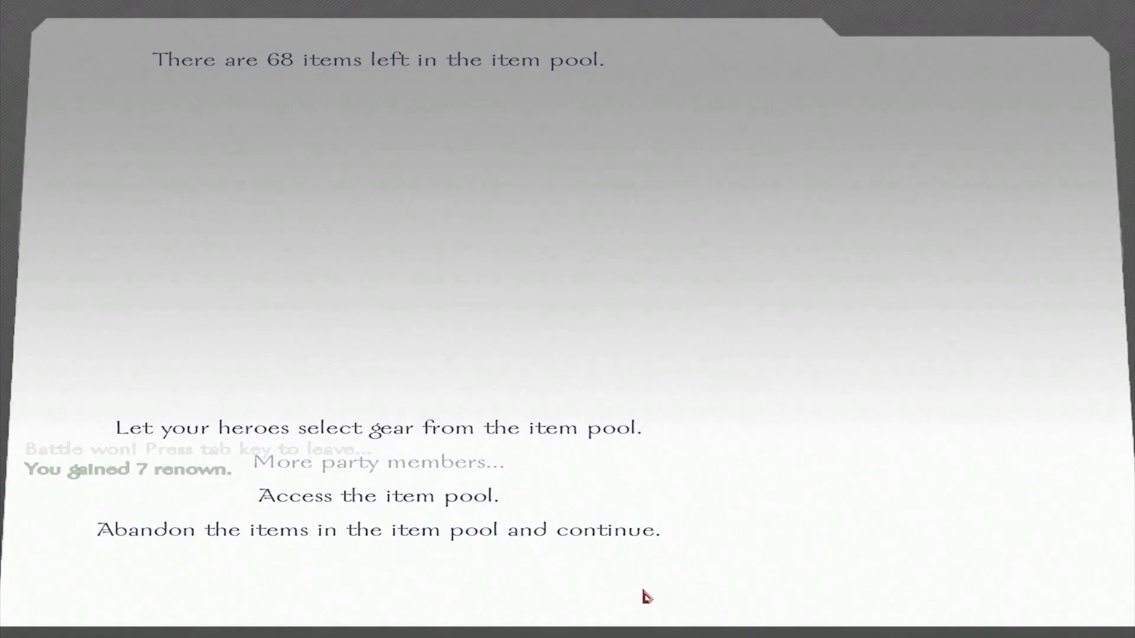
Access the item pool and take the loot, including the red armour, into the inventory
{"action": "left_click", "coordinate": [377, 495]}
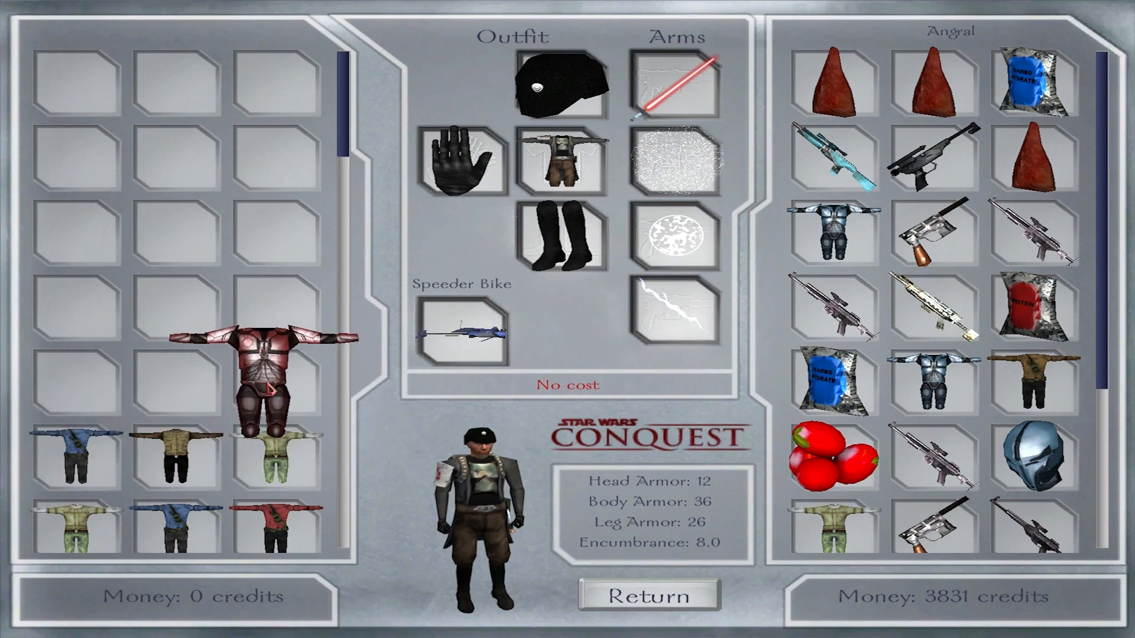
{"action": "left_click", "coordinate": [648, 595]}
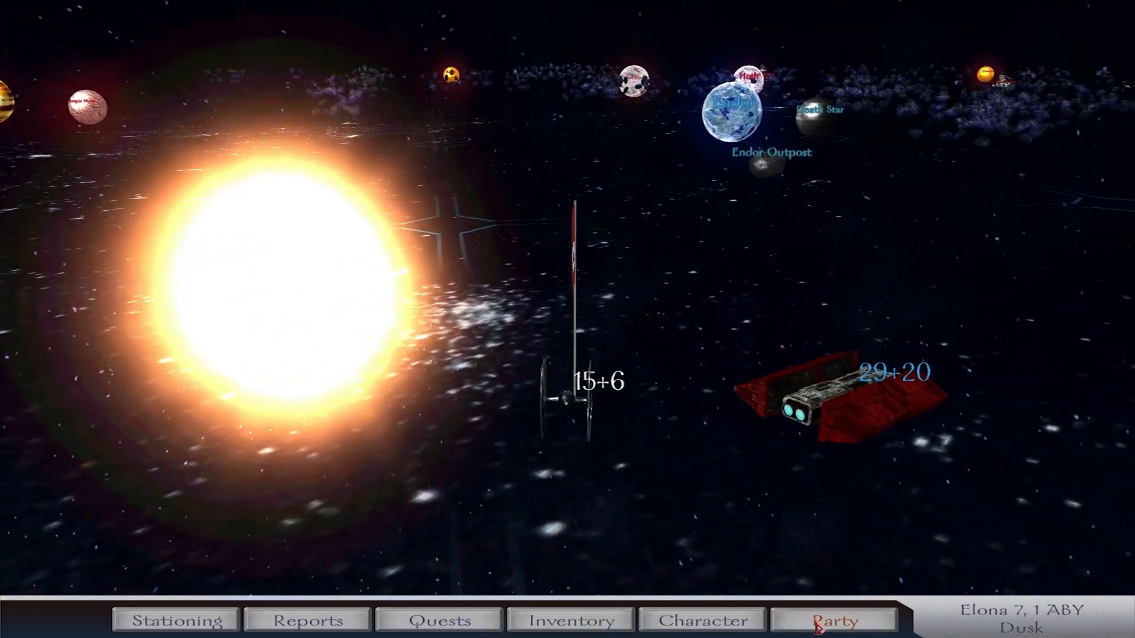
Promote a Mandalorian Soldier to Commando and the Imperial Recruit to Imperial Army Trooper
{"action": "left_click", "coordinate": [830, 619]}
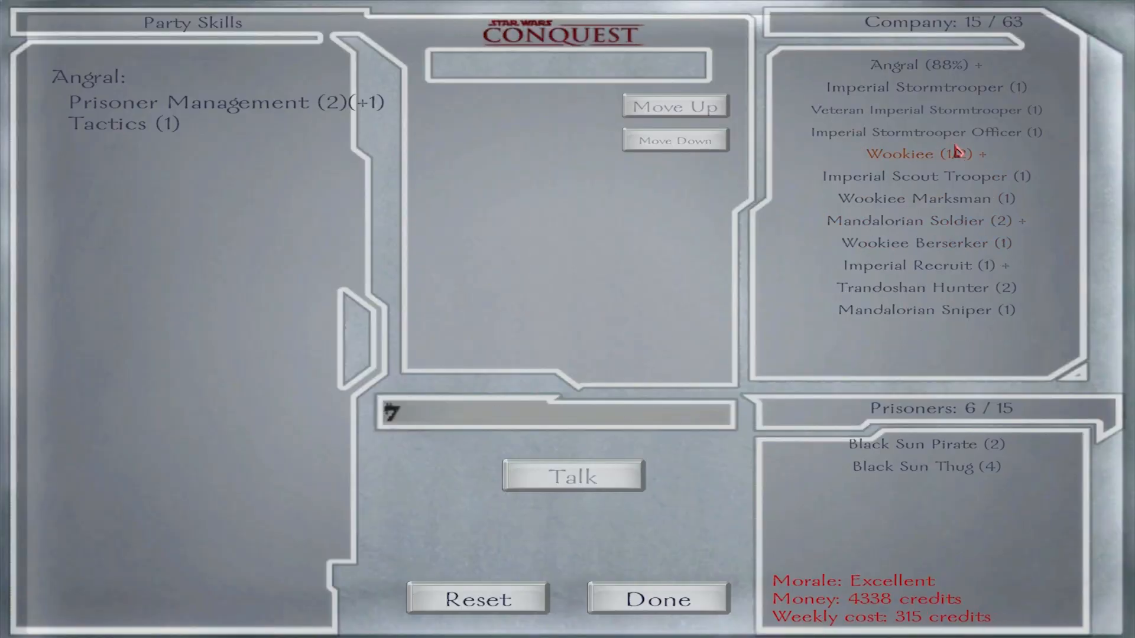
{"action": "left_click", "coordinate": [918, 154]}
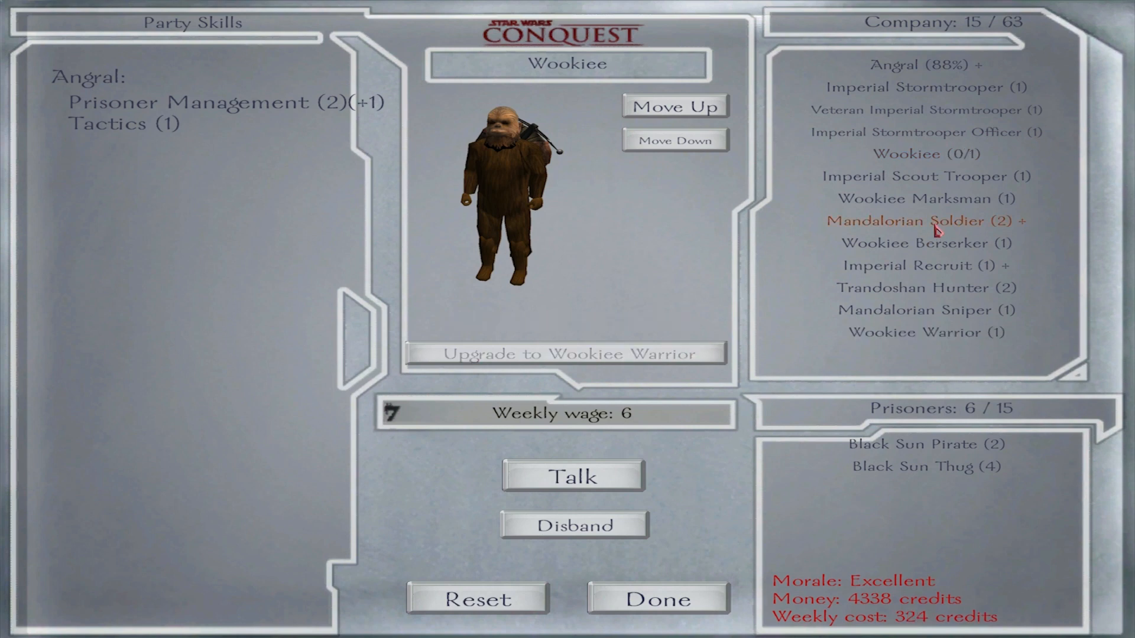
{"action": "left_click", "coordinate": [928, 221]}
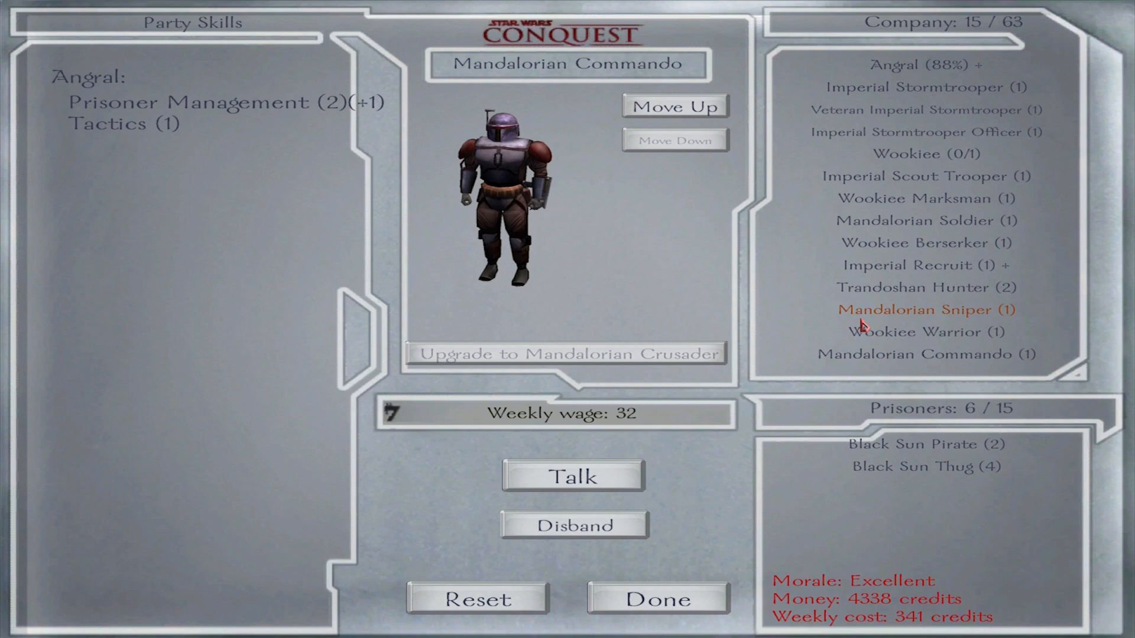
{"action": "left_click", "coordinate": [916, 221]}
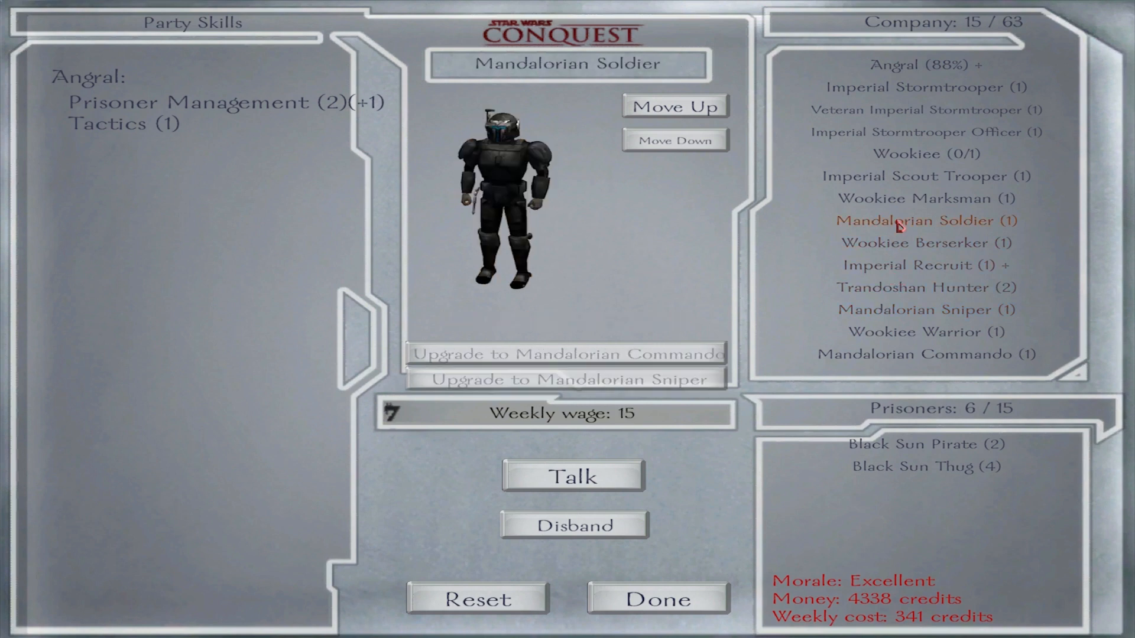
{"action": "left_click", "coordinate": [924, 264]}
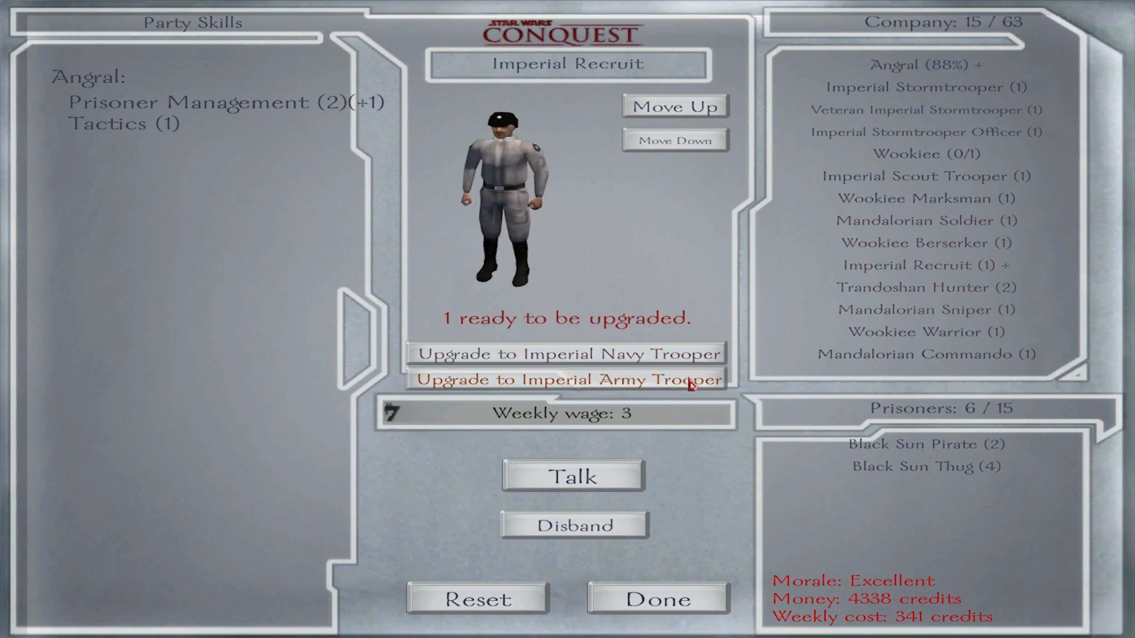
{"action": "left_click", "coordinate": [566, 380]}
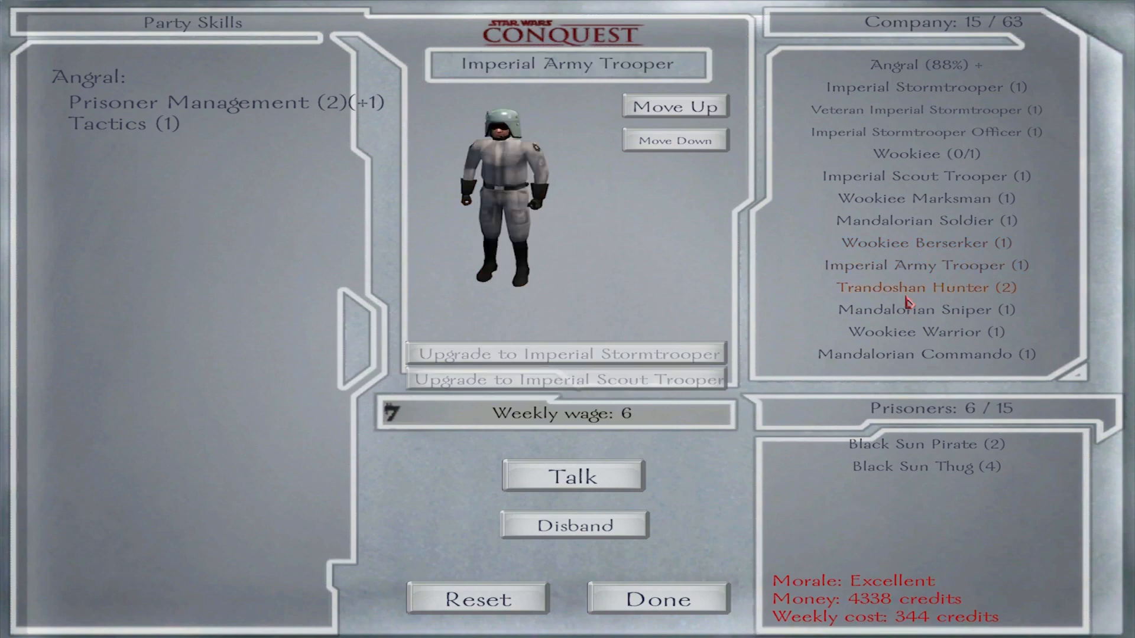
{"action": "left_click", "coordinate": [659, 599]}
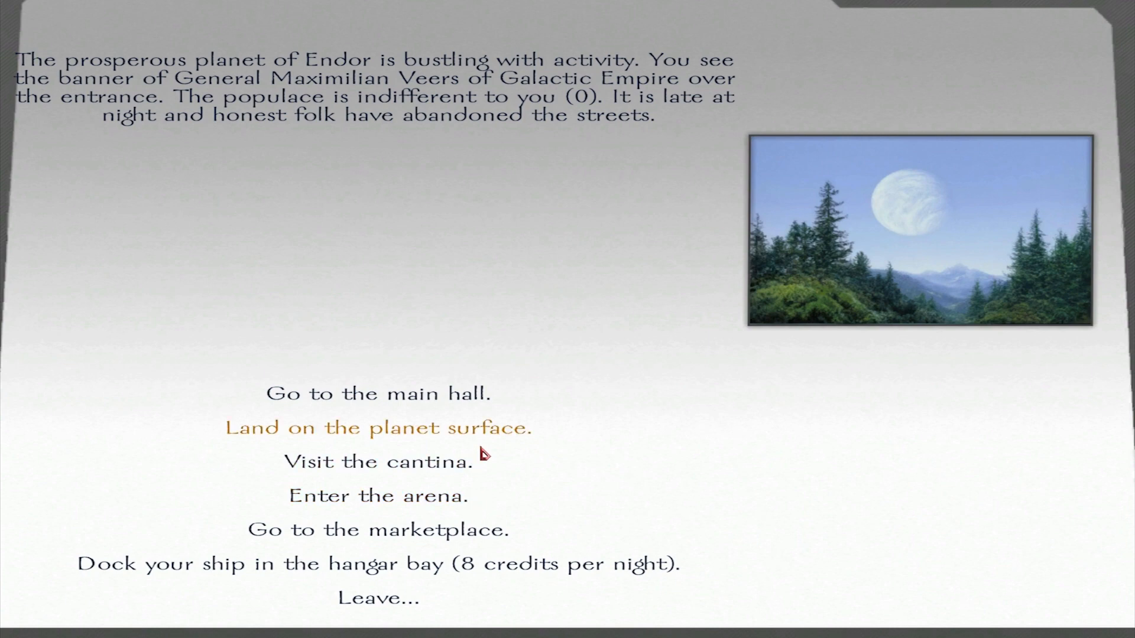
{"action": "mouse_move", "coordinate": [462, 539]}
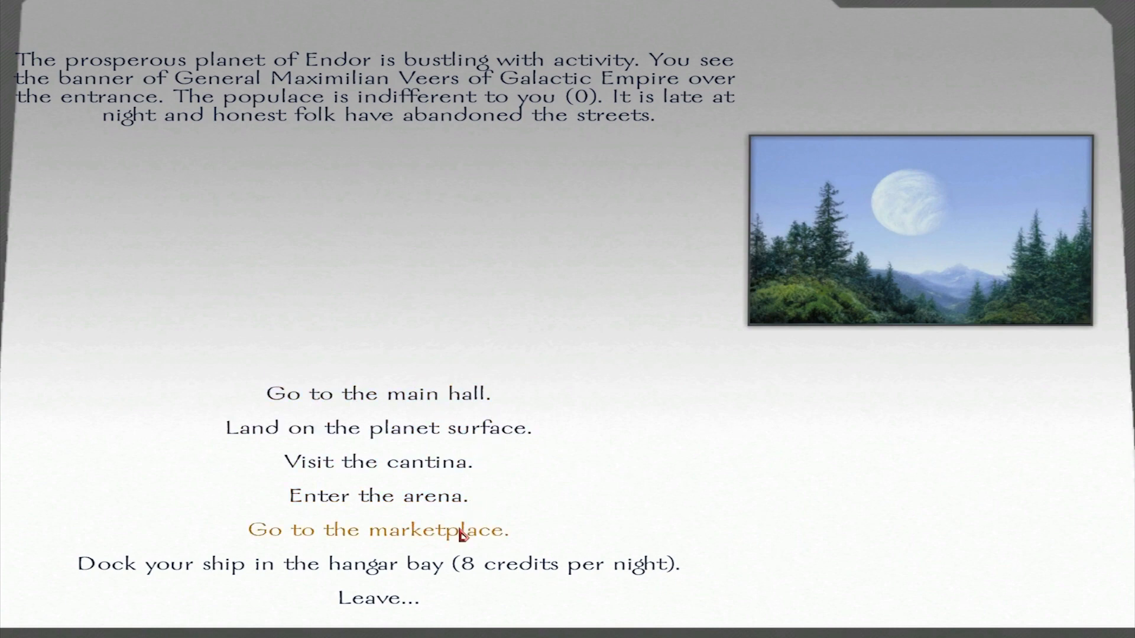
Sell loot to Endor's weaponsmith, then start trading with the armor merchant
{"action": "left_click", "coordinate": [379, 530]}
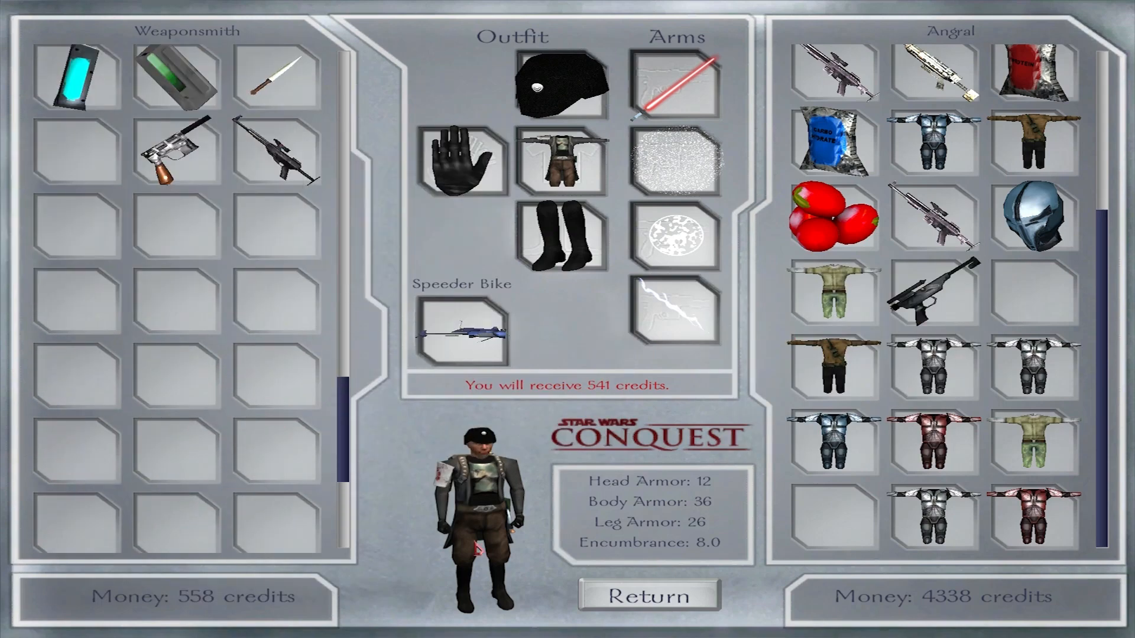
{"action": "left_click", "coordinate": [648, 595]}
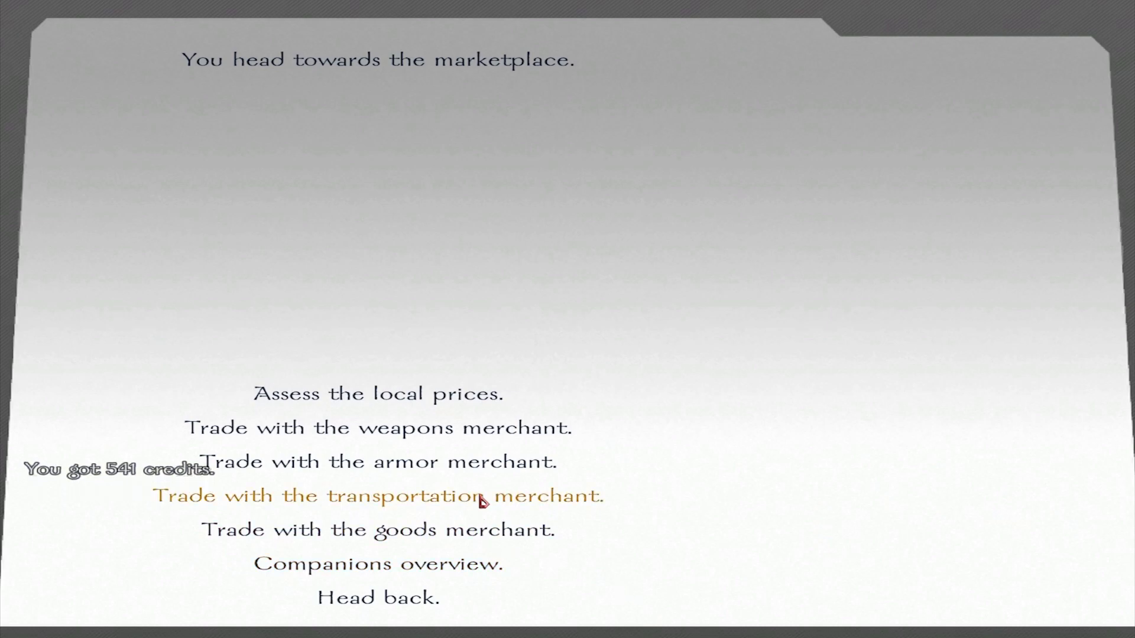
{"action": "left_click", "coordinate": [383, 461]}
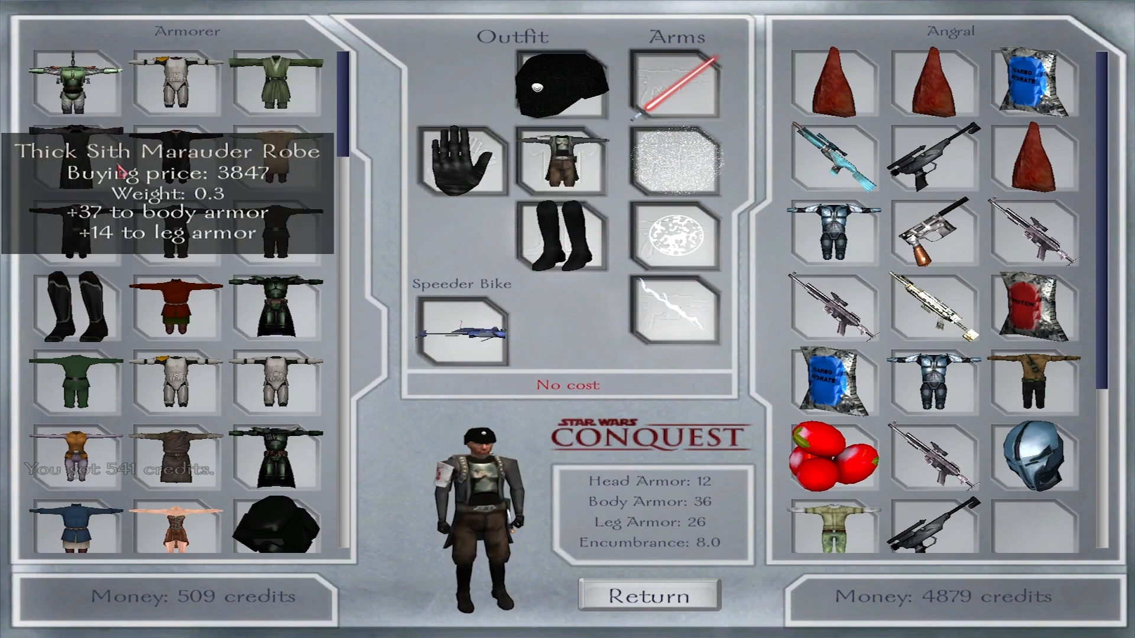
{"action": "left_click", "coordinate": [71, 171]}
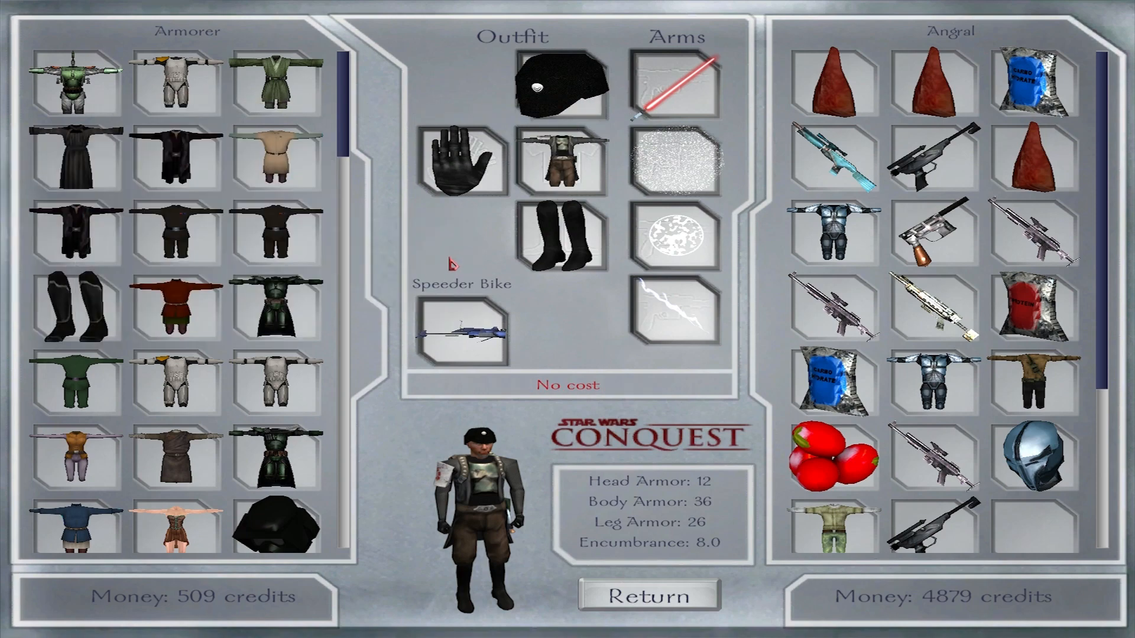
{"action": "mouse_move", "coordinate": [89, 308]}
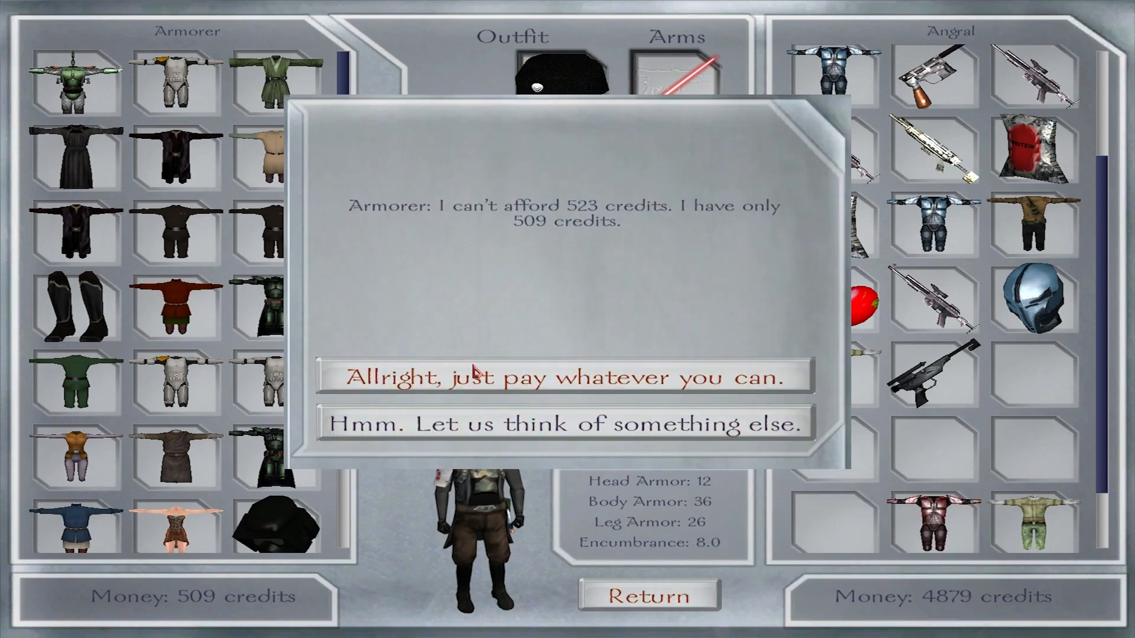
Accept the armorer's partial payment, sell surplus armour and collect the credits
{"action": "left_click", "coordinate": [553, 376]}
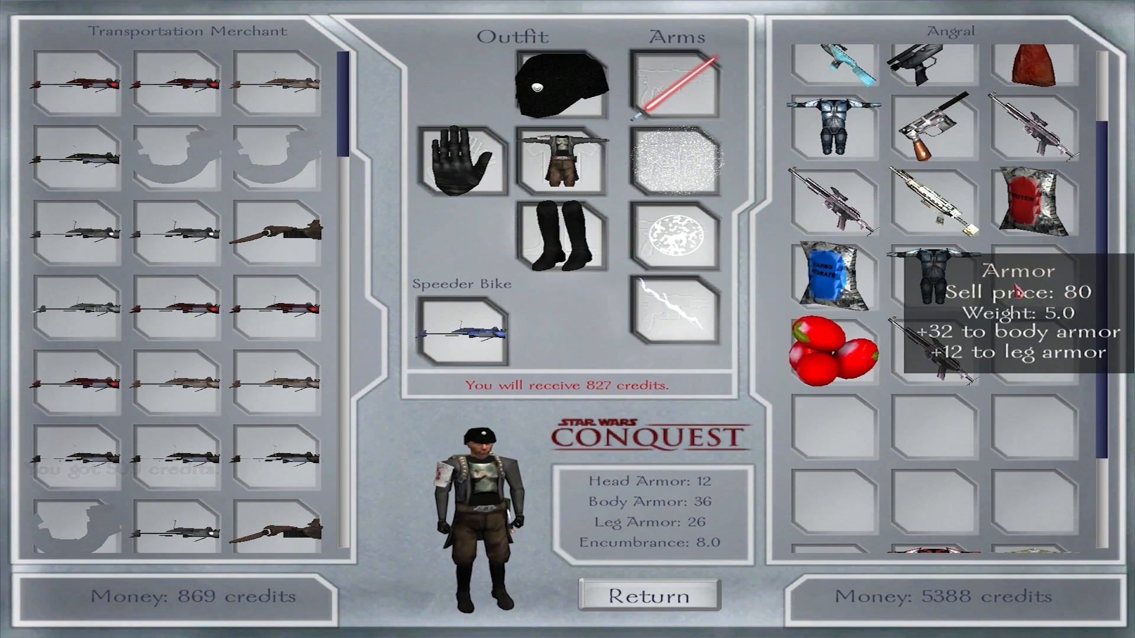
{"action": "left_click", "coordinate": [647, 595]}
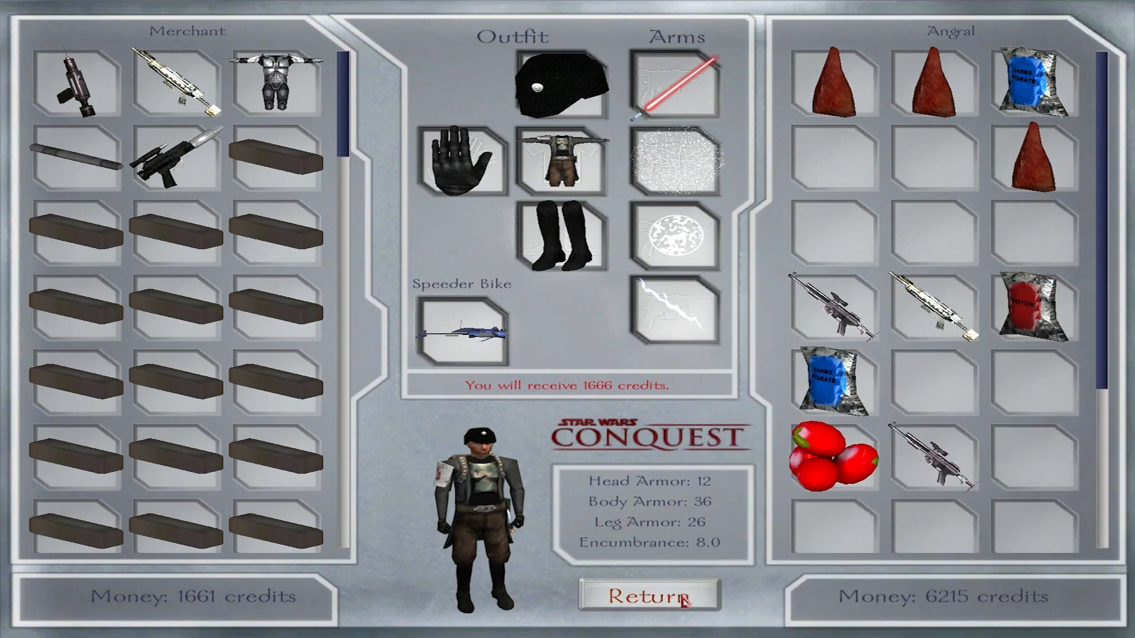
{"action": "left_click", "coordinate": [648, 594]}
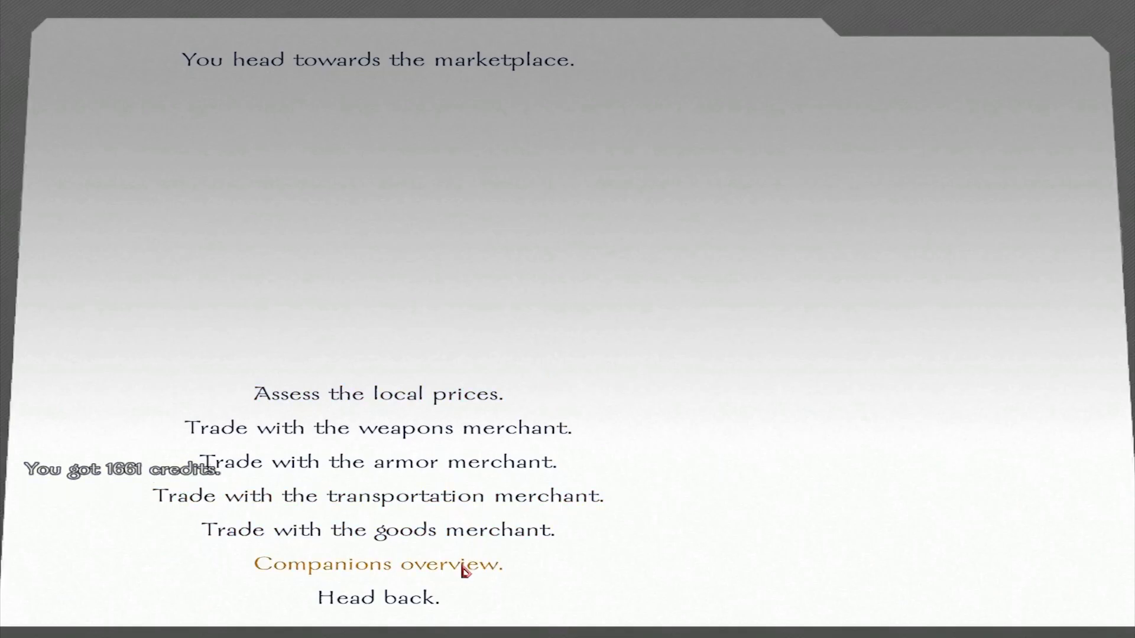
Review the companions overview before heading out of Endor to the galaxy map
{"action": "left_click", "coordinate": [376, 598]}
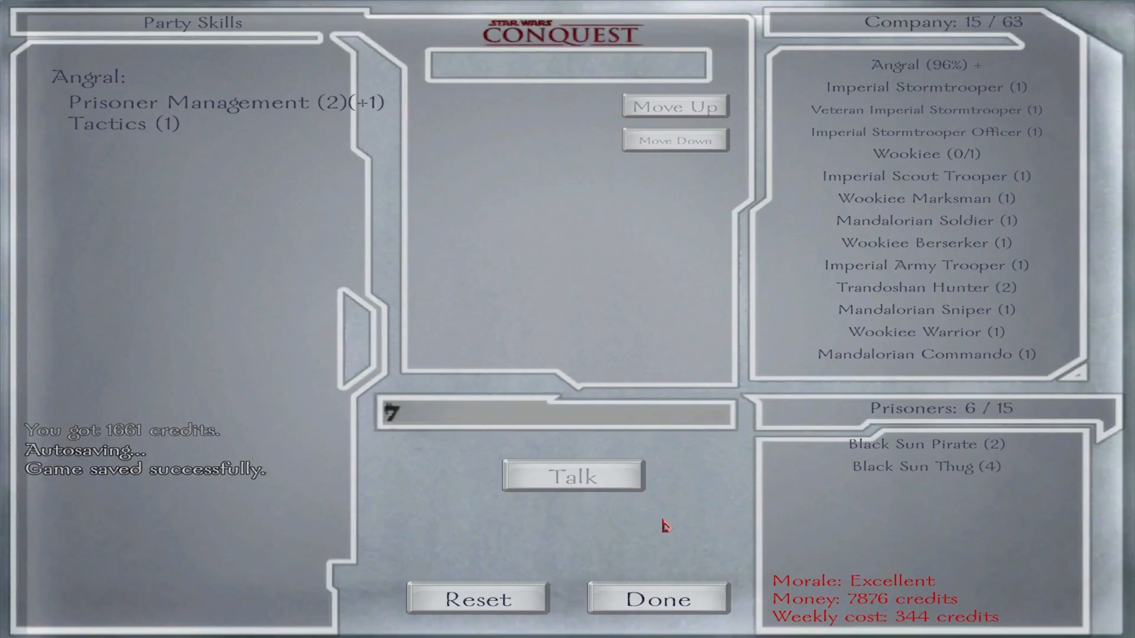
{"action": "left_click", "coordinate": [657, 599]}
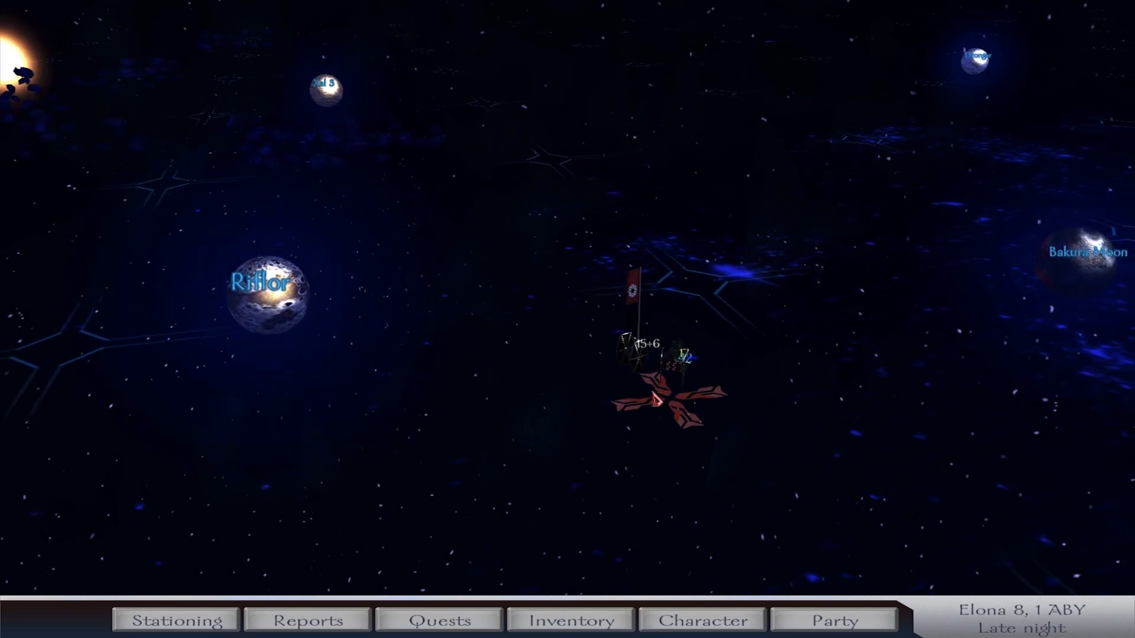
Resume travel and join the Patrol Fleet's battle against the Night Fangs Pirates
{"action": "key", "text": "space"}
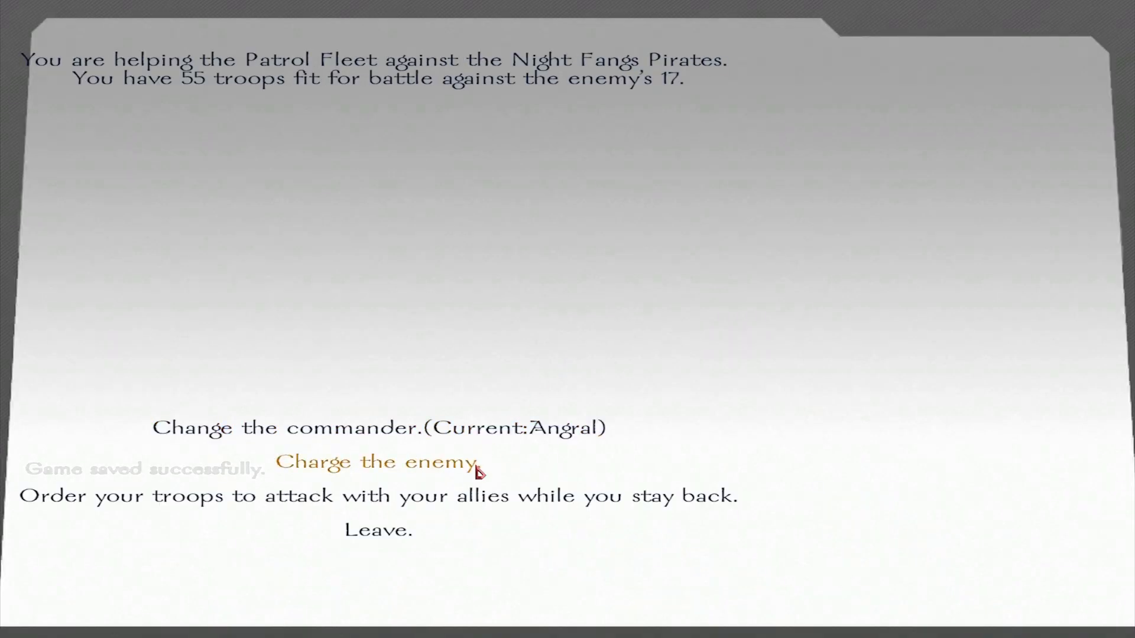
Charge the Night Fangs Pirates with the allies and leave the battlefield once the fight is won
{"action": "left_click", "coordinate": [376, 462]}
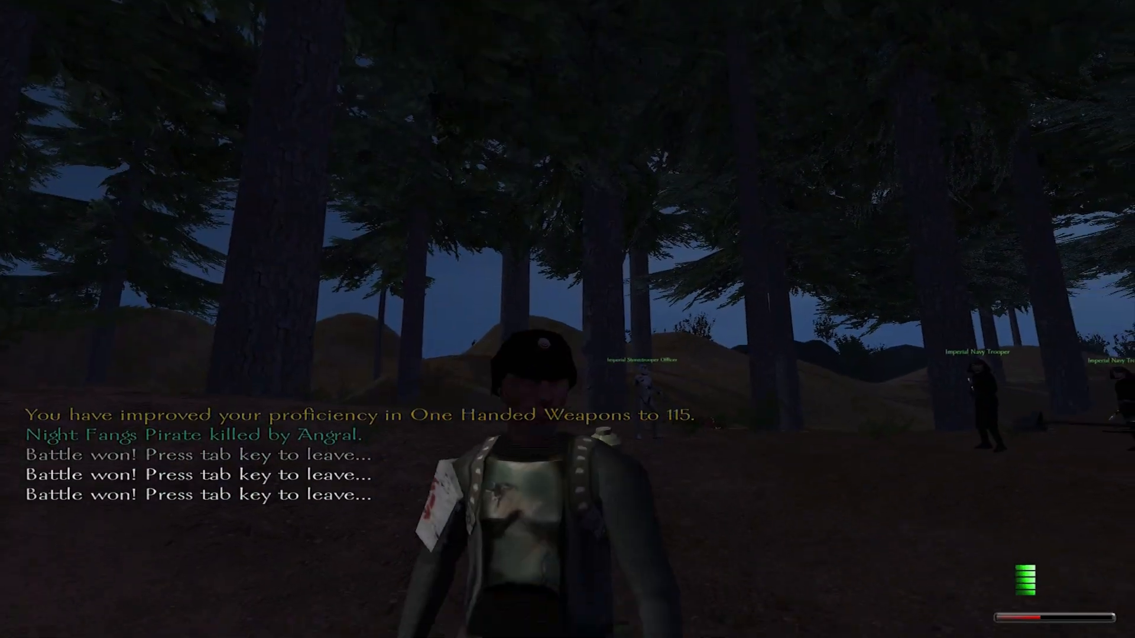
{"action": "key", "text": "tab"}
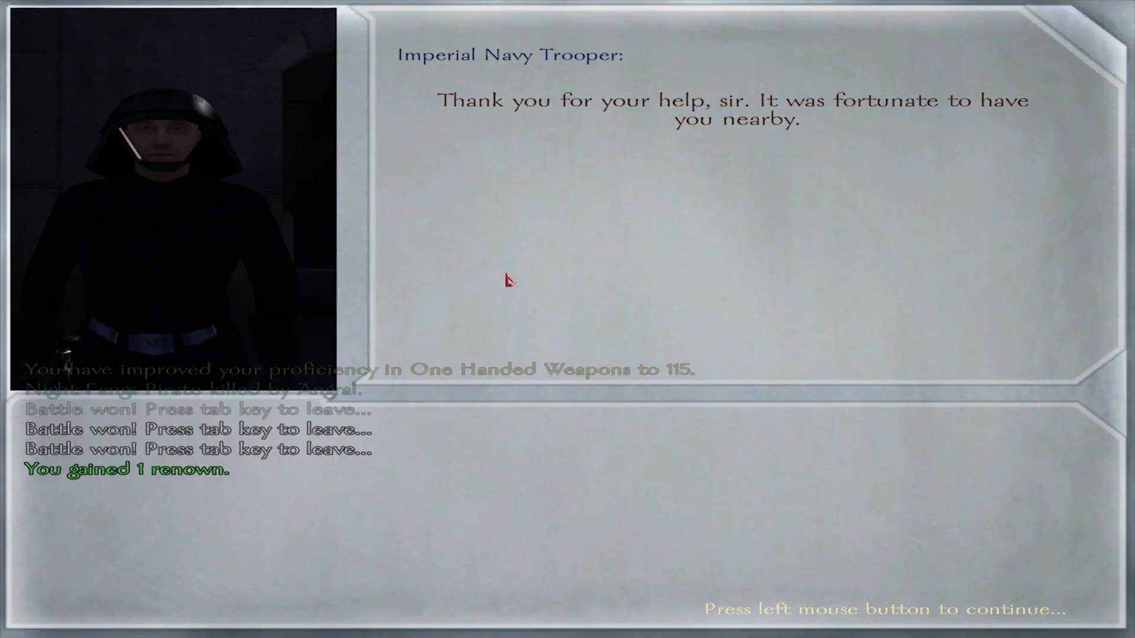
Acknowledge the Imperial Navy Trooper's thanks and finish looting, returning to the galaxy map with 129 credits
{"action": "left_click", "coordinate": [509, 282]}
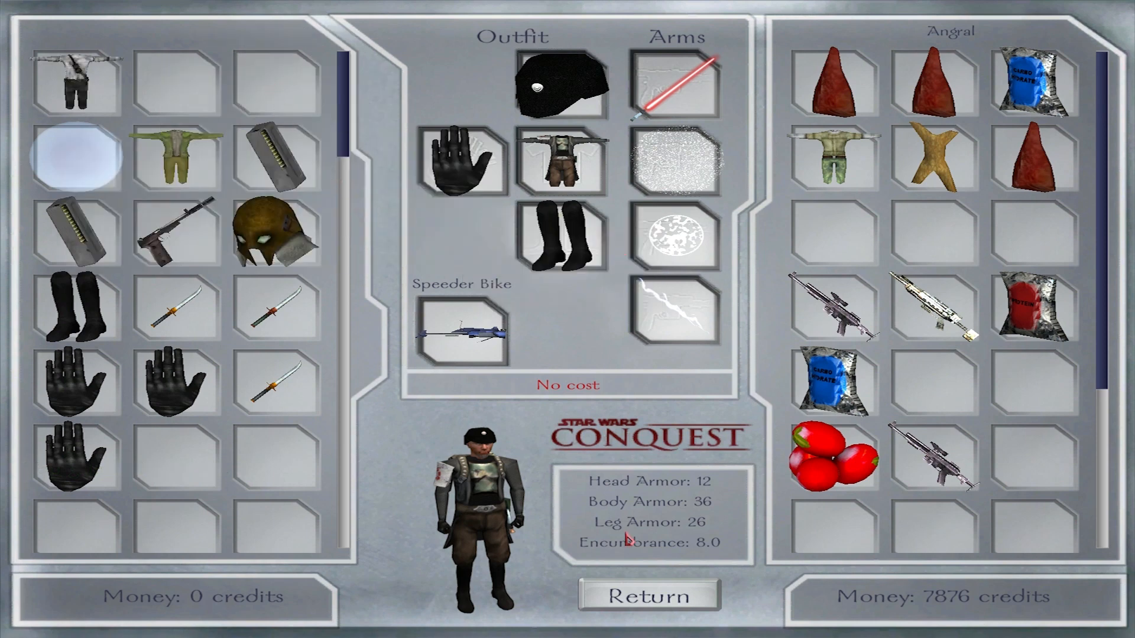
{"action": "mouse_move", "coordinate": [390, 284]}
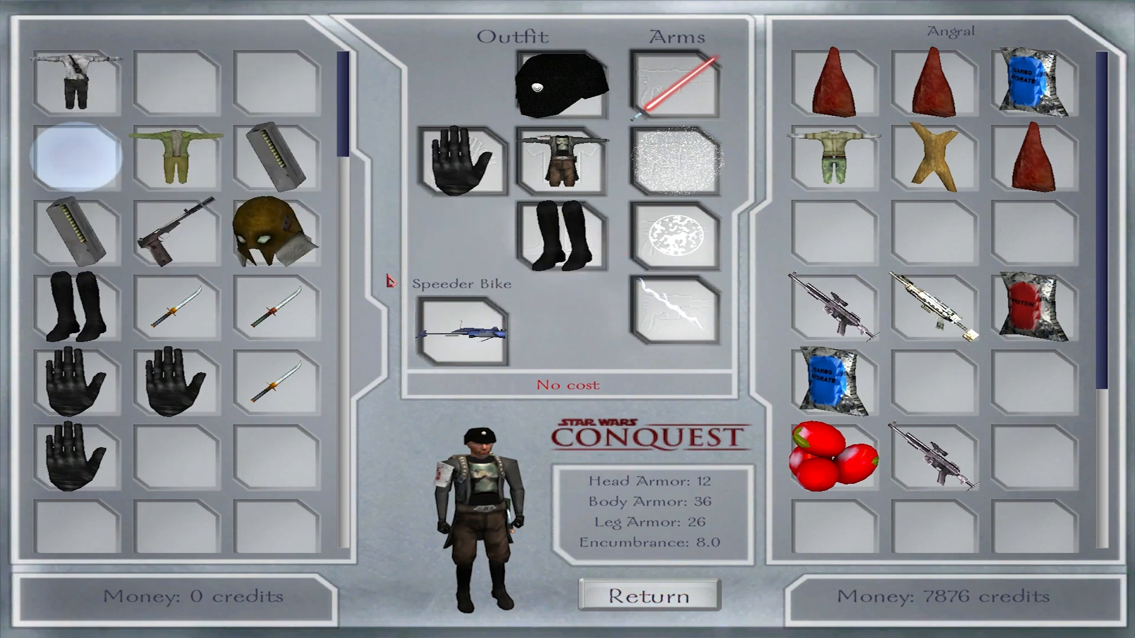
{"action": "mouse_move", "coordinate": [575, 543]}
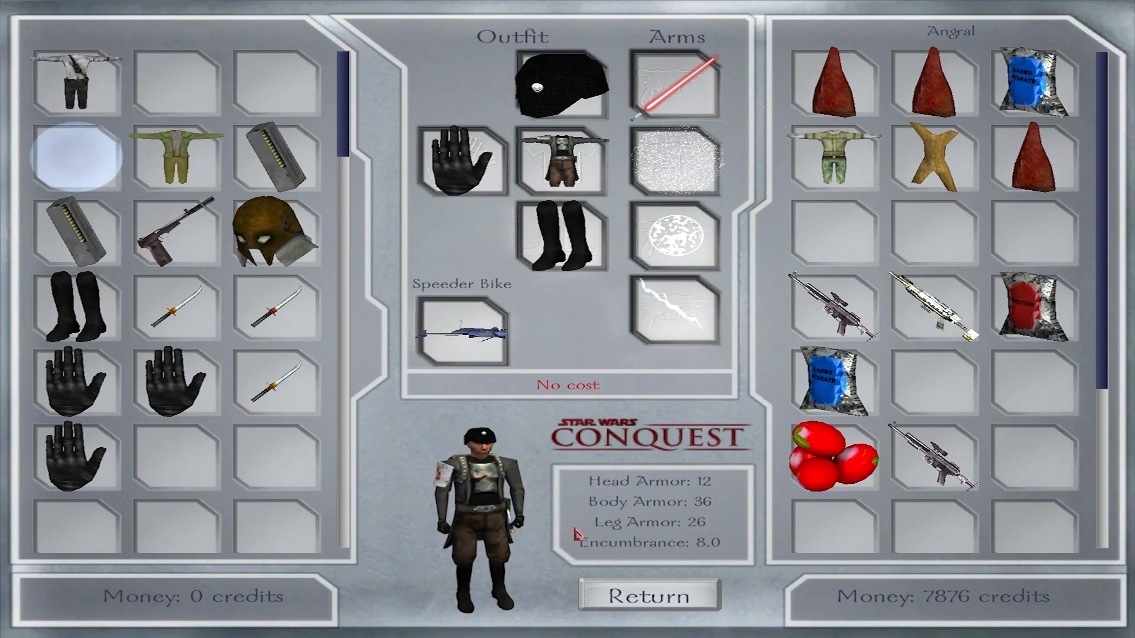
{"action": "left_click", "coordinate": [648, 595]}
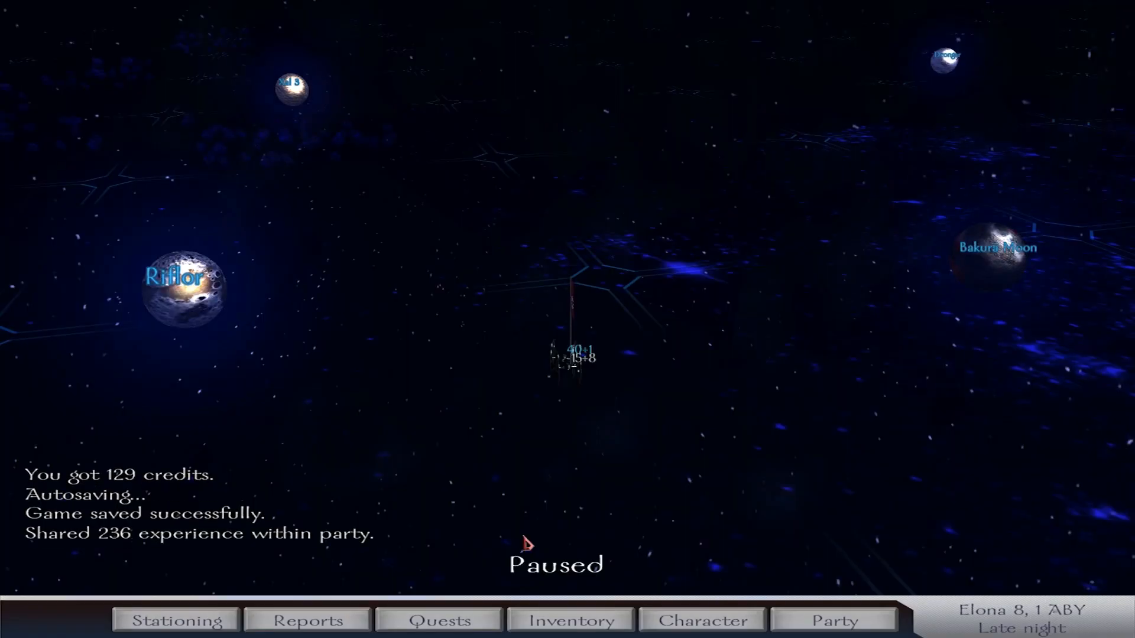
Raise Angral's Force Knowledge to 6 on the character sheet and return to the galaxy map
{"action": "left_click", "coordinate": [833, 620]}
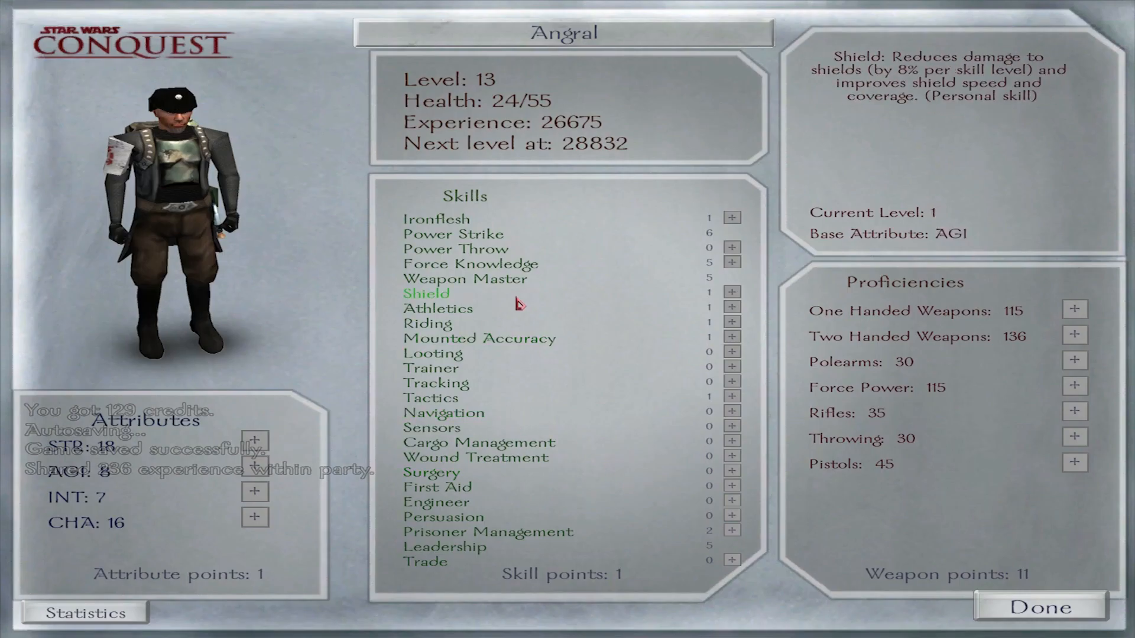
{"action": "mouse_move", "coordinate": [731, 267]}
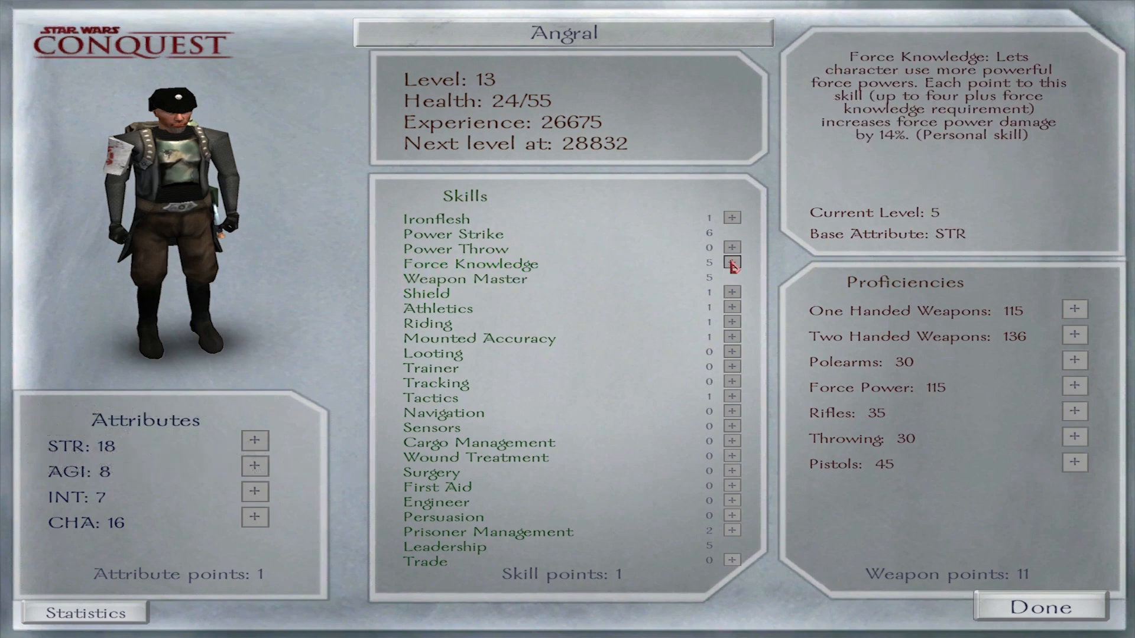
{"action": "left_click", "coordinate": [730, 262]}
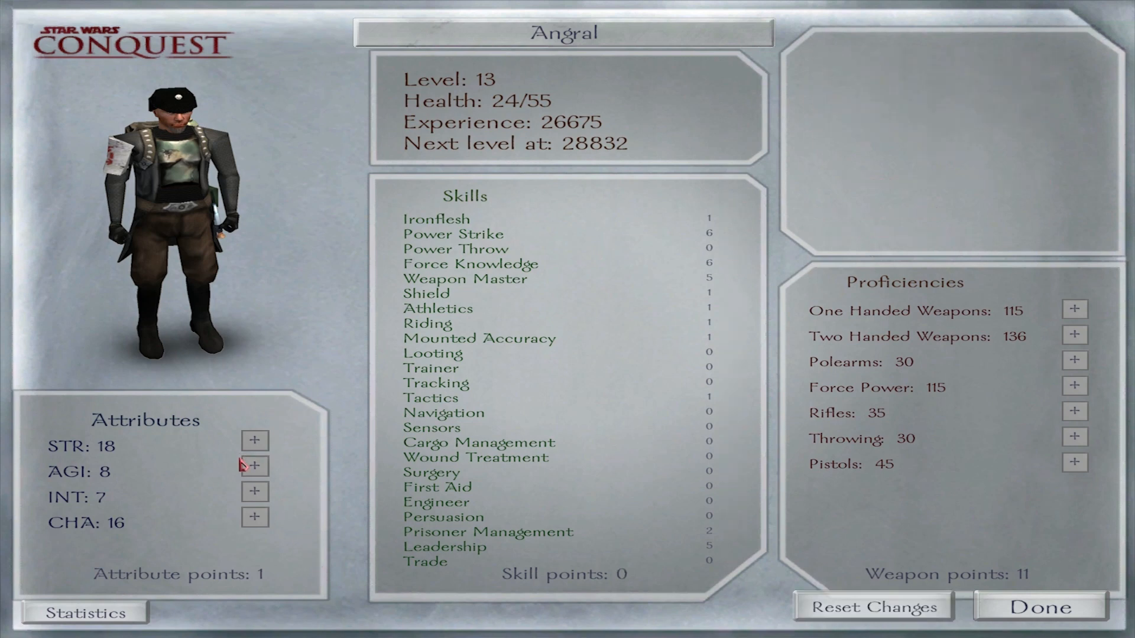
{"action": "left_click", "coordinate": [253, 515]}
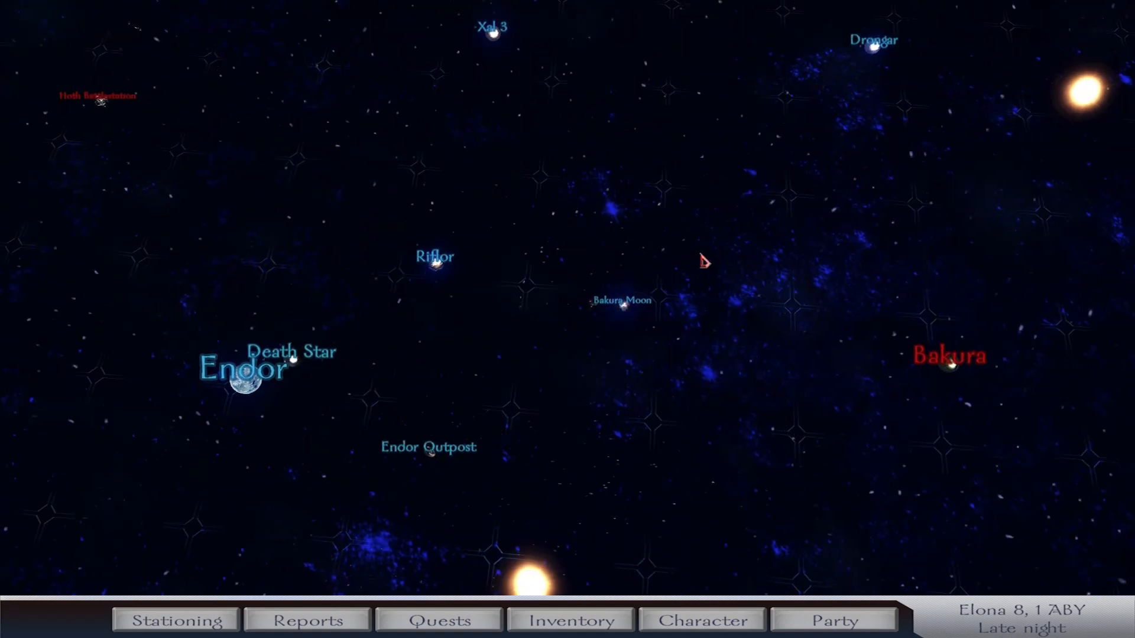
Order a 7000-credit Force-Sensitive Temple built on Bakura Moon through Manage this planet
{"action": "left_click", "coordinate": [626, 313]}
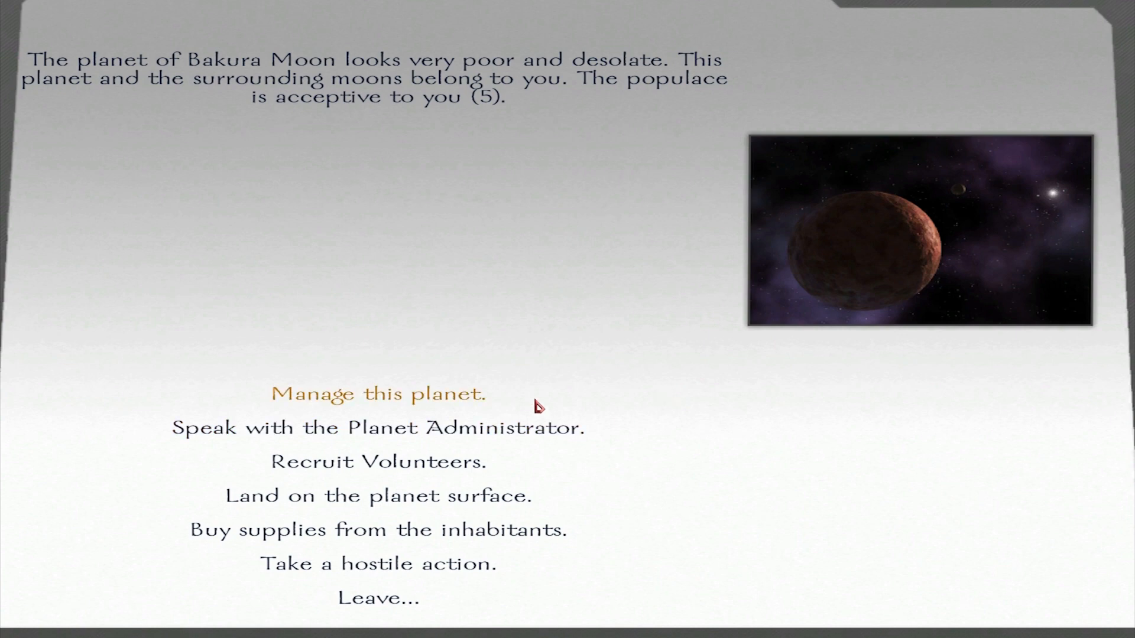
{"action": "left_click", "coordinate": [377, 394]}
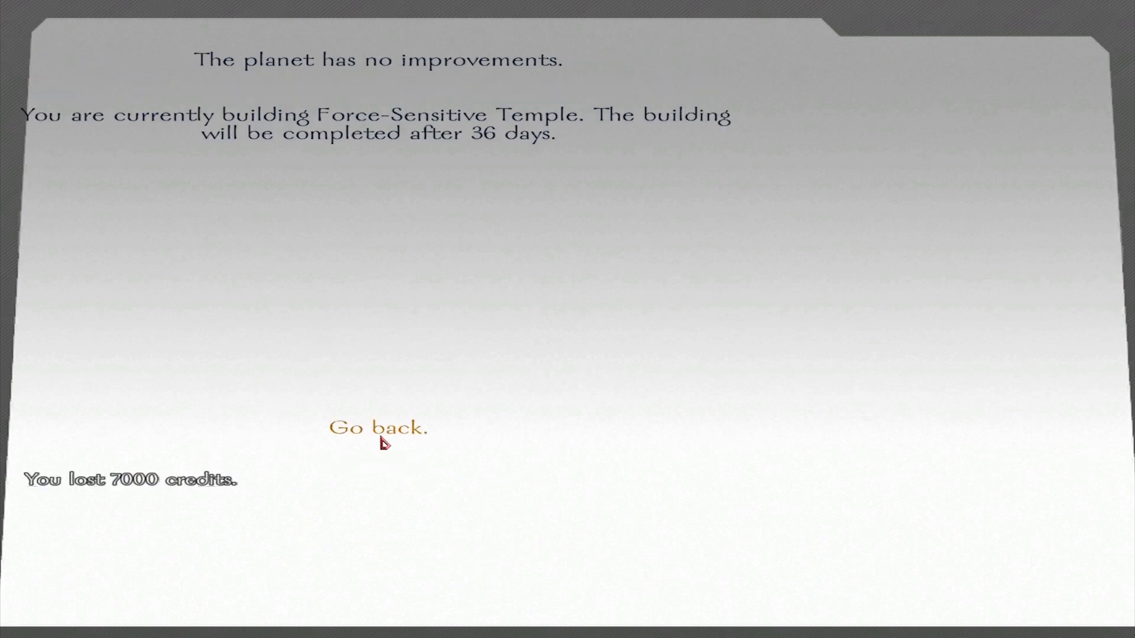
{"action": "left_click", "coordinate": [378, 427]}
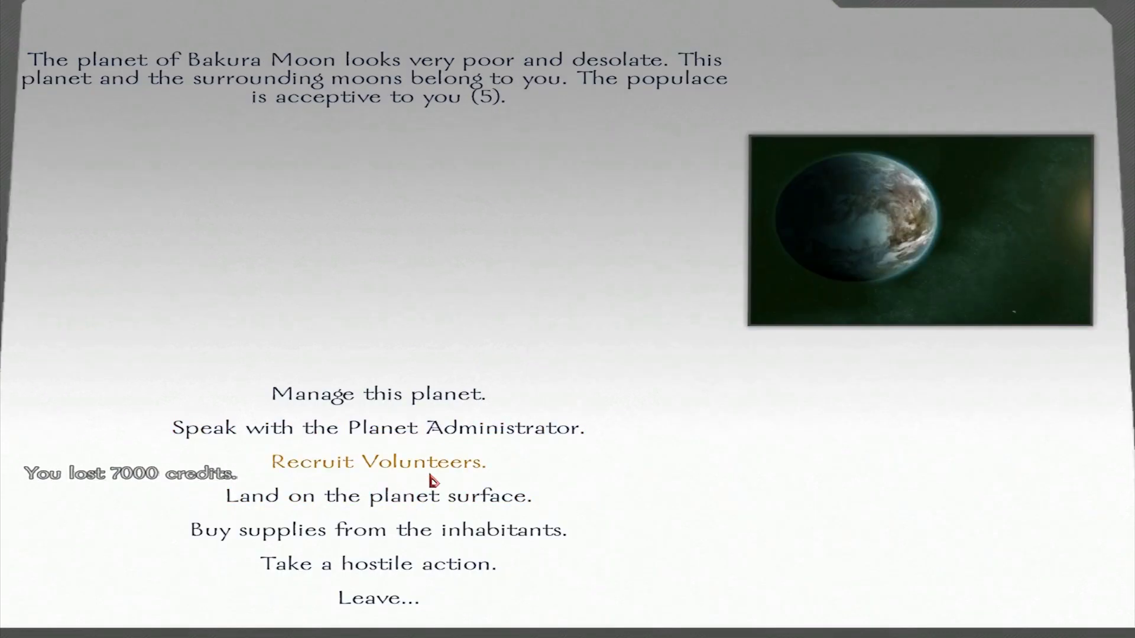
Check Bakura Moon's recruitable volunteers twice, visit the Planet Administrator on the surface, and leave
{"action": "left_click", "coordinate": [378, 462]}
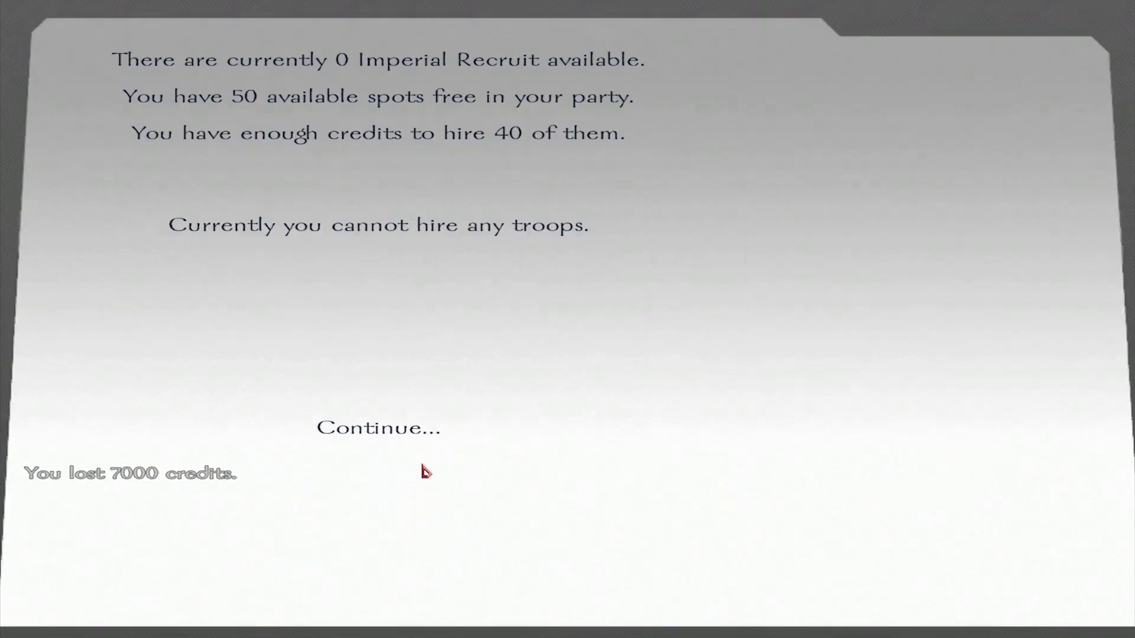
{"action": "left_click", "coordinate": [378, 429]}
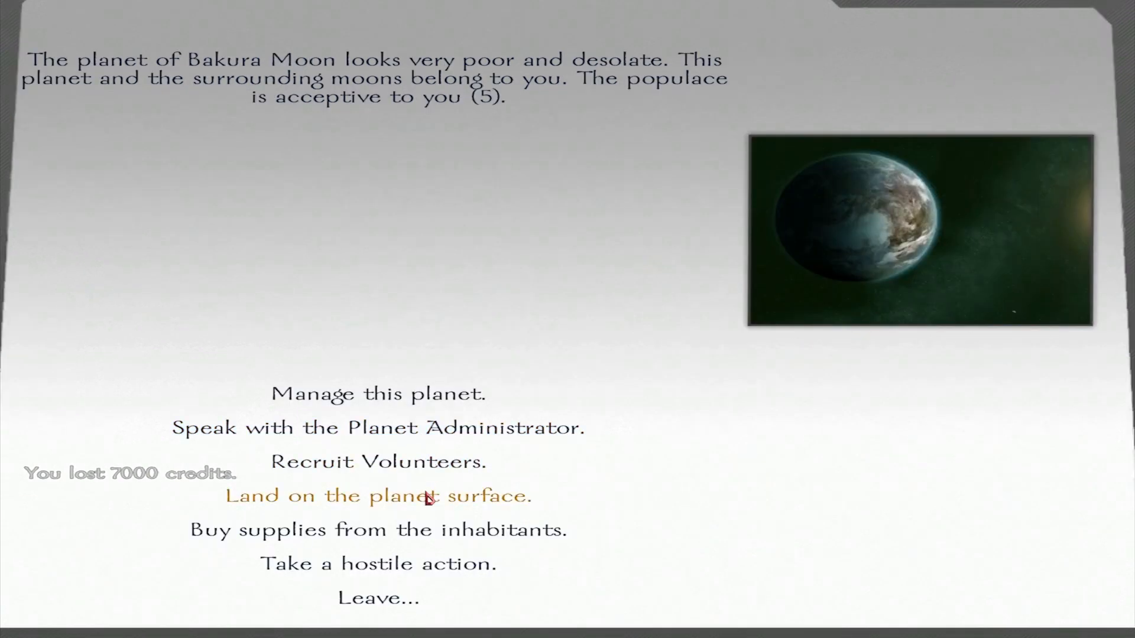
{"action": "left_click", "coordinate": [378, 461]}
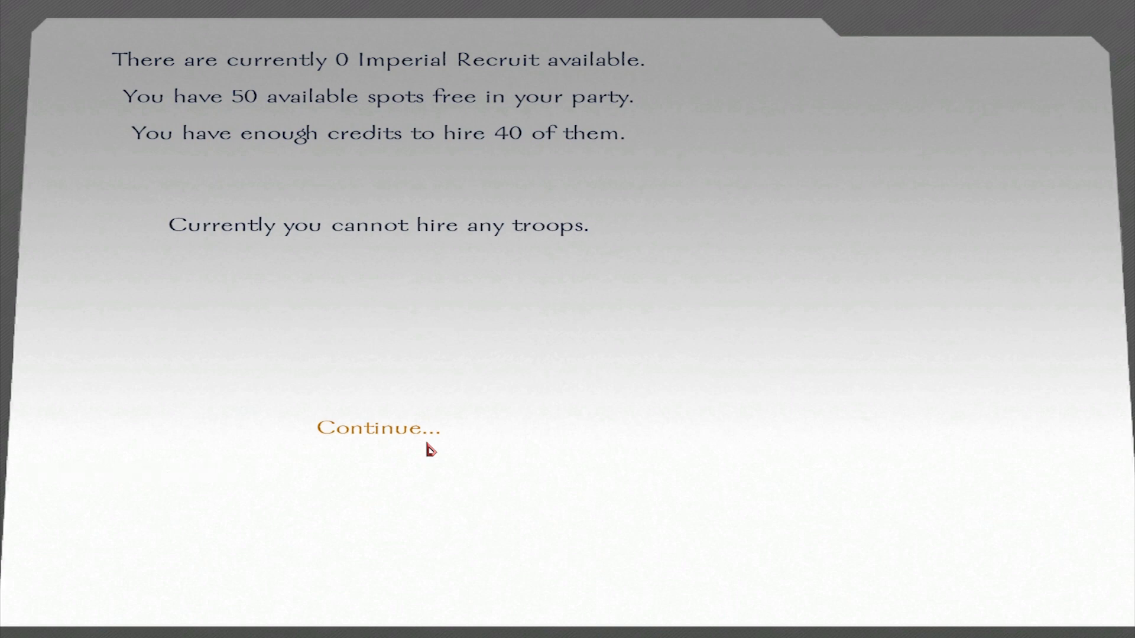
{"action": "left_click", "coordinate": [376, 429]}
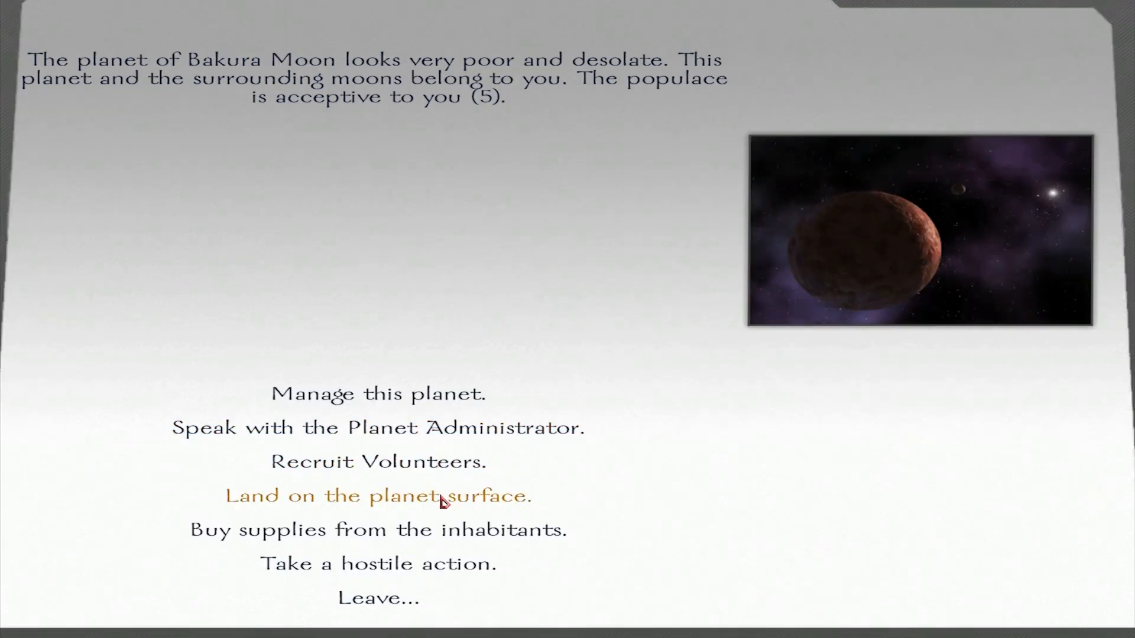
{"action": "left_click", "coordinate": [379, 428]}
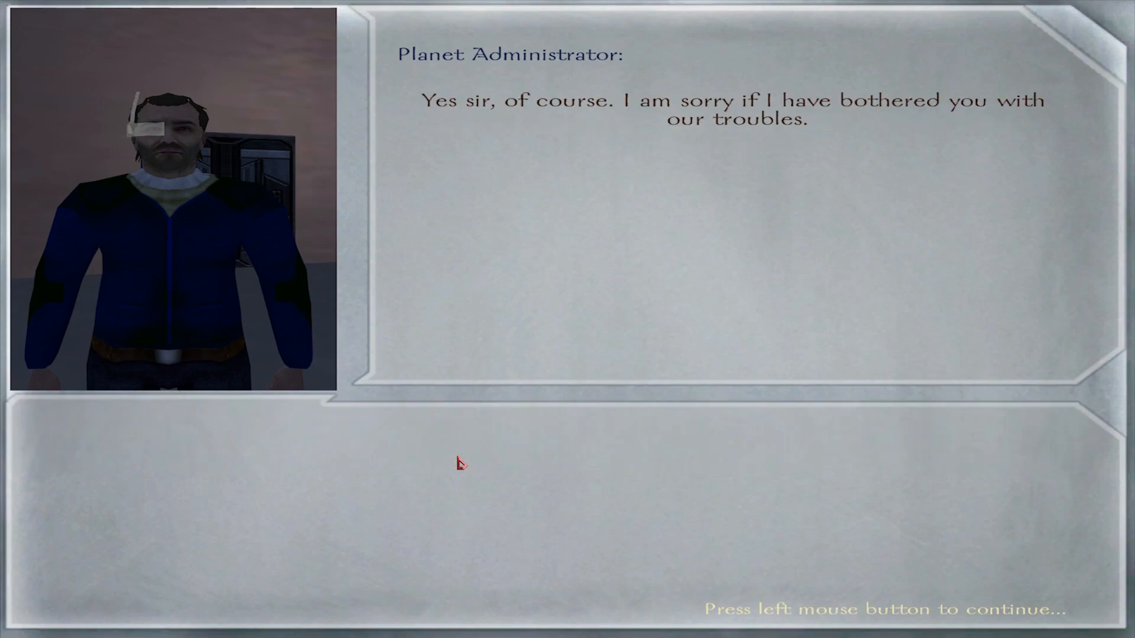
{"action": "left_click", "coordinate": [459, 466]}
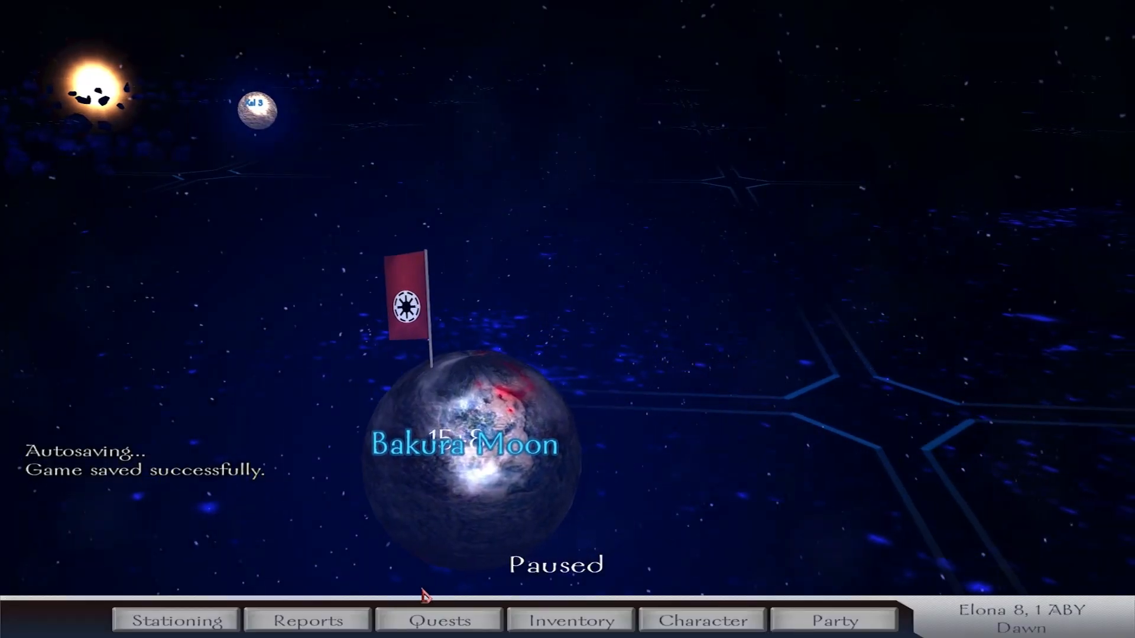
Travel across the galaxy map to engage the Black Sun party and win the battle
{"action": "left_click", "coordinate": [568, 621]}
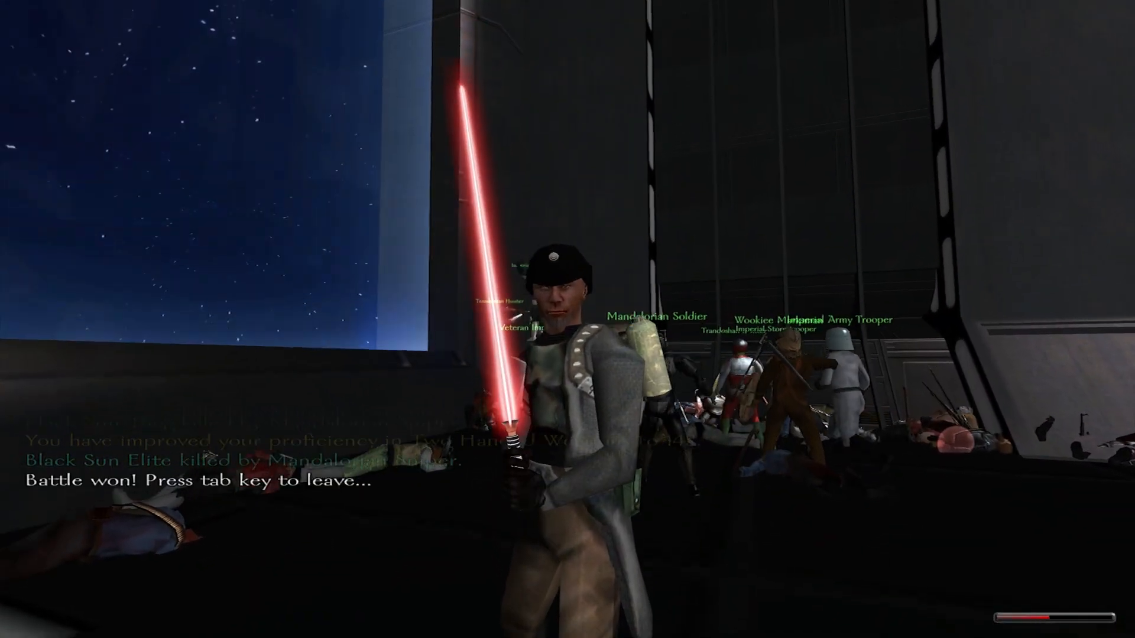
Leave the battlefield, capture the defeated Black Sun thugs, and return to the map with 432 credits
{"action": "key", "text": "tab"}
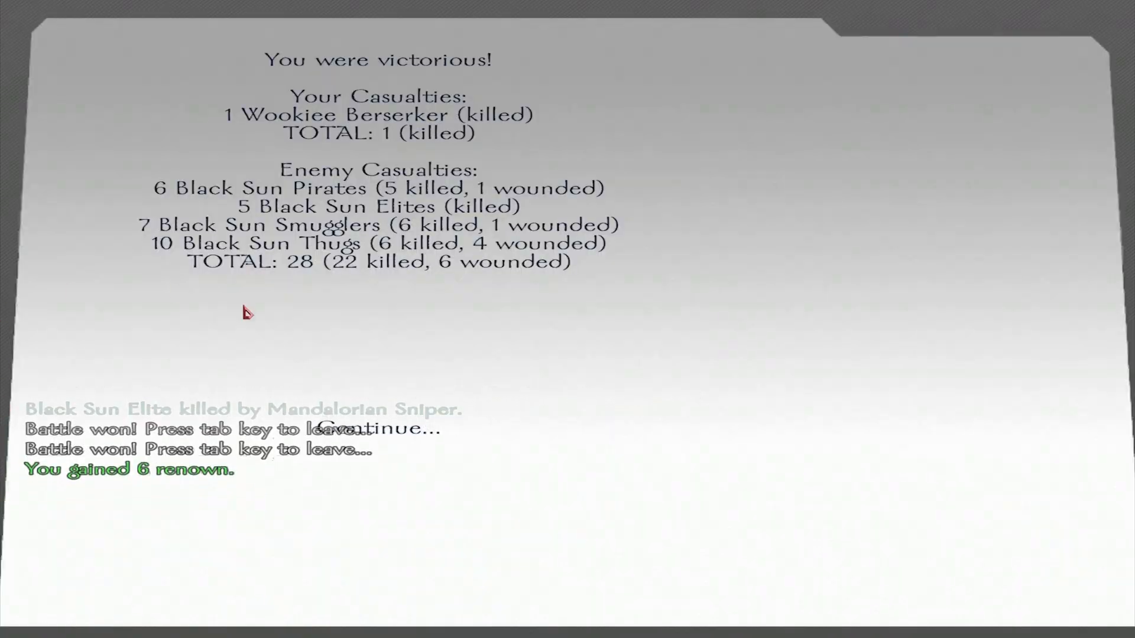
{"action": "key", "text": "tab"}
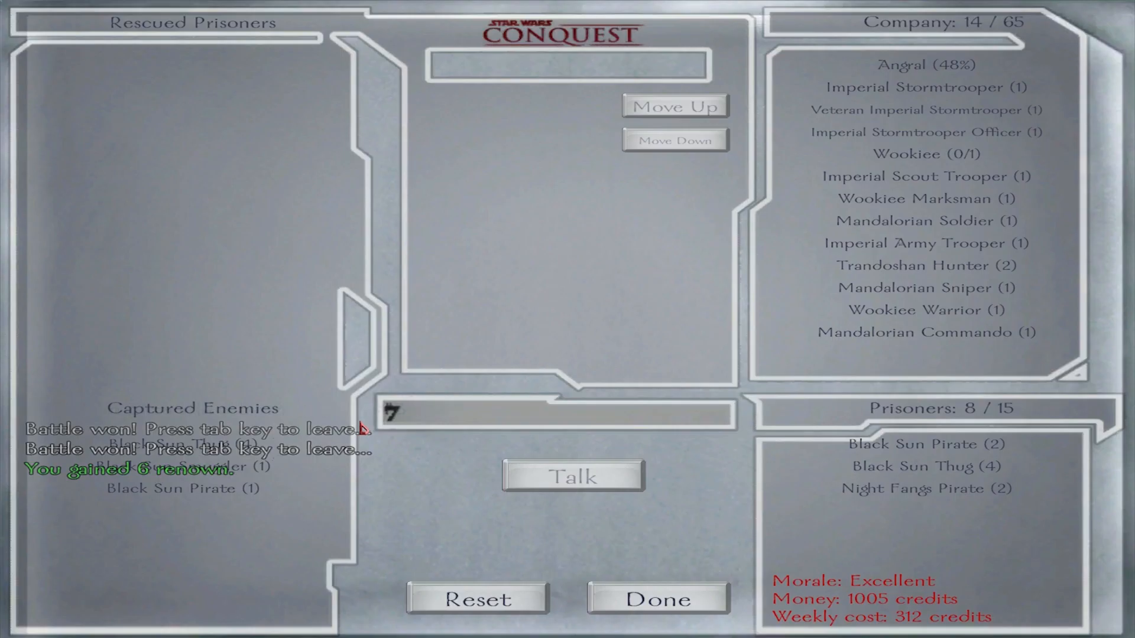
{"action": "mouse_move", "coordinate": [249, 440]}
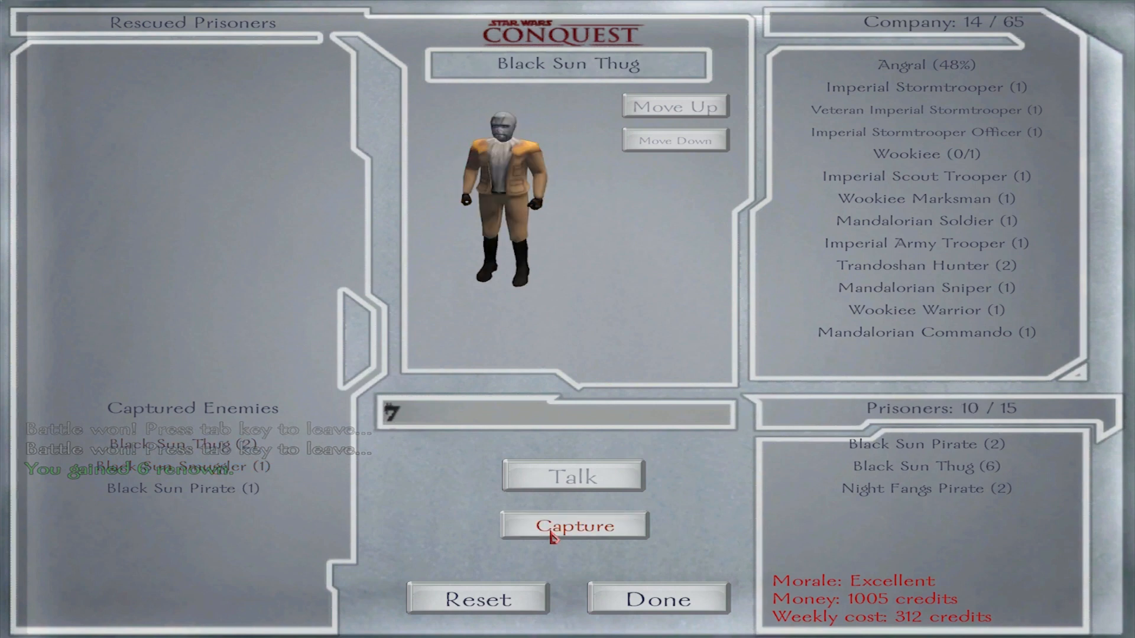
{"action": "left_click", "coordinate": [574, 526]}
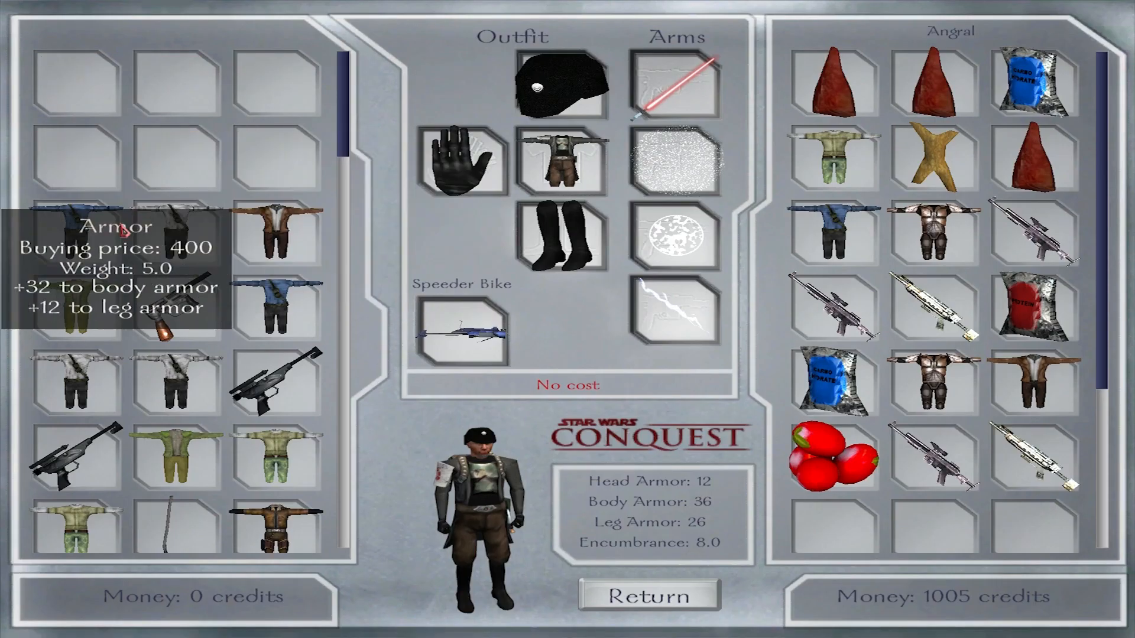
{"action": "mouse_move", "coordinate": [234, 312]}
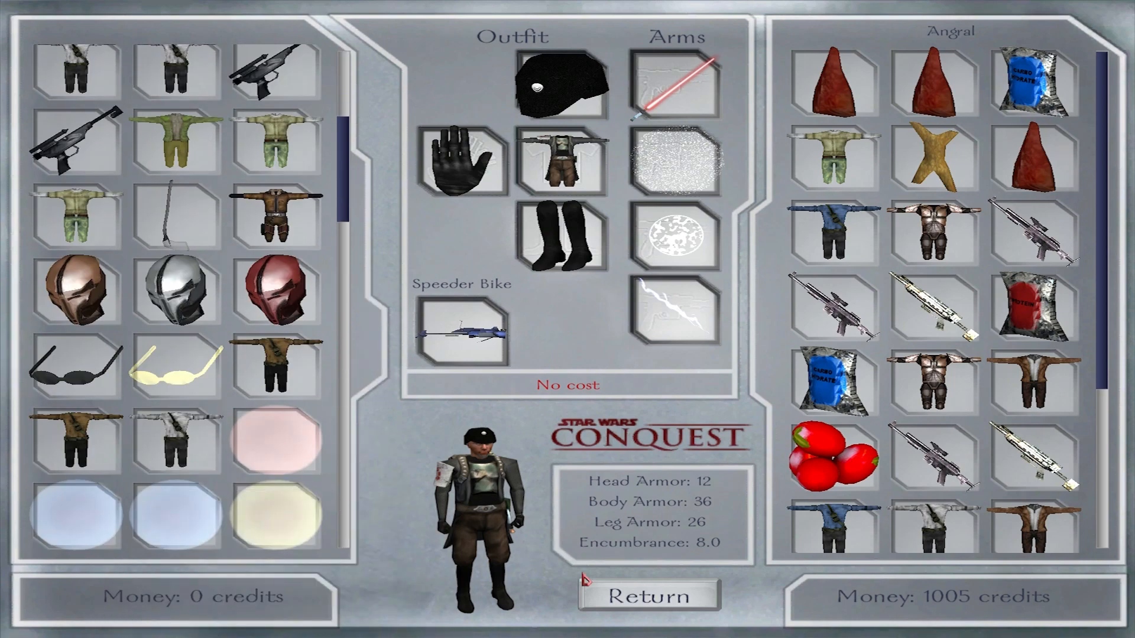
{"action": "left_click", "coordinate": [646, 595]}
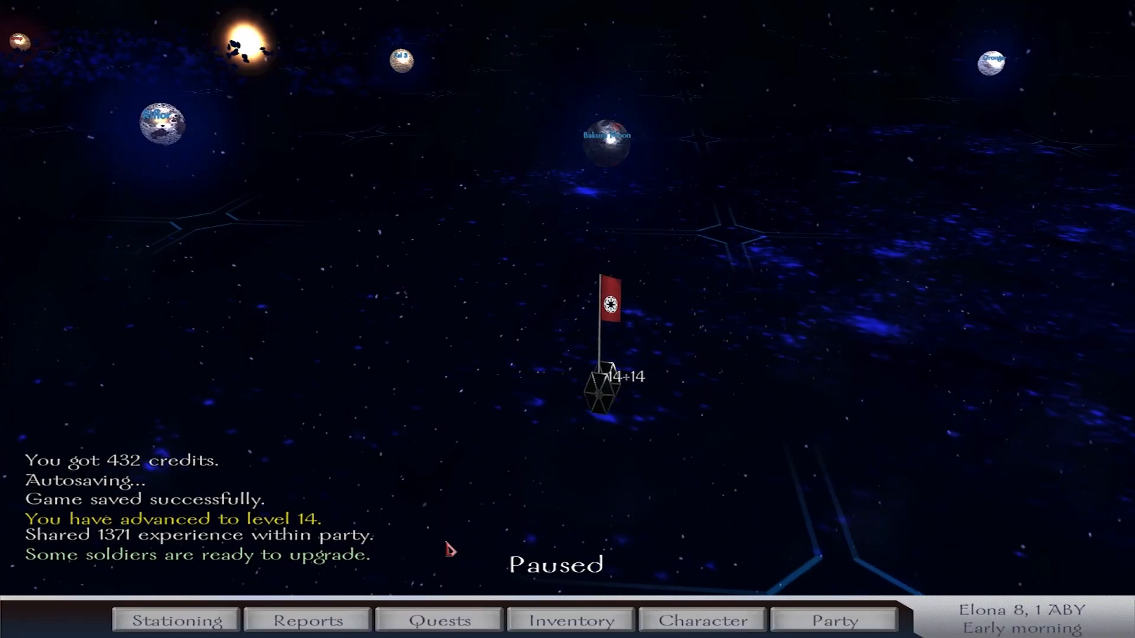
Review the Wookiee ready for upgrade in the party roster
{"action": "left_click", "coordinate": [834, 619]}
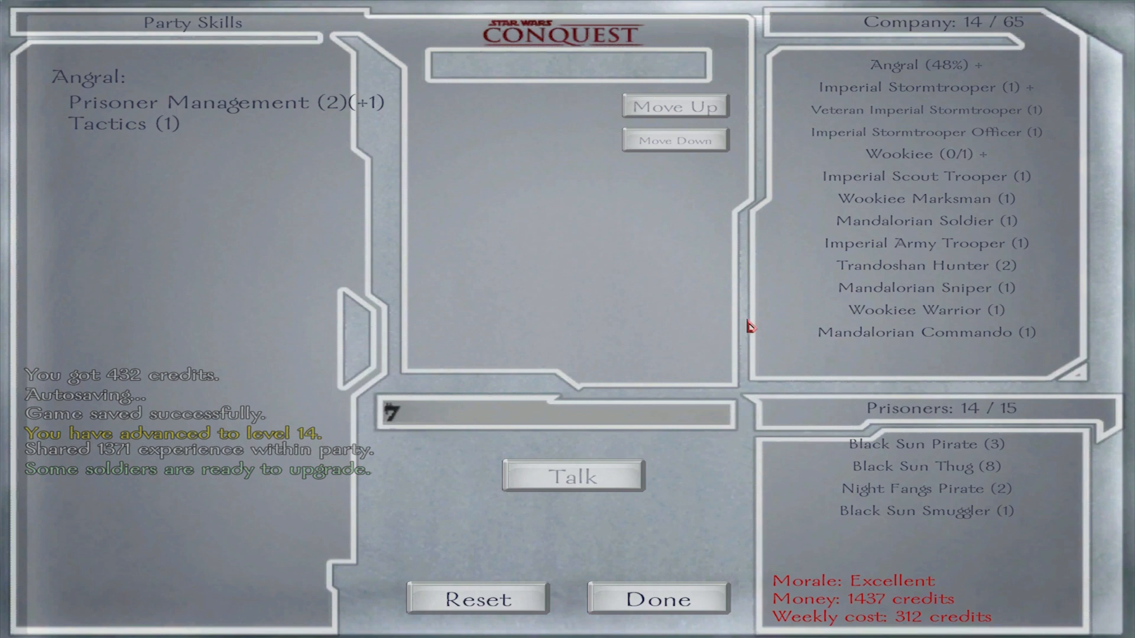
{"action": "left_click", "coordinate": [926, 154]}
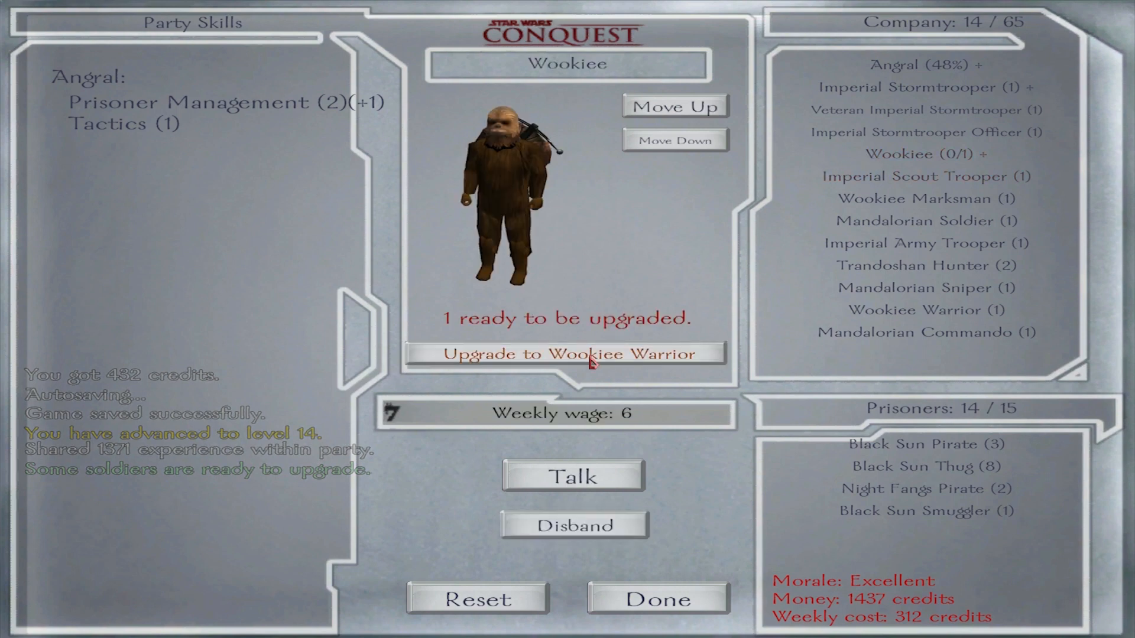
{"action": "left_click", "coordinate": [659, 600]}
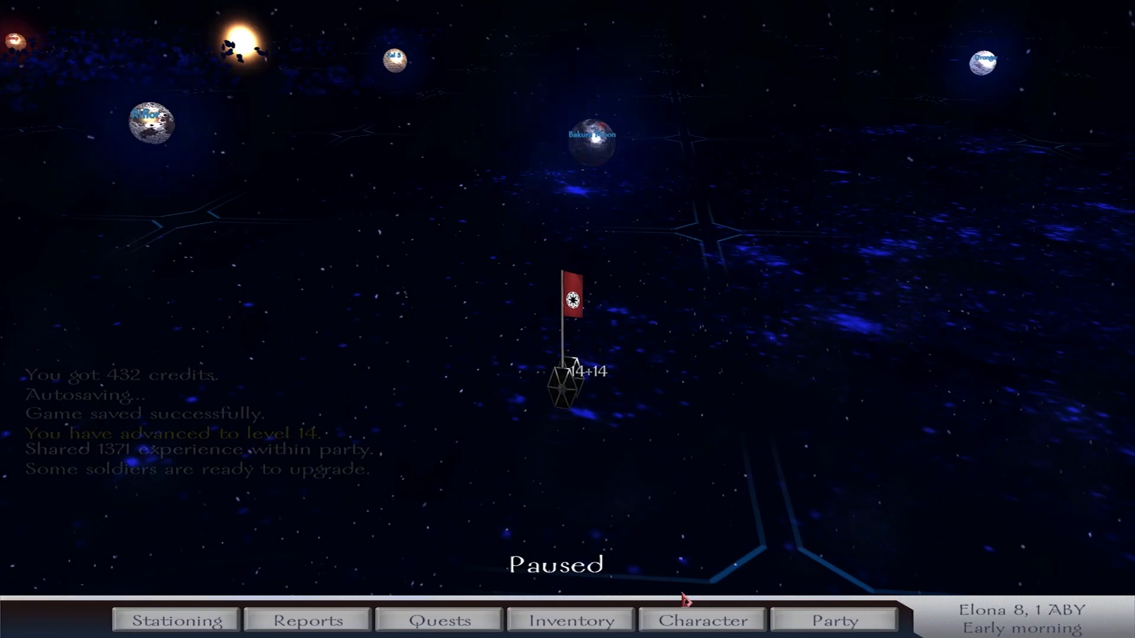
Raise Angral's Leadership to 6 and Force Power to 121 on the character sheet and confirm
{"action": "left_click", "coordinate": [700, 636]}
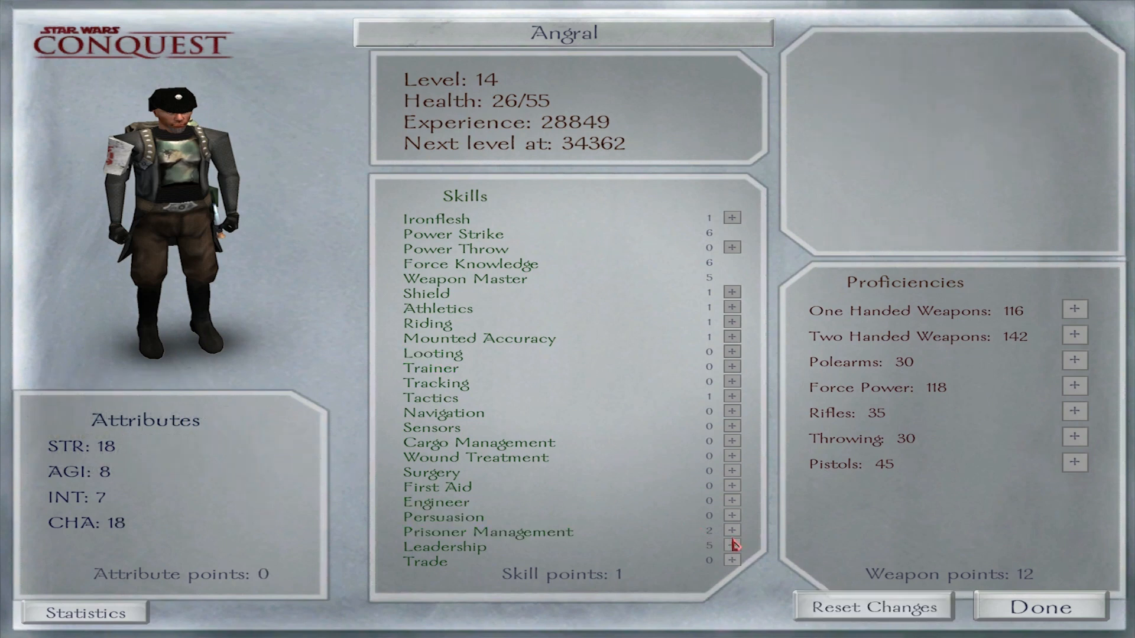
{"action": "left_click", "coordinate": [731, 545]}
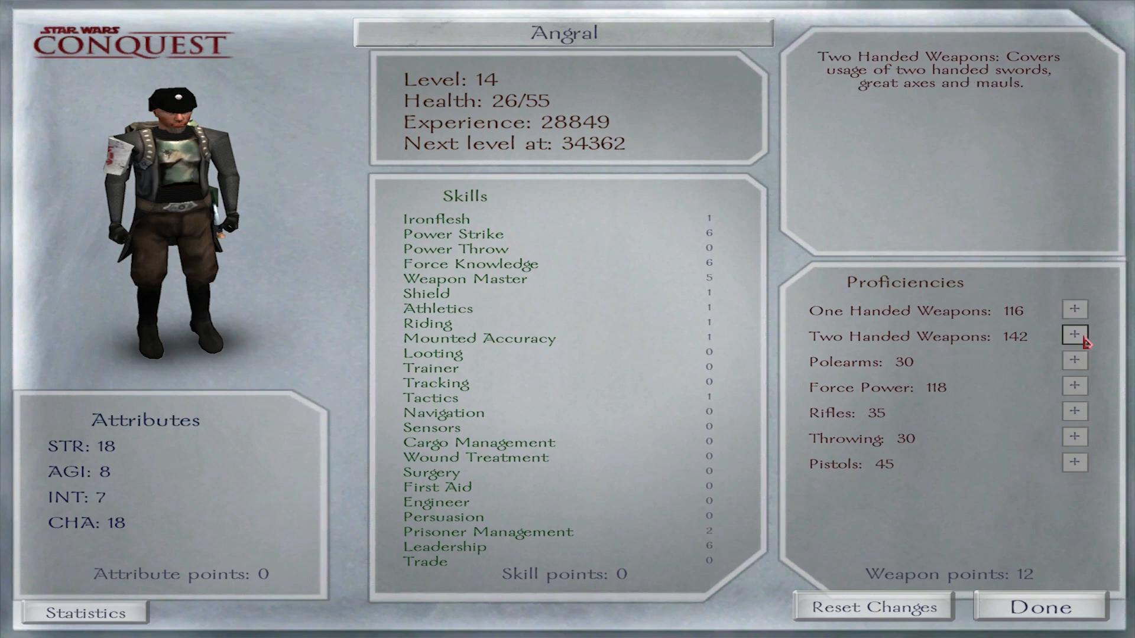
{"action": "left_click", "coordinate": [1073, 385]}
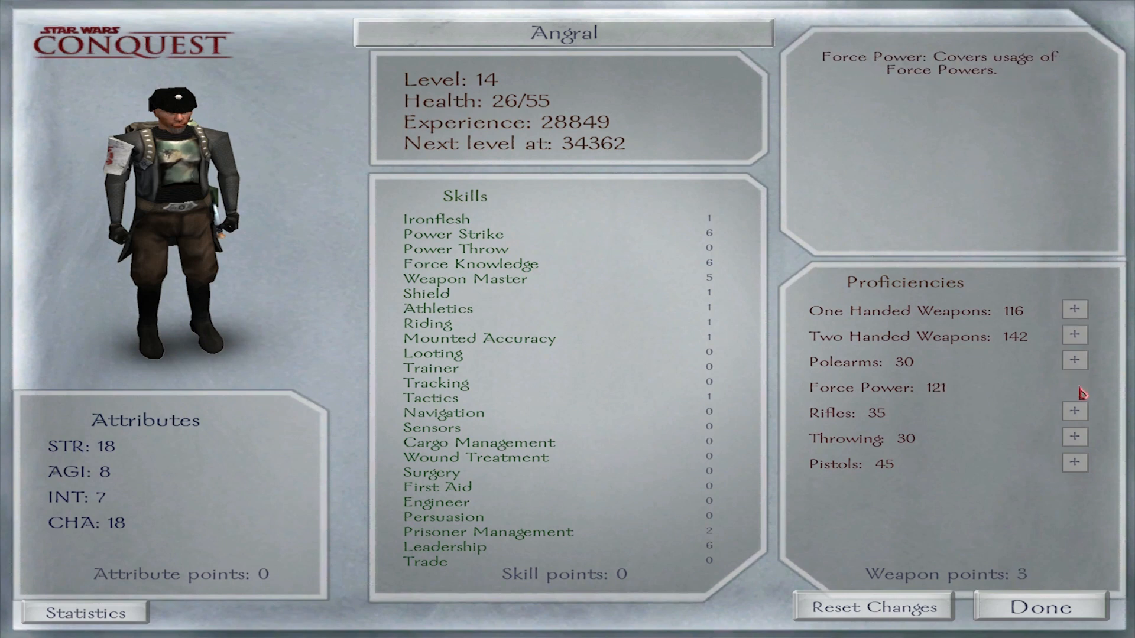
{"action": "left_click", "coordinate": [1037, 607]}
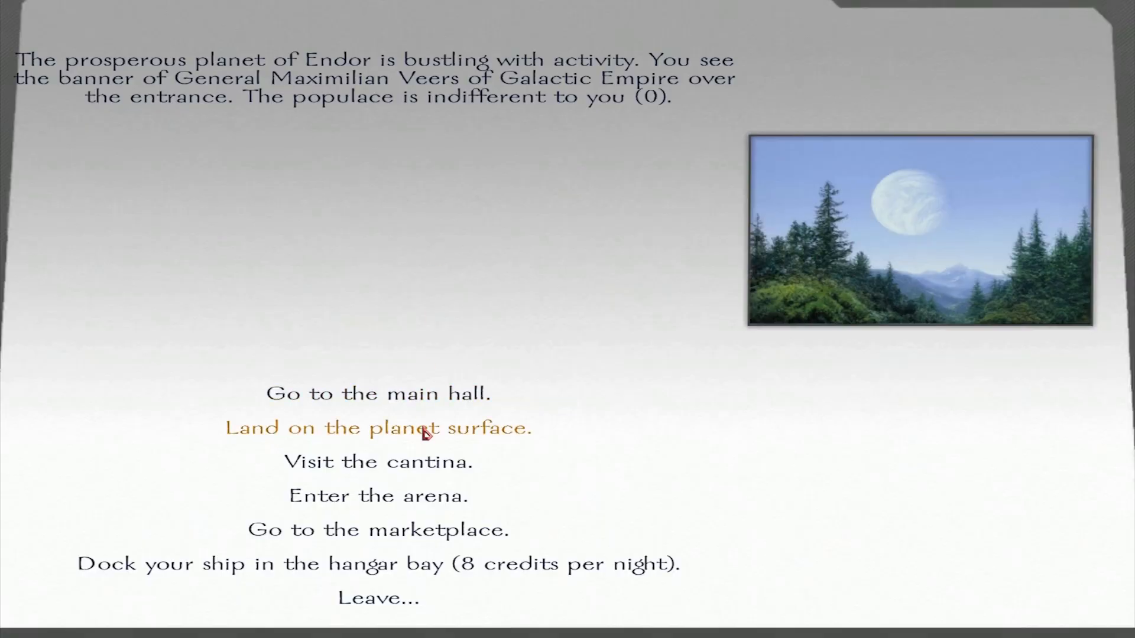
{"action": "mouse_move", "coordinate": [452, 468]}
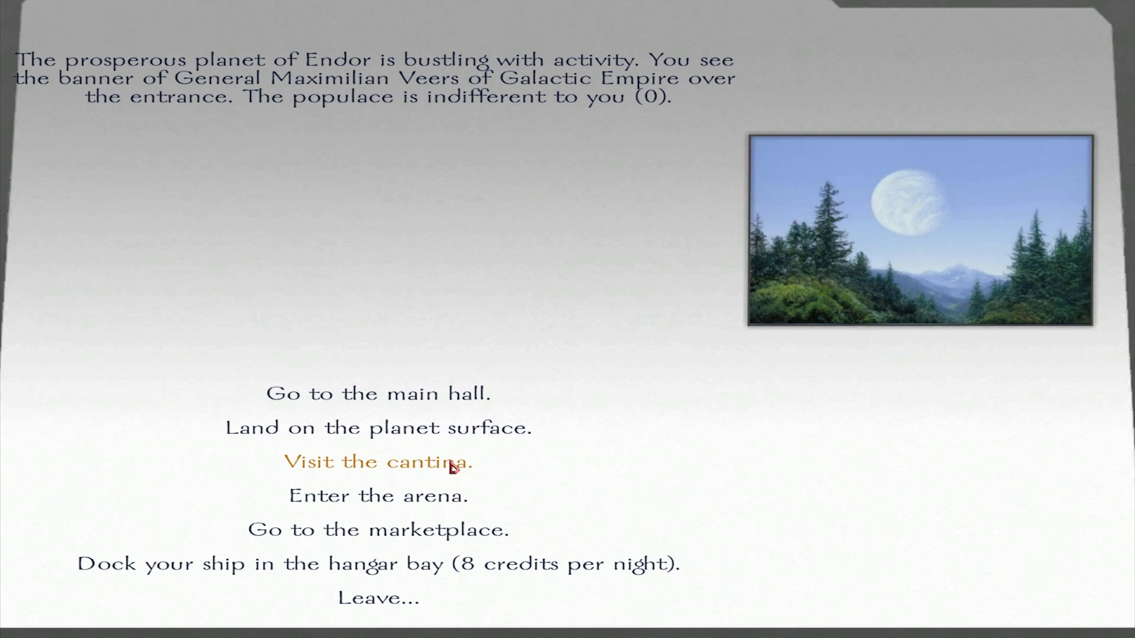